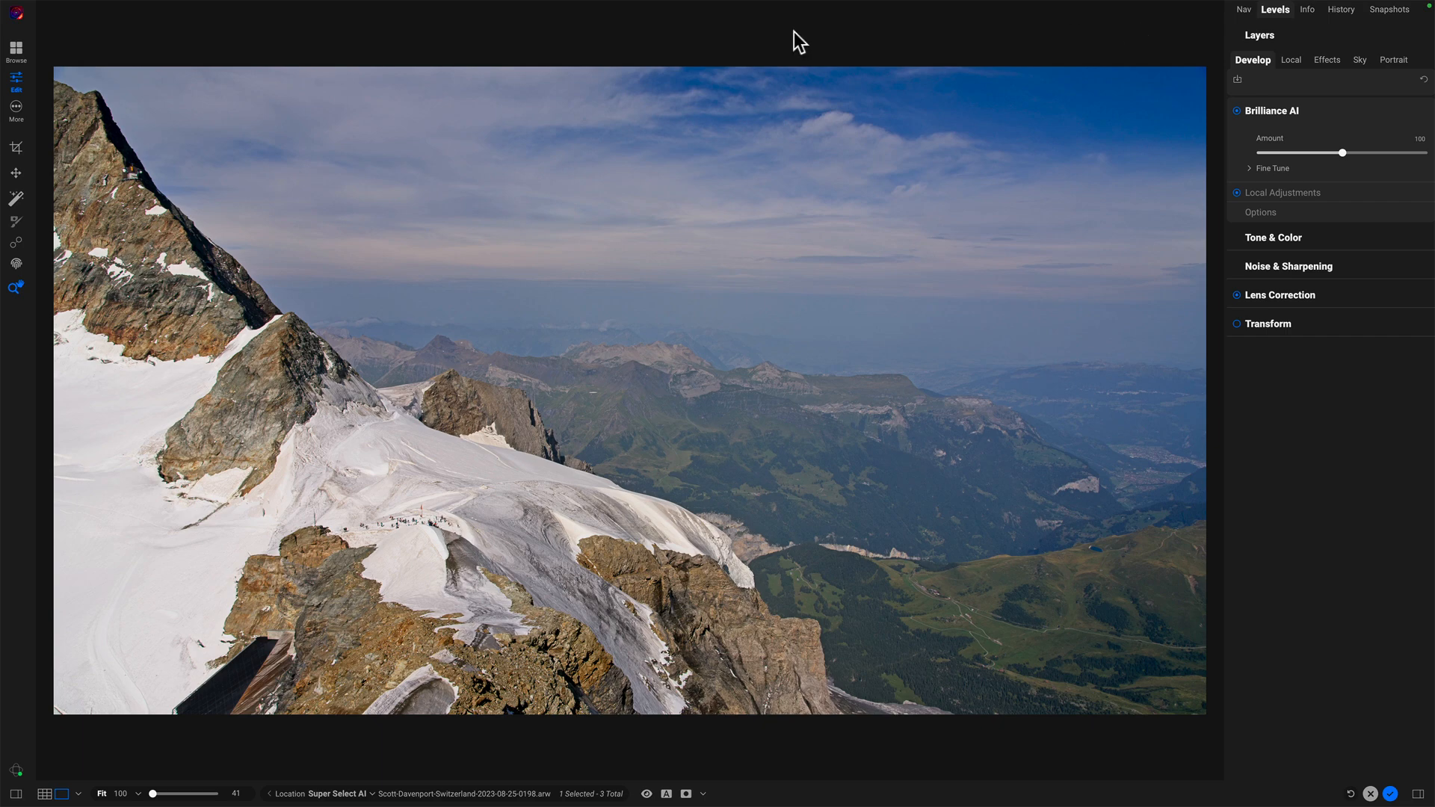
Add a Sky-style colour adjustment layer at 64% opacity
click(16, 198)
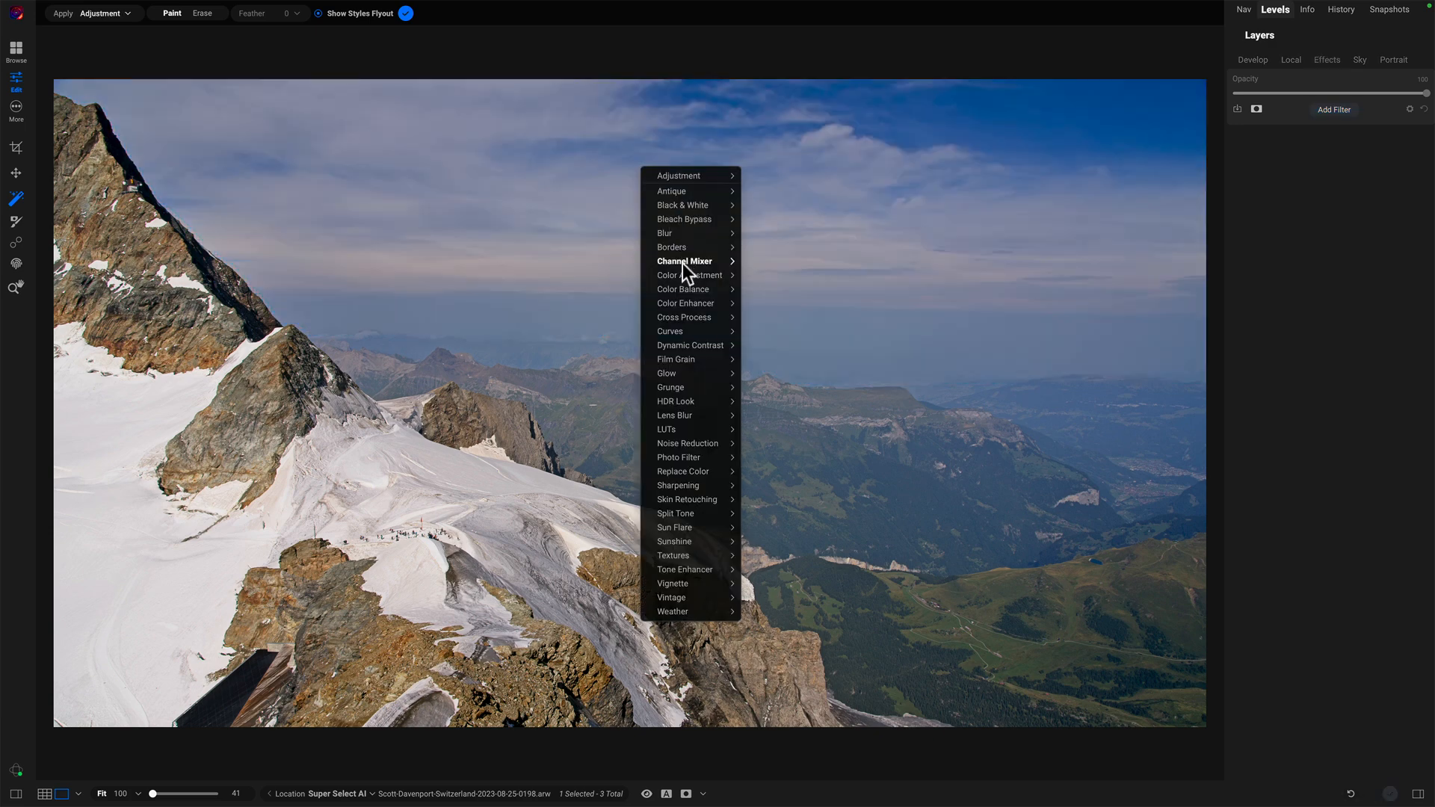
click(691, 276)
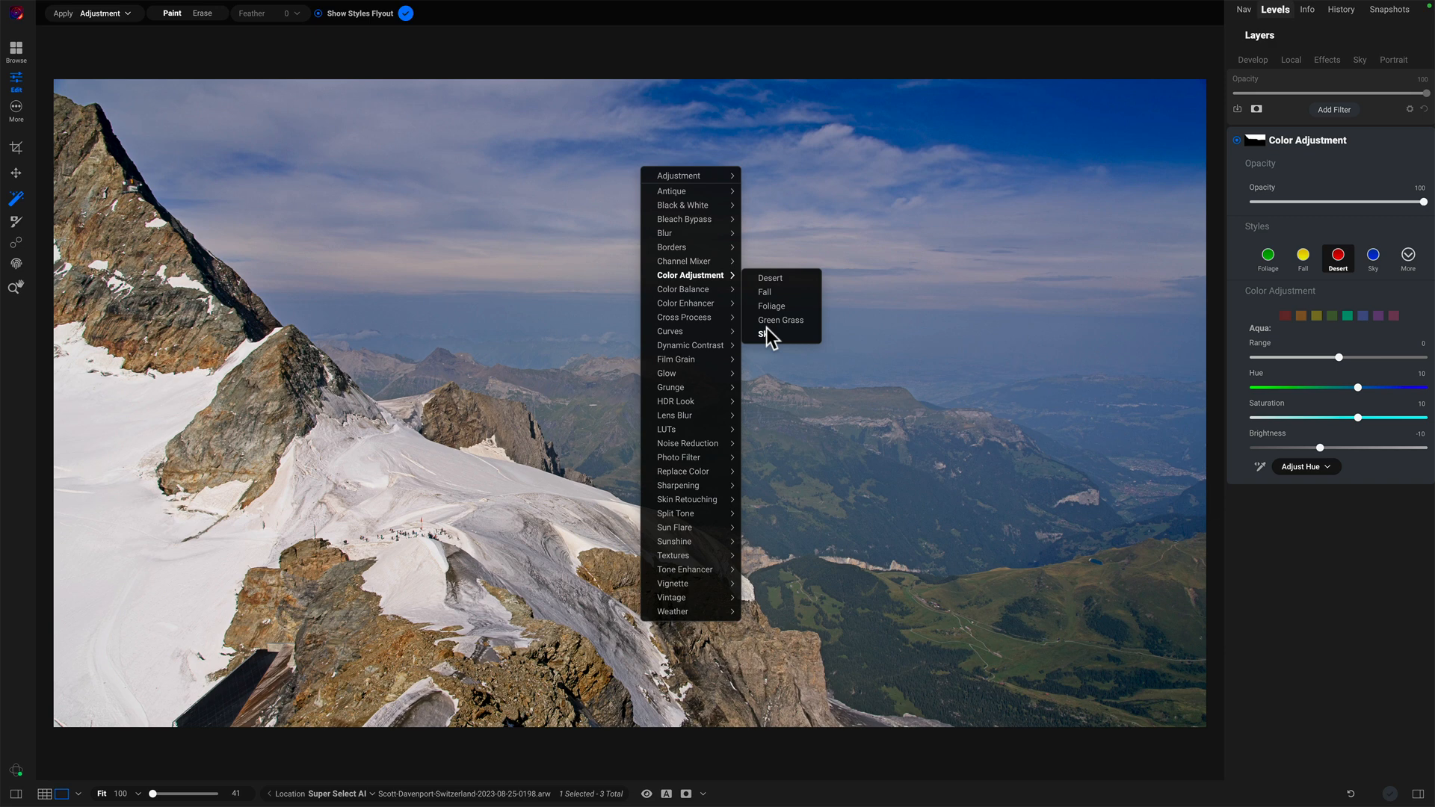
click(768, 334)
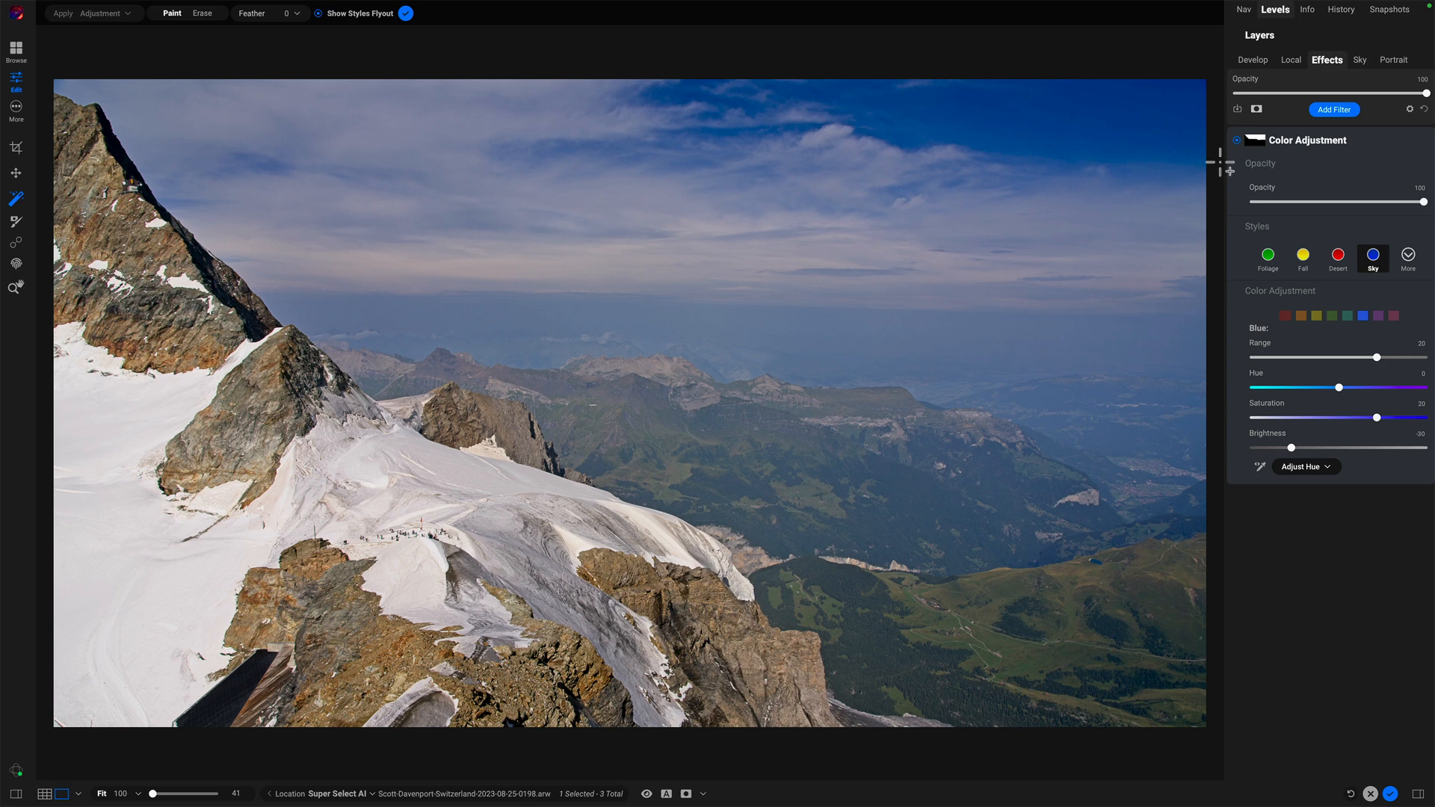
drag(1424, 201, 1362, 202)
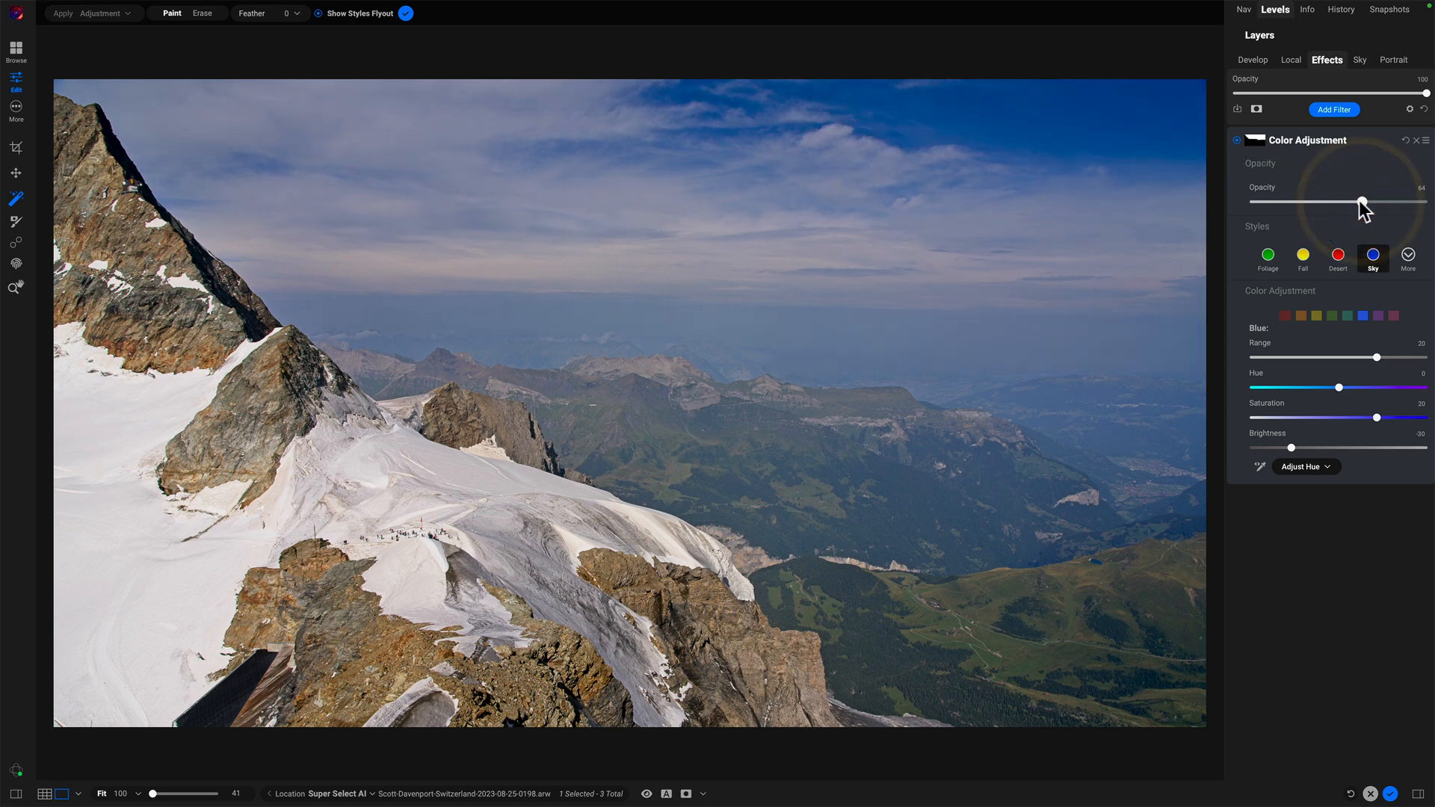
Mask the Sky adjustment to the distant valley and add a Foliage colour adjustment
drag(1361, 203, 1366, 202)
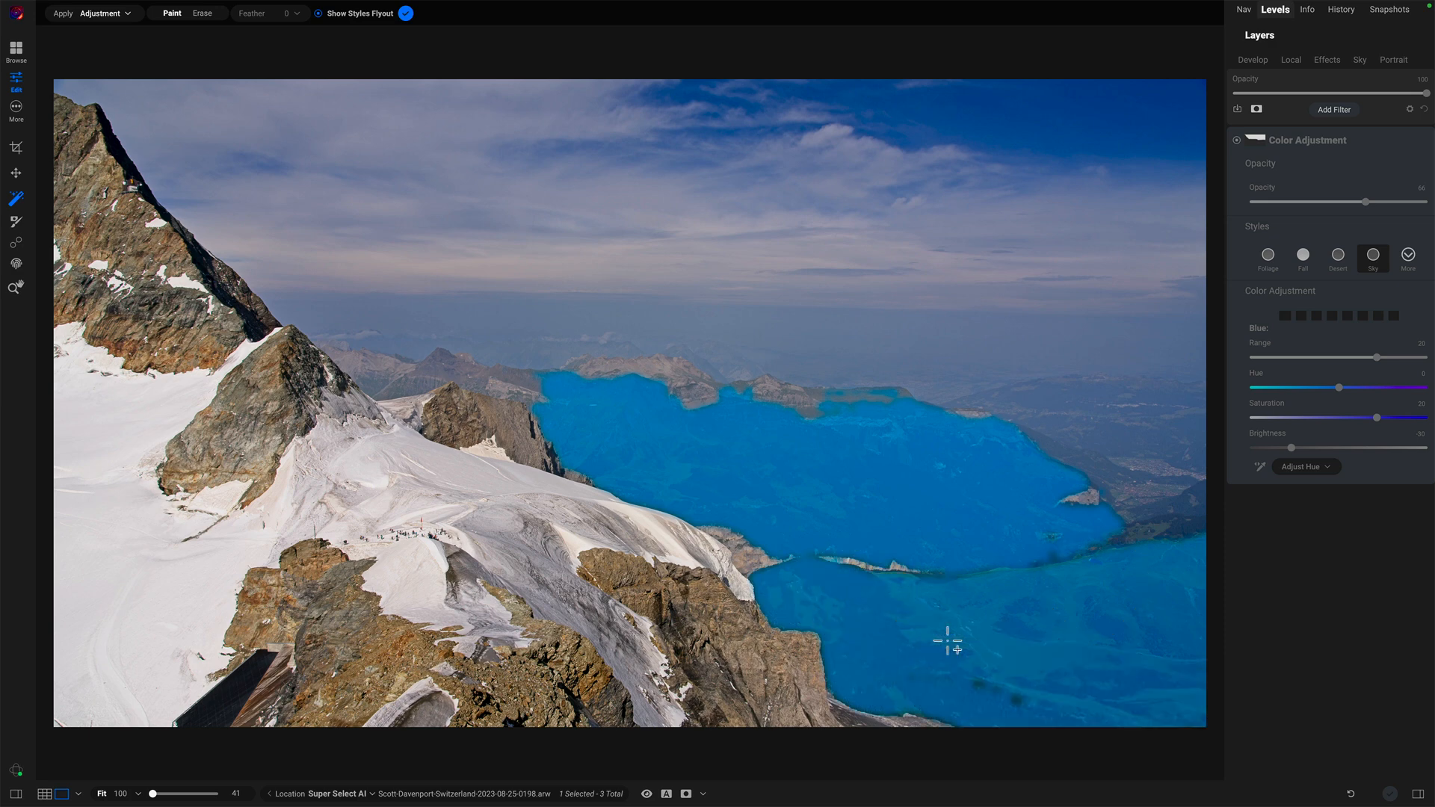
click(1333, 110)
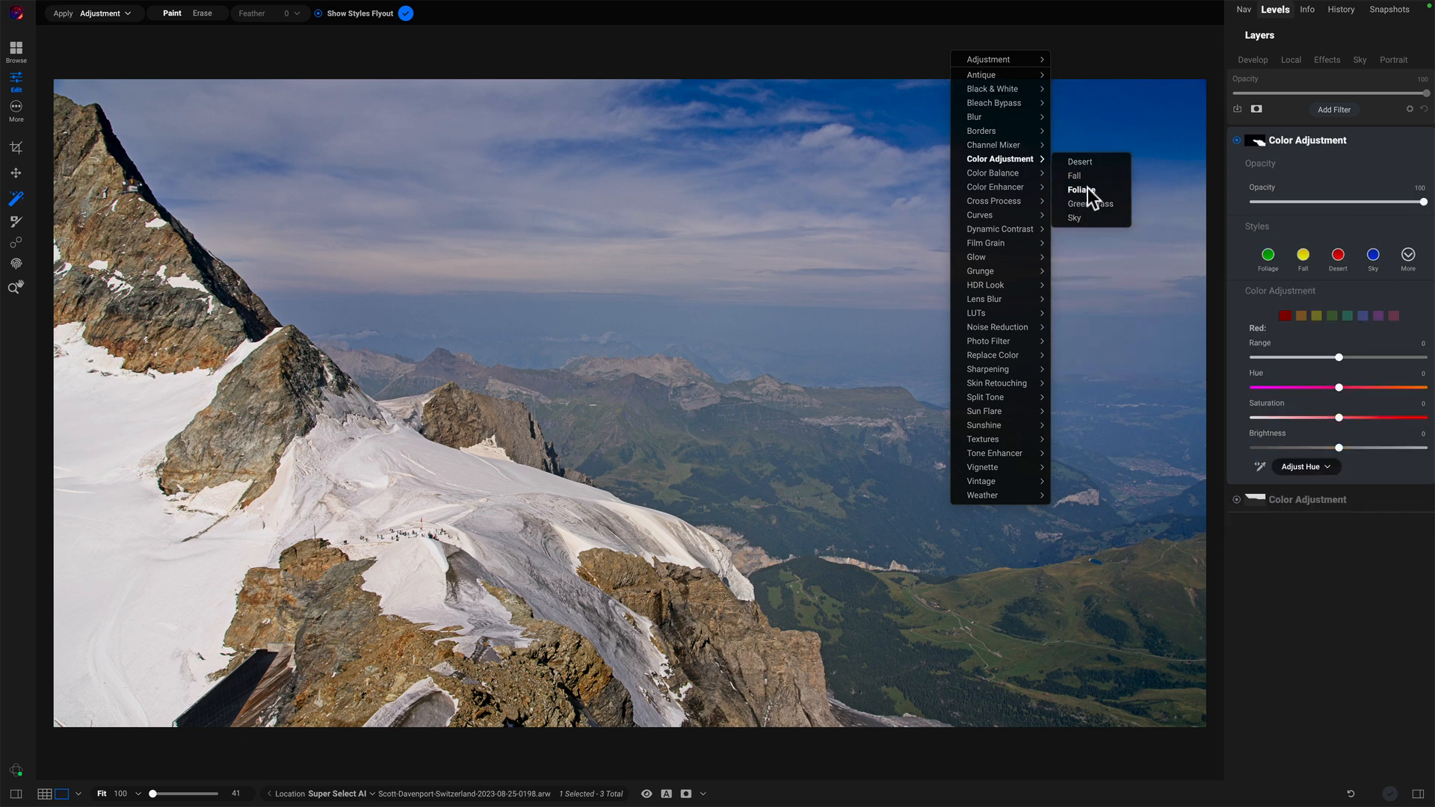
click(1081, 189)
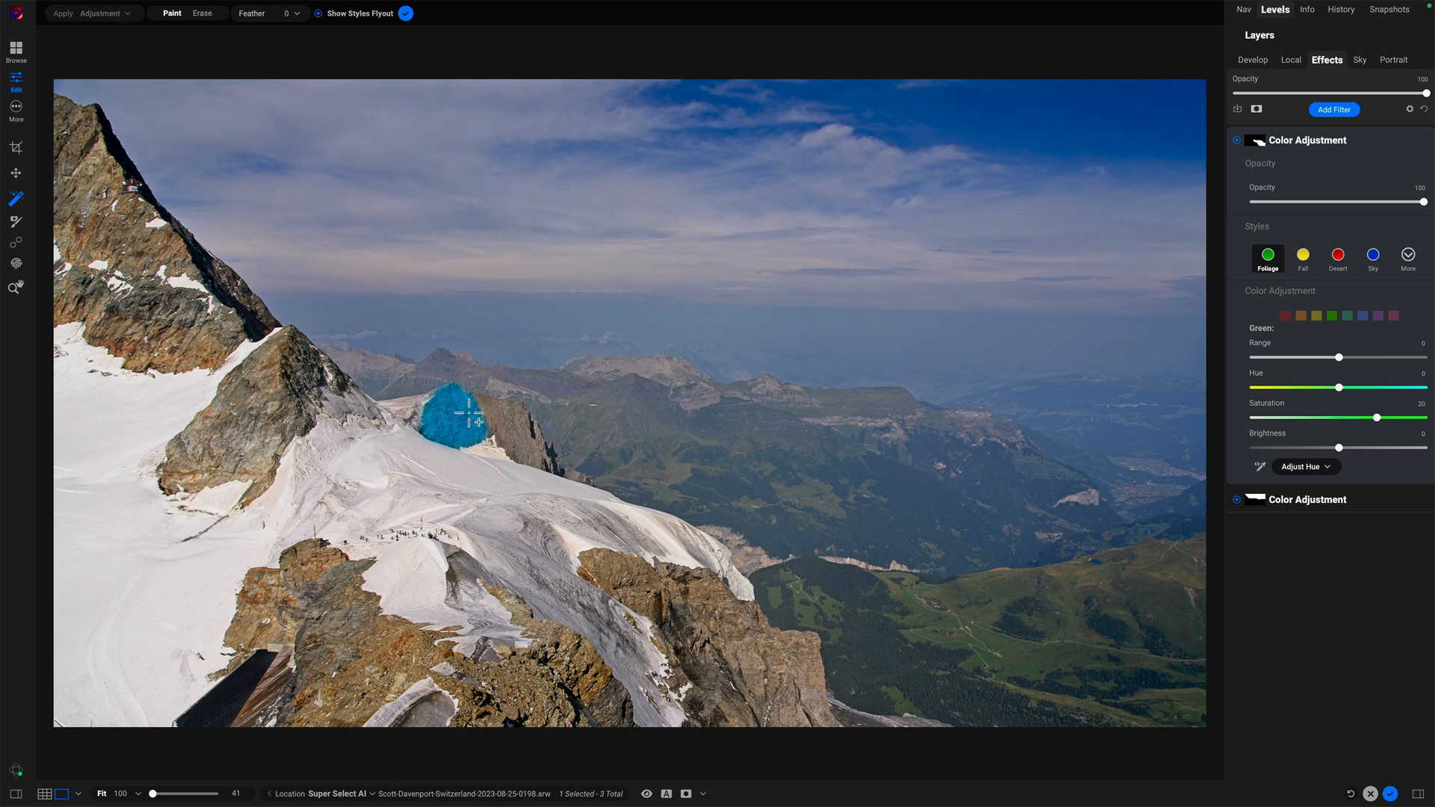
Mask the Foliage adjustment to the rock outcrops, lower-left rocks and a small rock patch
drag(462, 414, 289, 565)
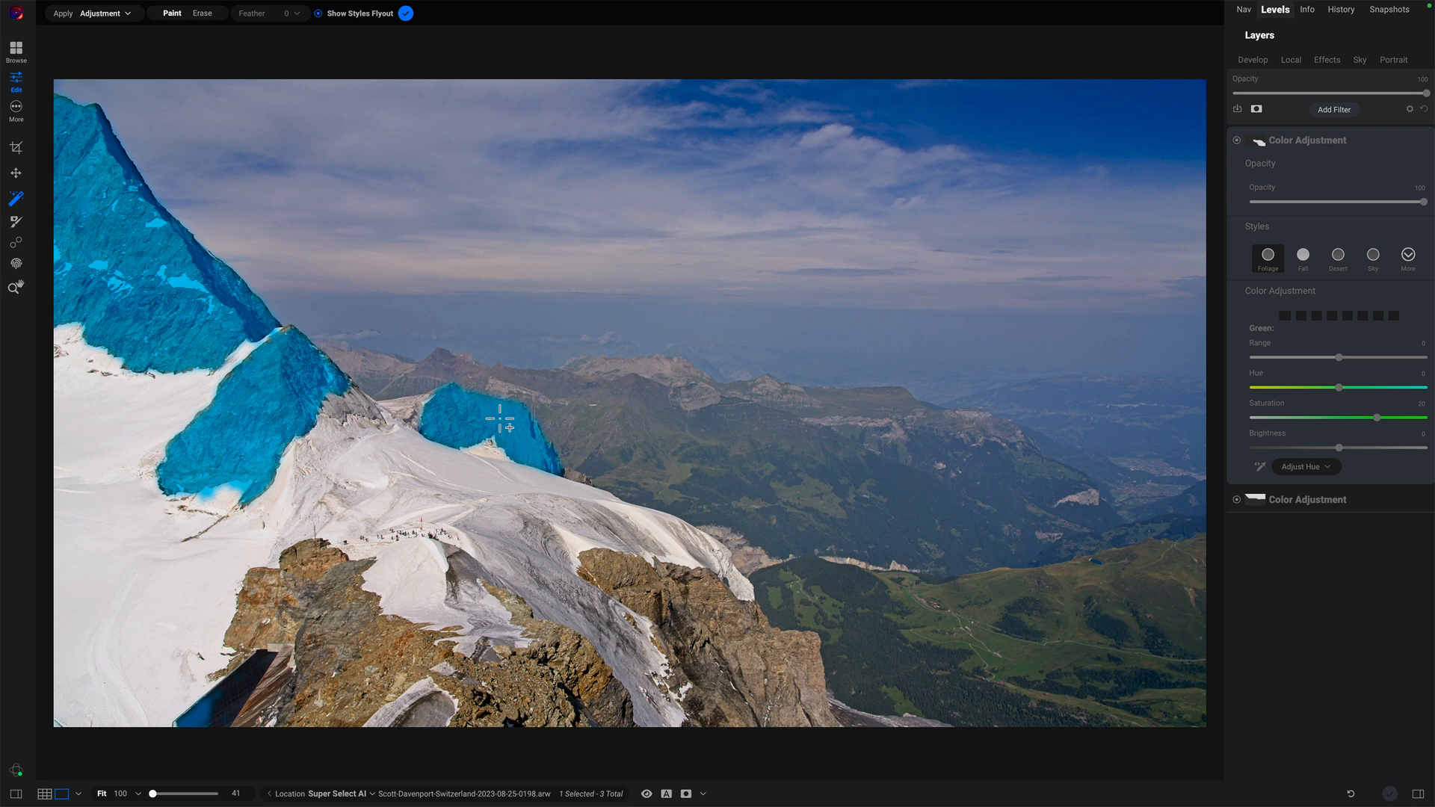
click(290, 580)
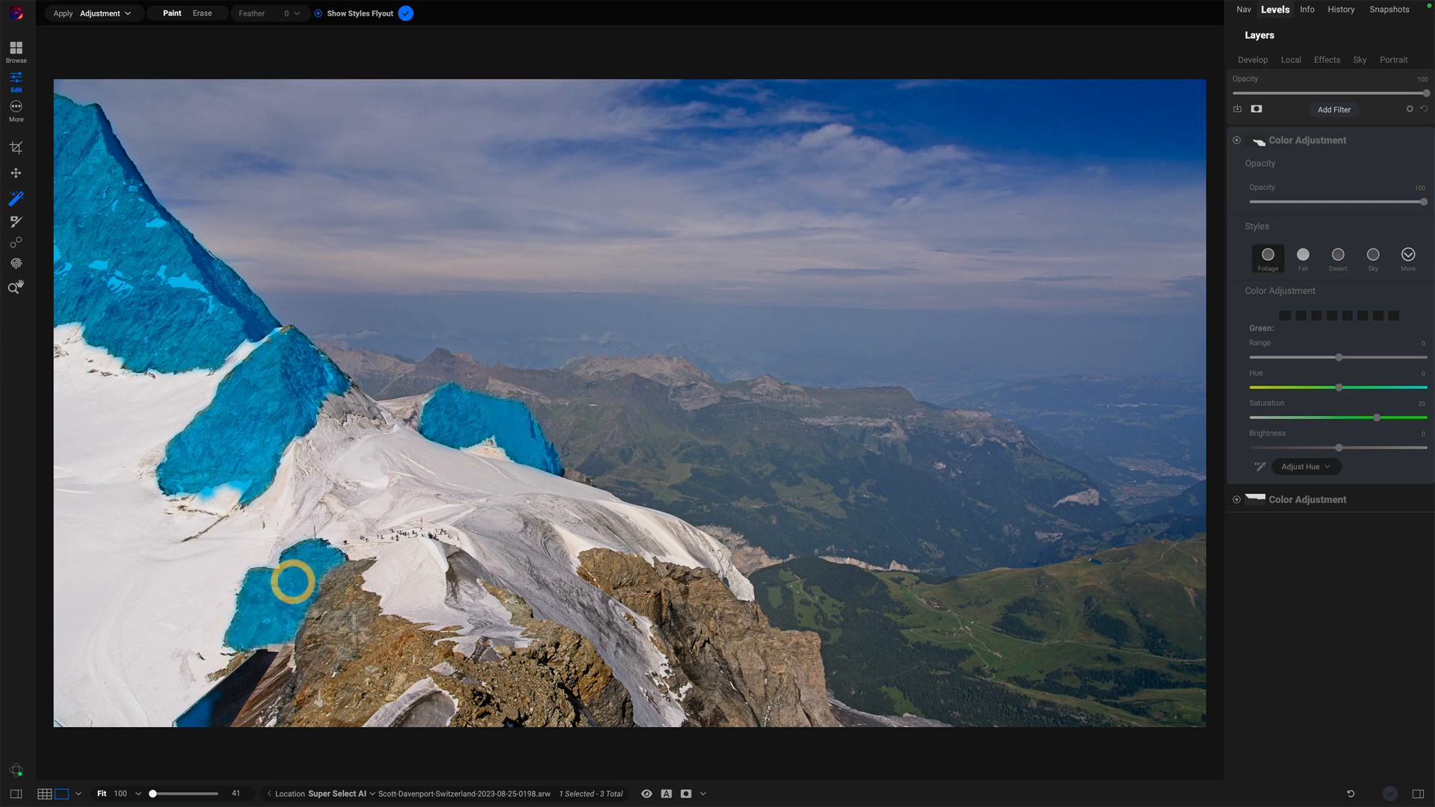
drag(291, 581, 515, 685)
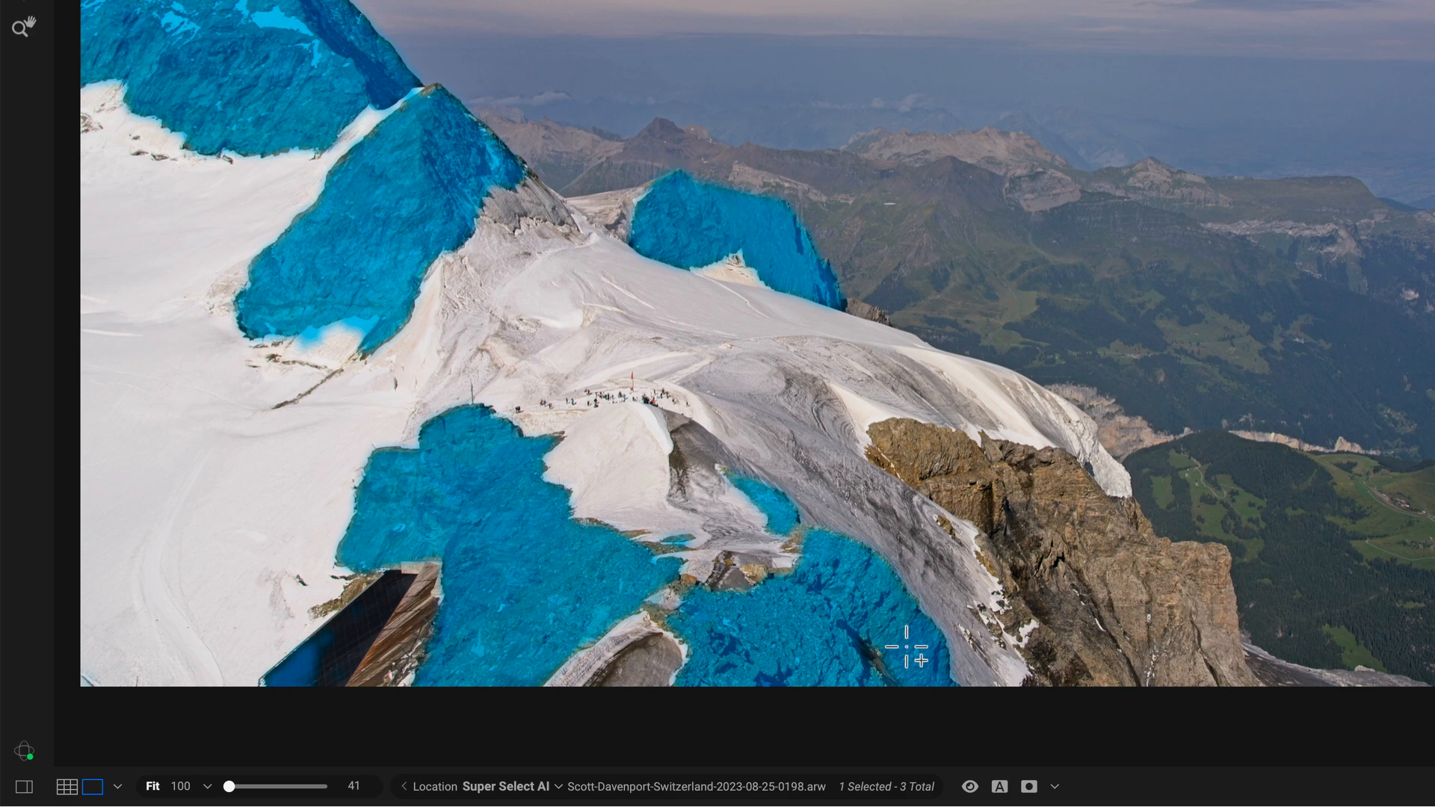
click(927, 461)
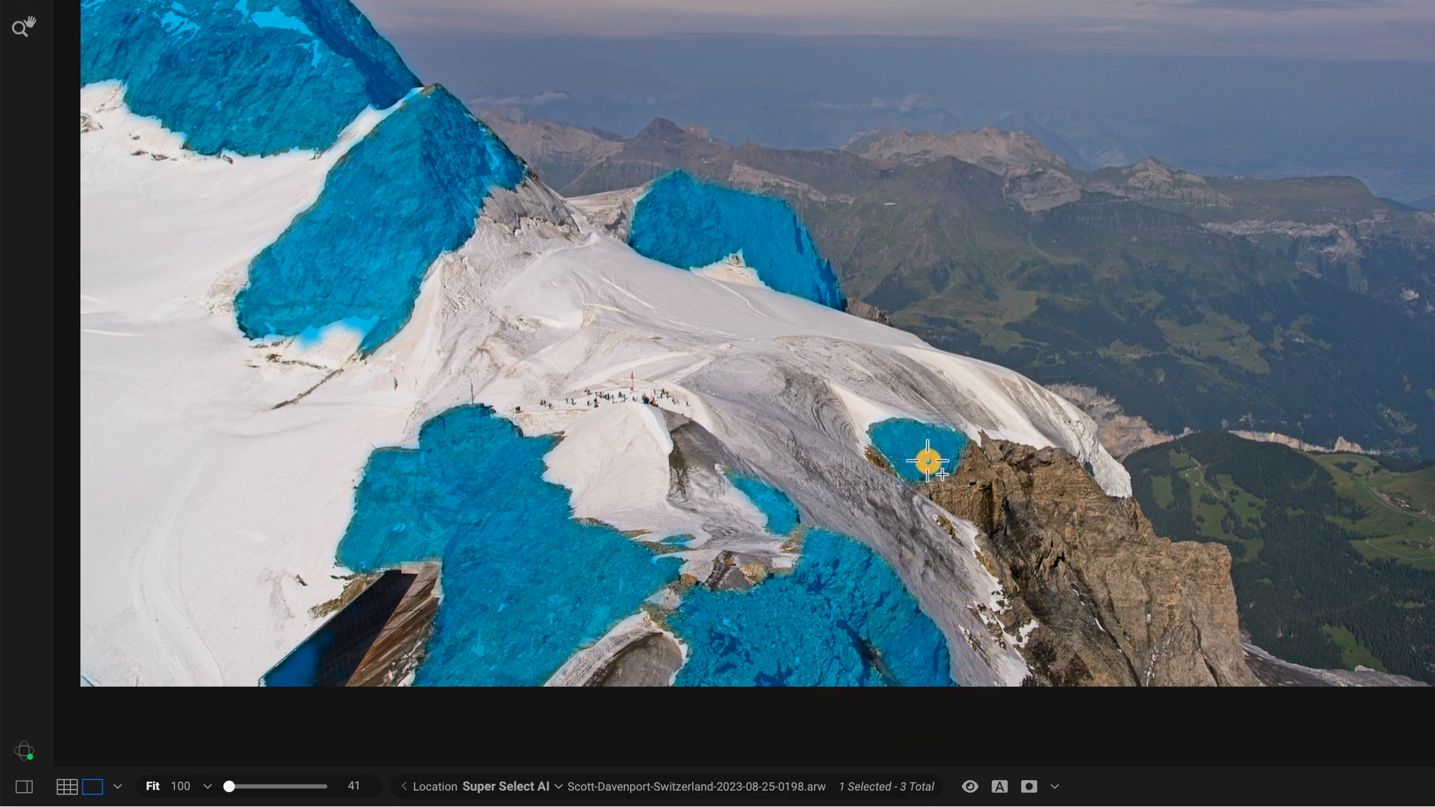
click(927, 460)
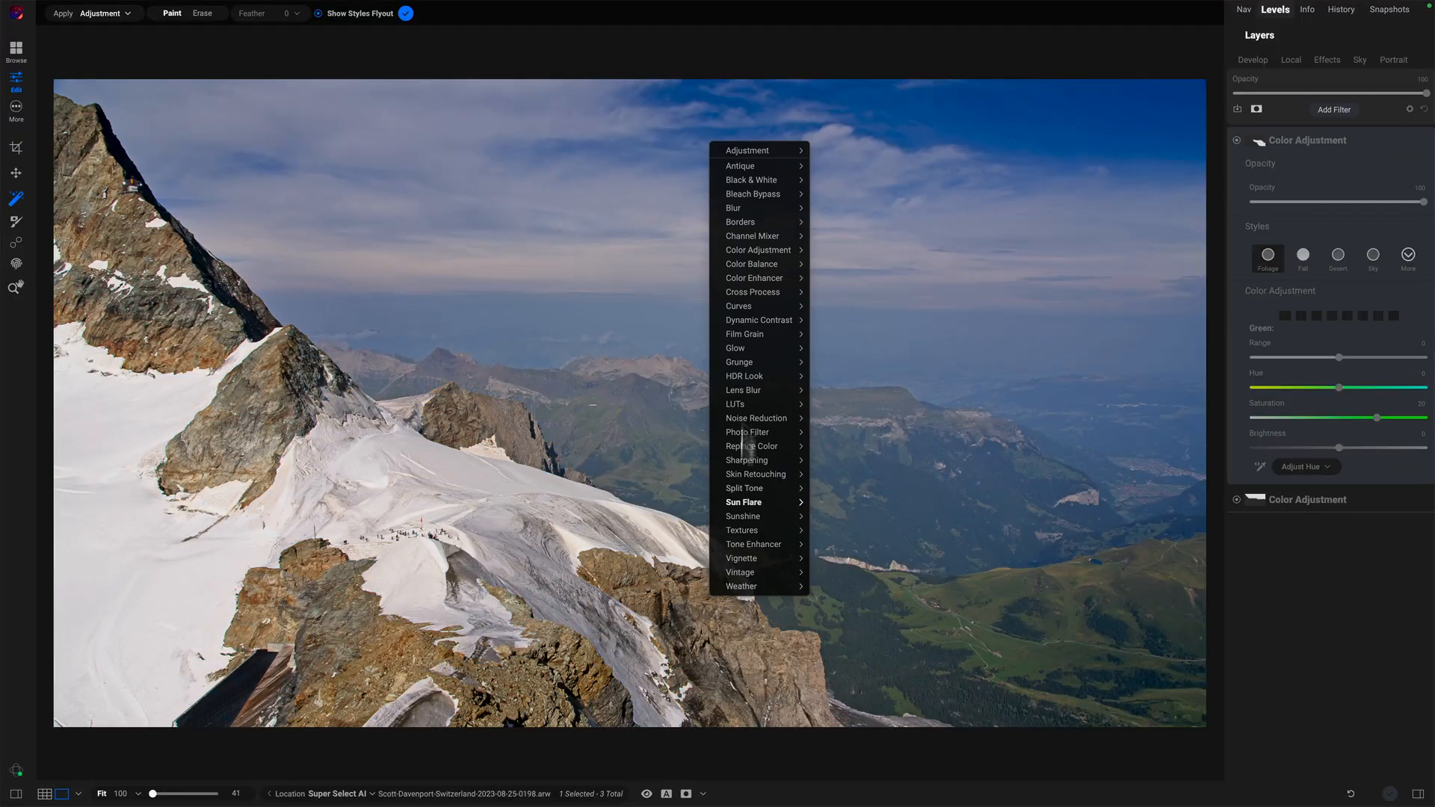
mouse_move(758, 319)
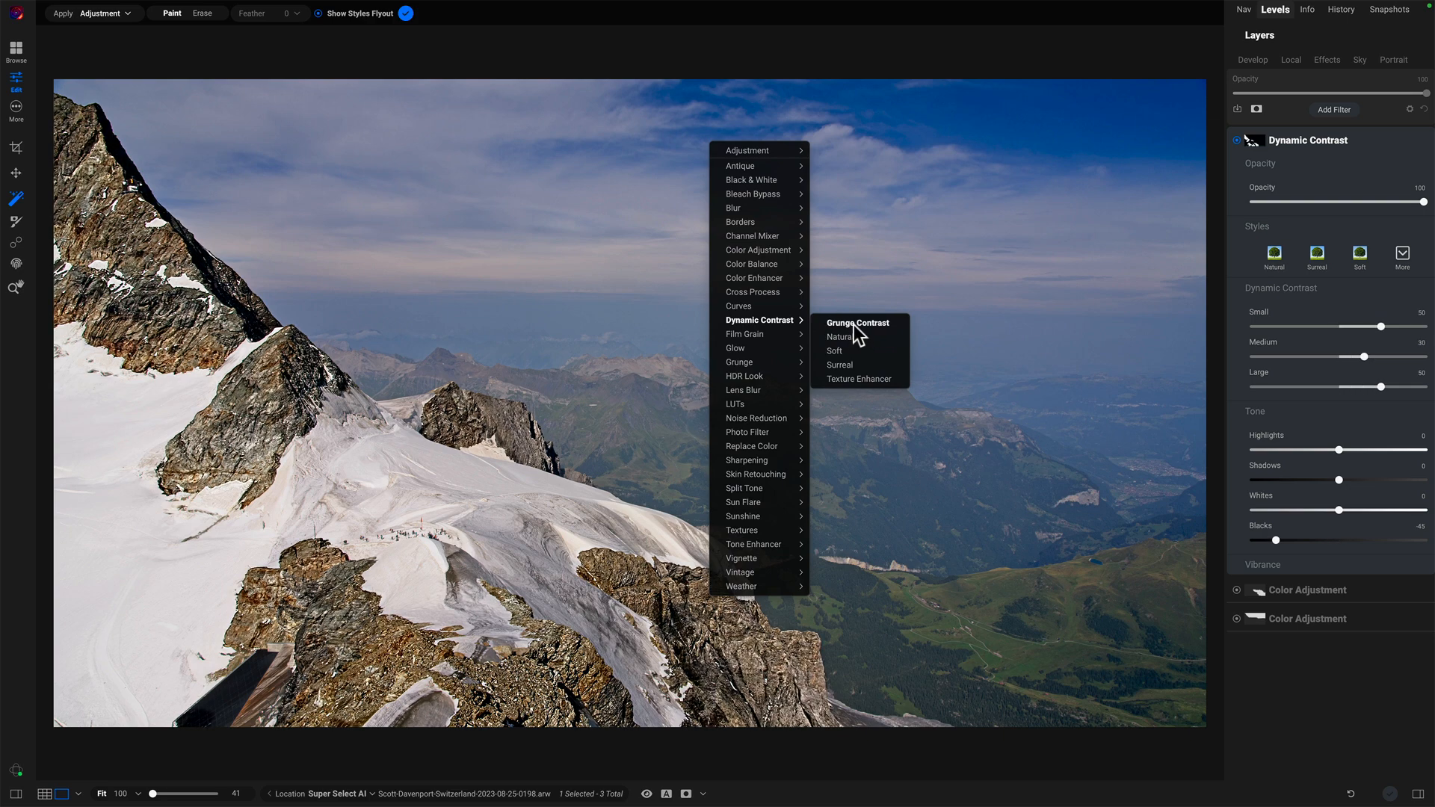
mouse_move(840, 337)
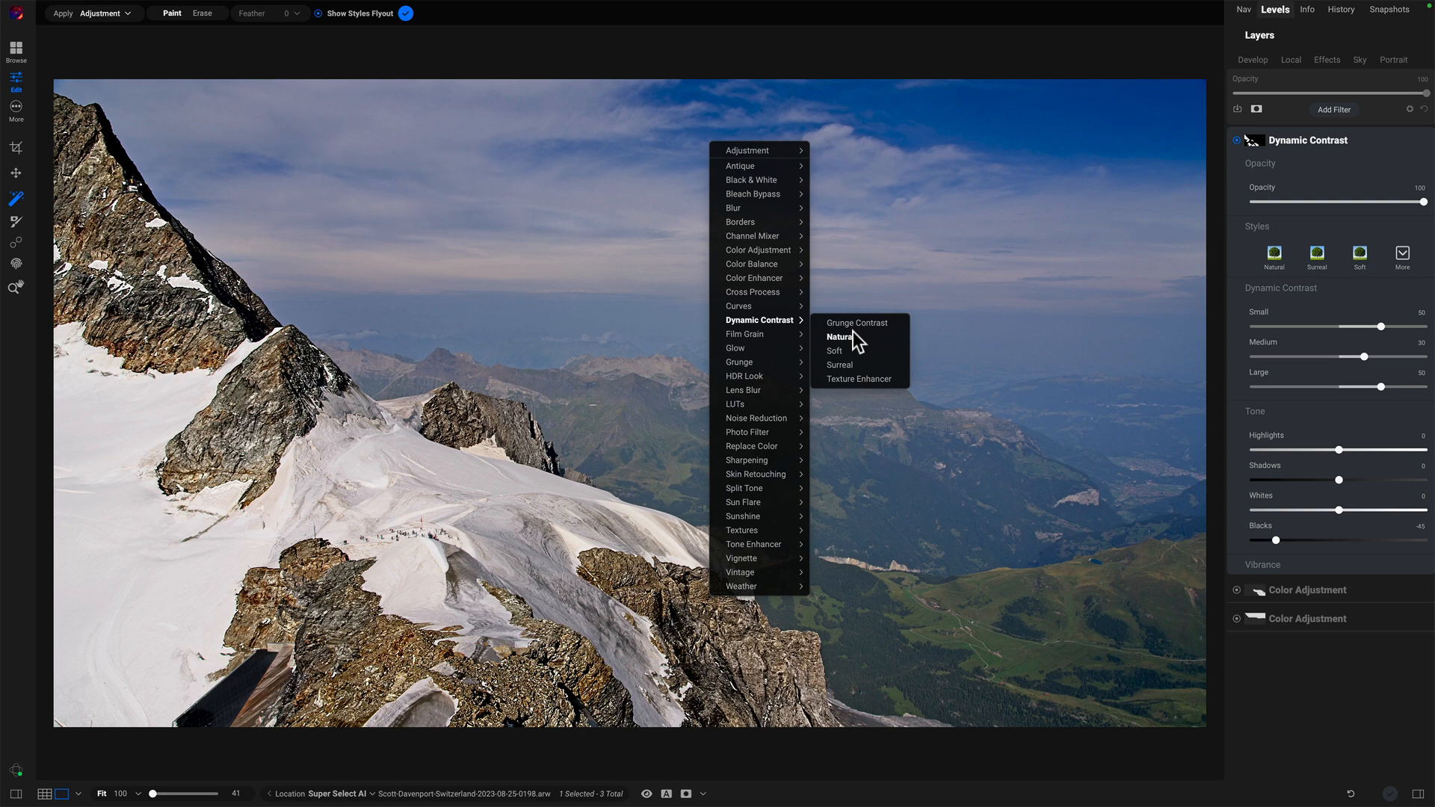
Apply the Natural Dynamic Contrast style to the mountain photo
click(839, 337)
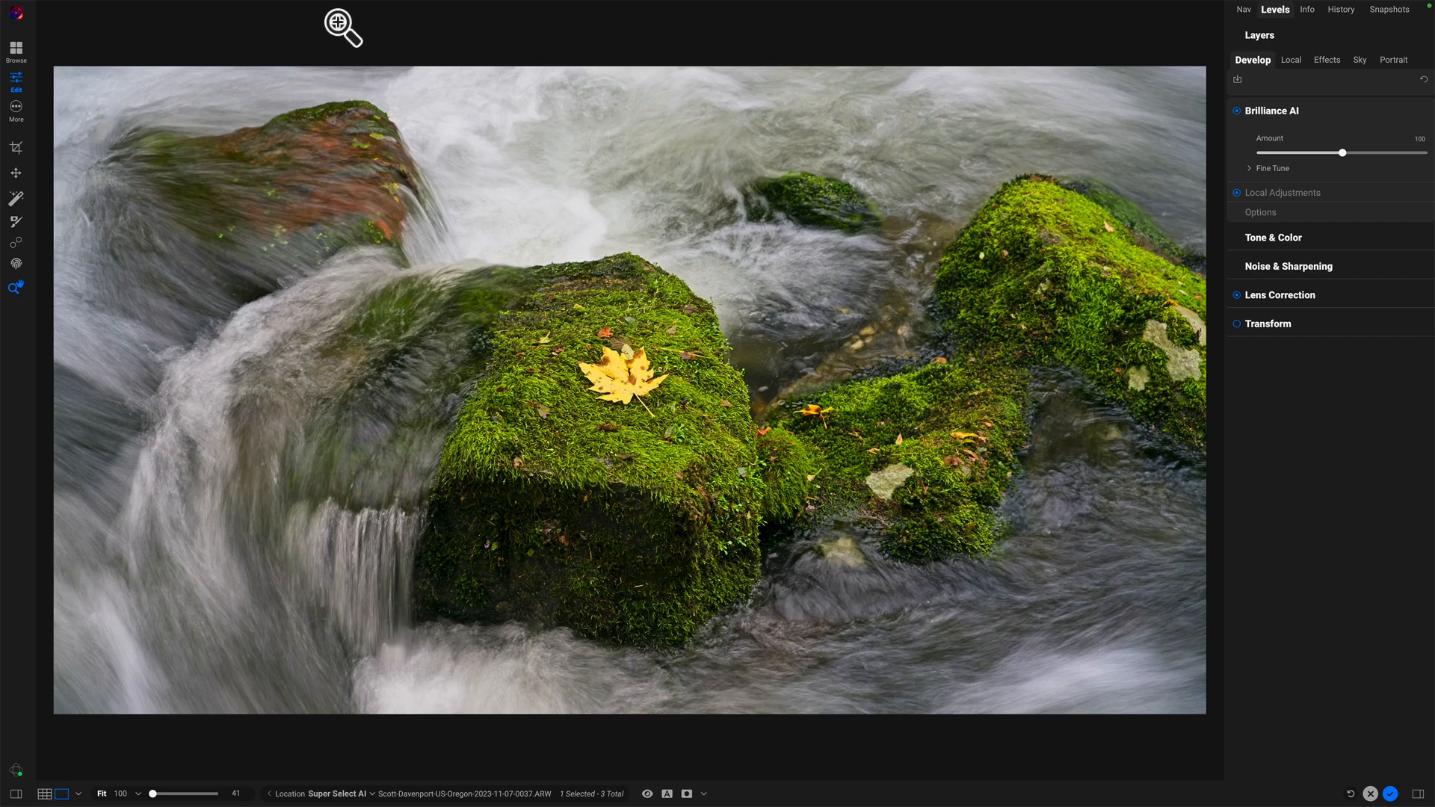
Open the filter list from the Layers panel for the river rocks photo
click(1326, 60)
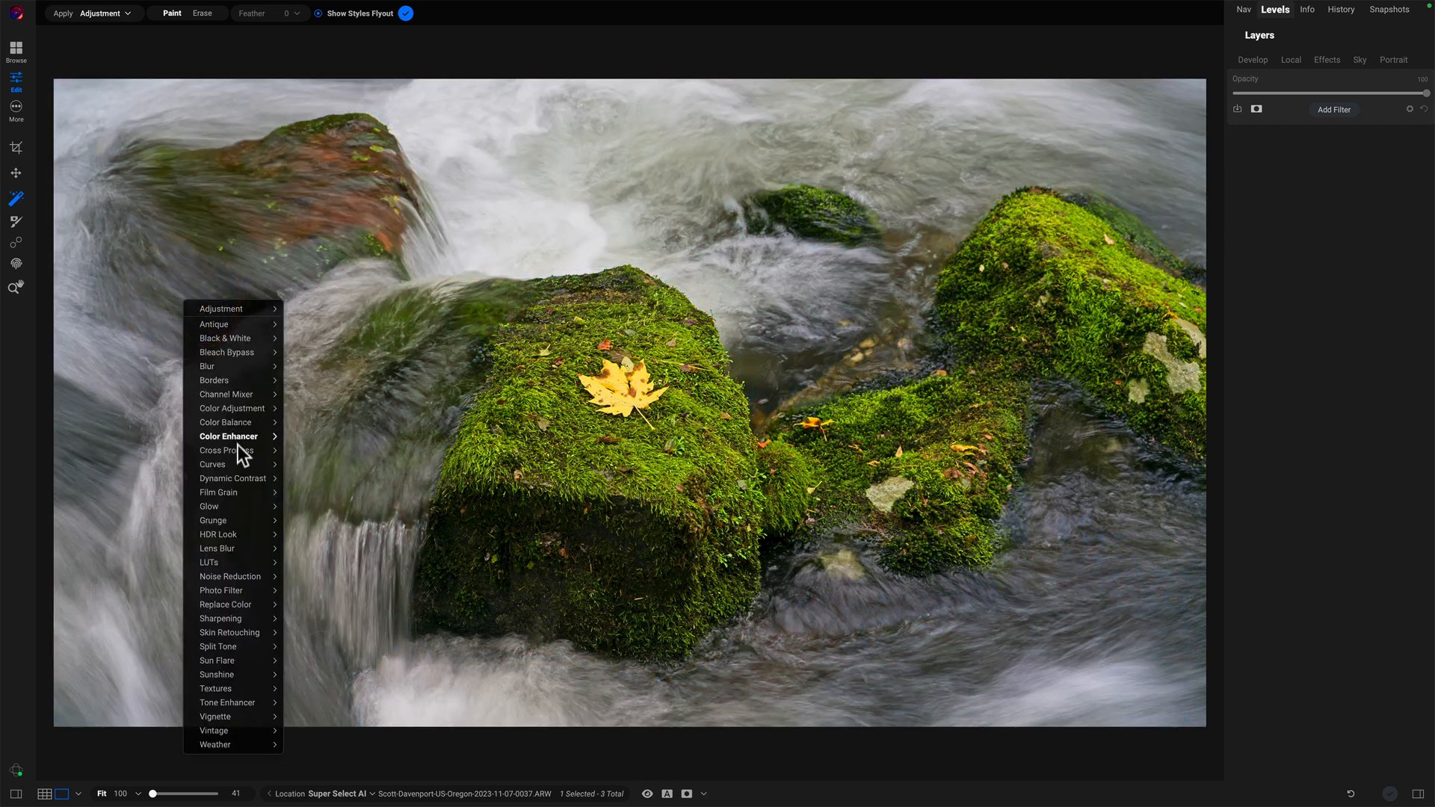
click(232, 478)
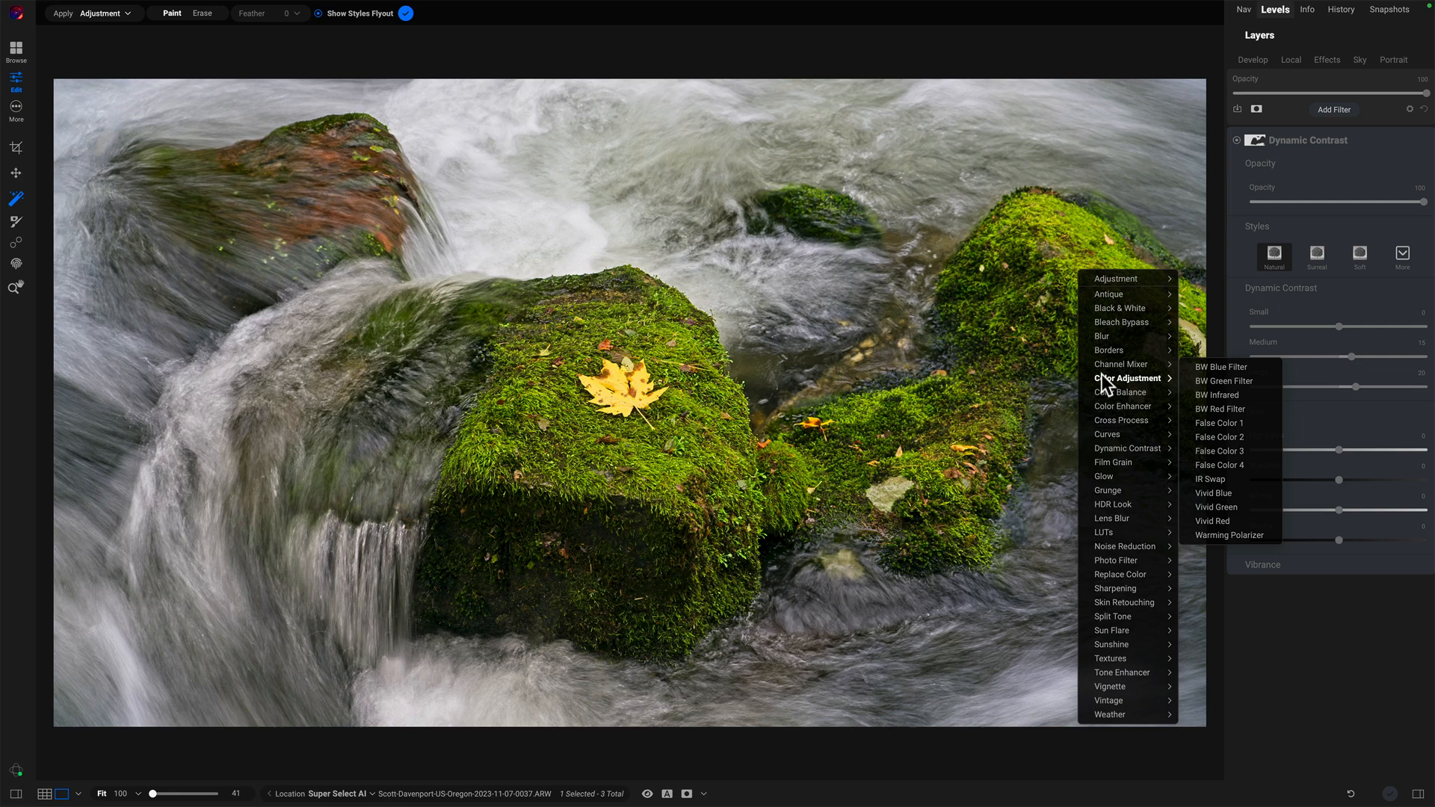
Layer a Foliage colour adjustment at 40% opacity over the river rocks' dynamic contrast
click(1123, 378)
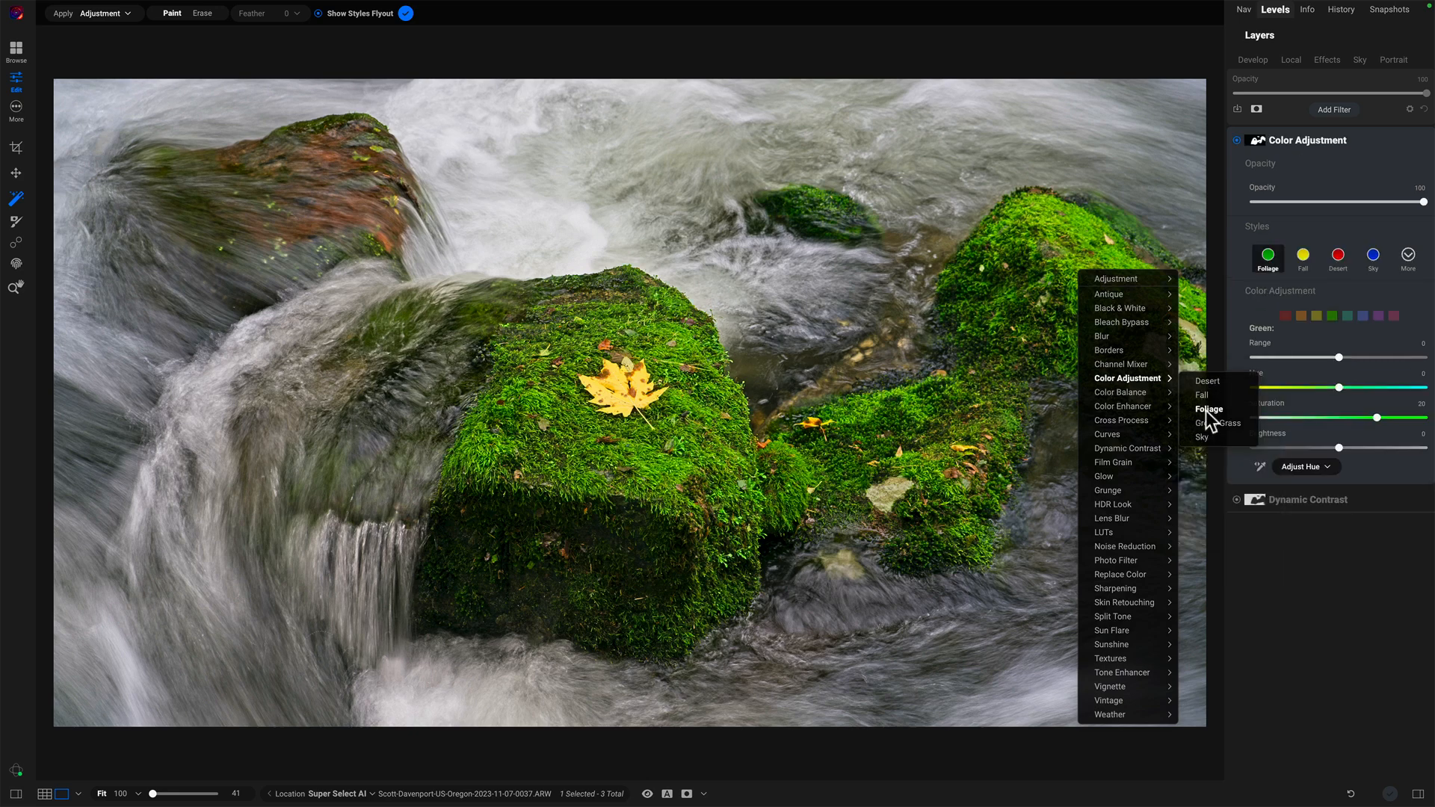
click(1326, 60)
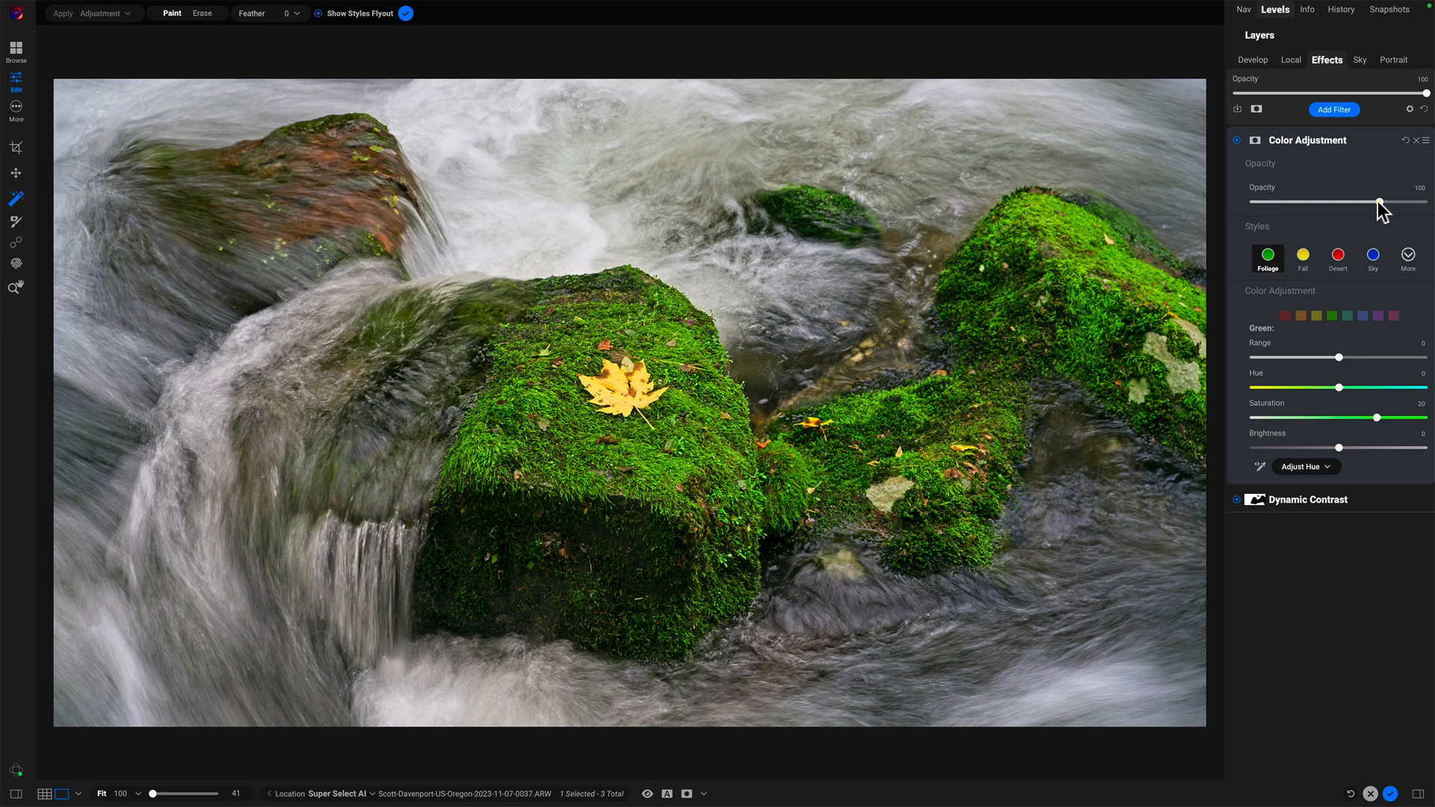
drag(1424, 203, 1337, 203)
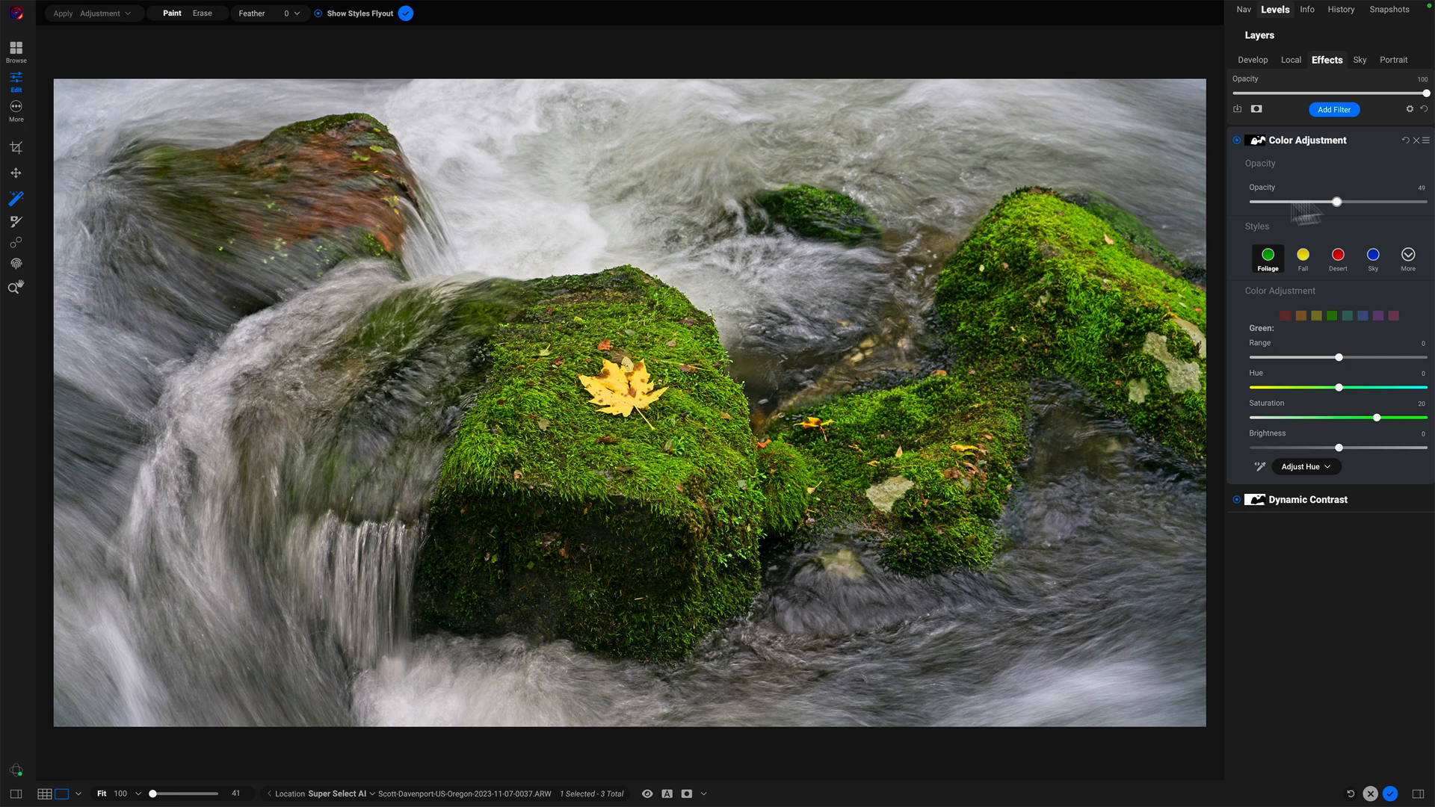
click(624, 385)
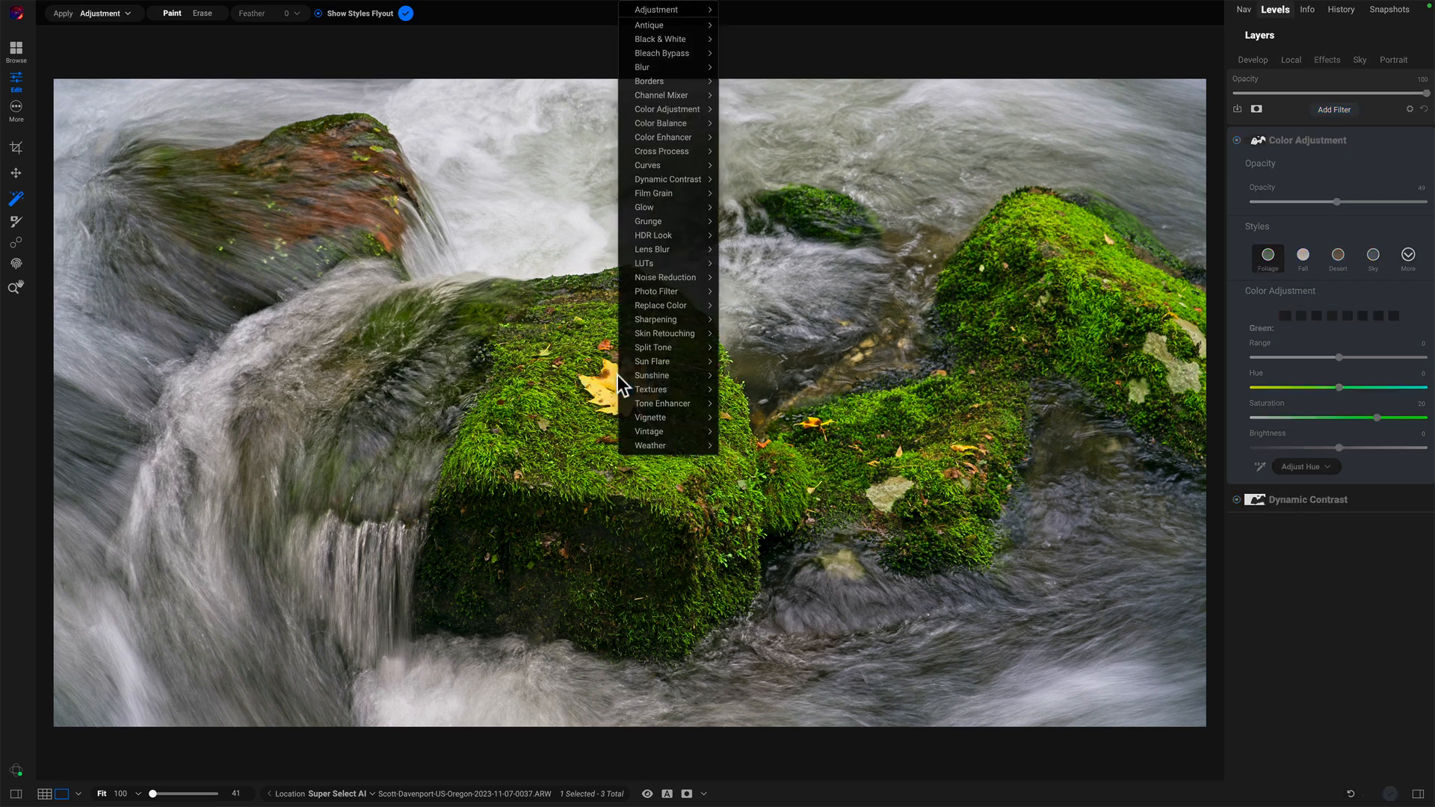
mouse_move(655, 9)
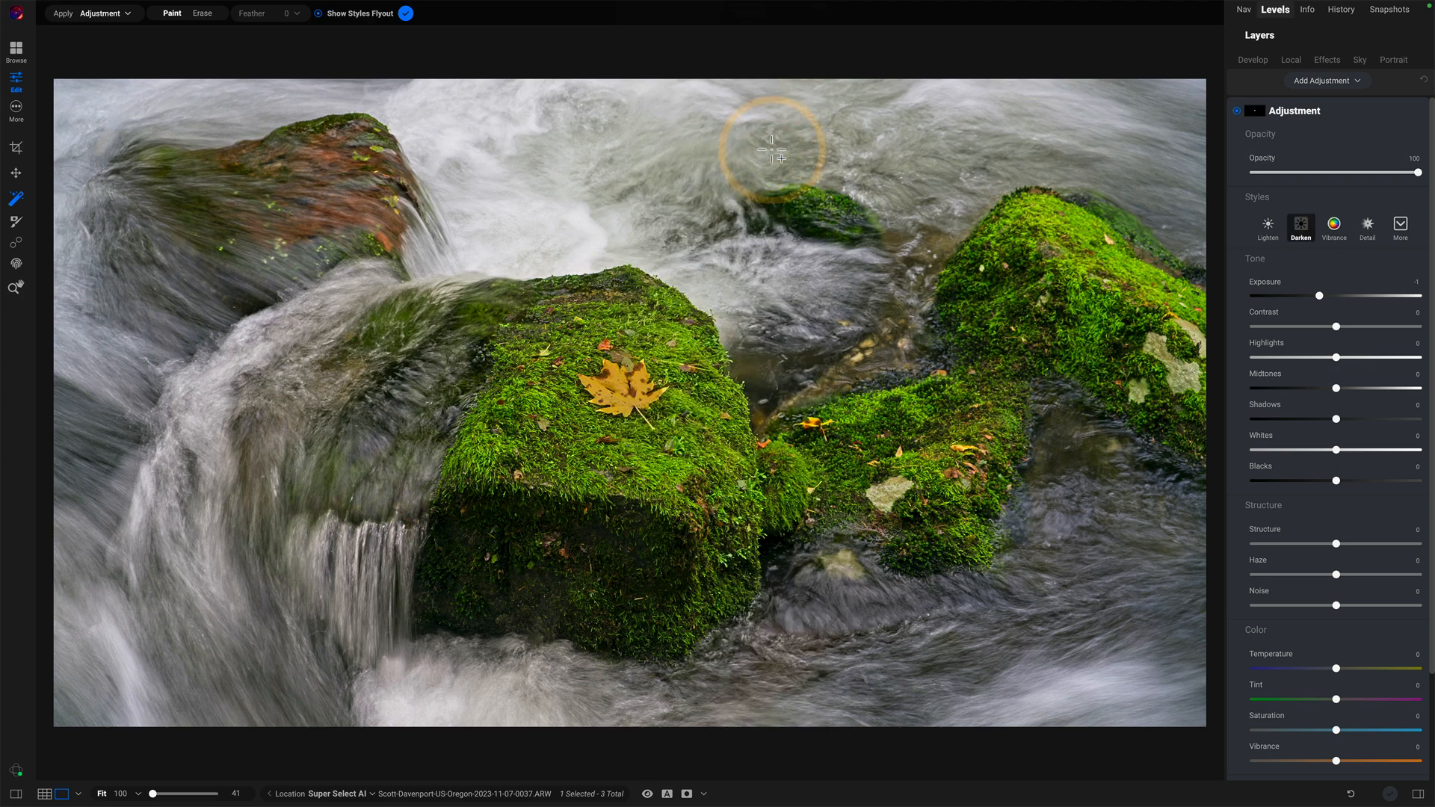
Mask the bright water and ease the Darken exposure to about -0.55
click(1291, 60)
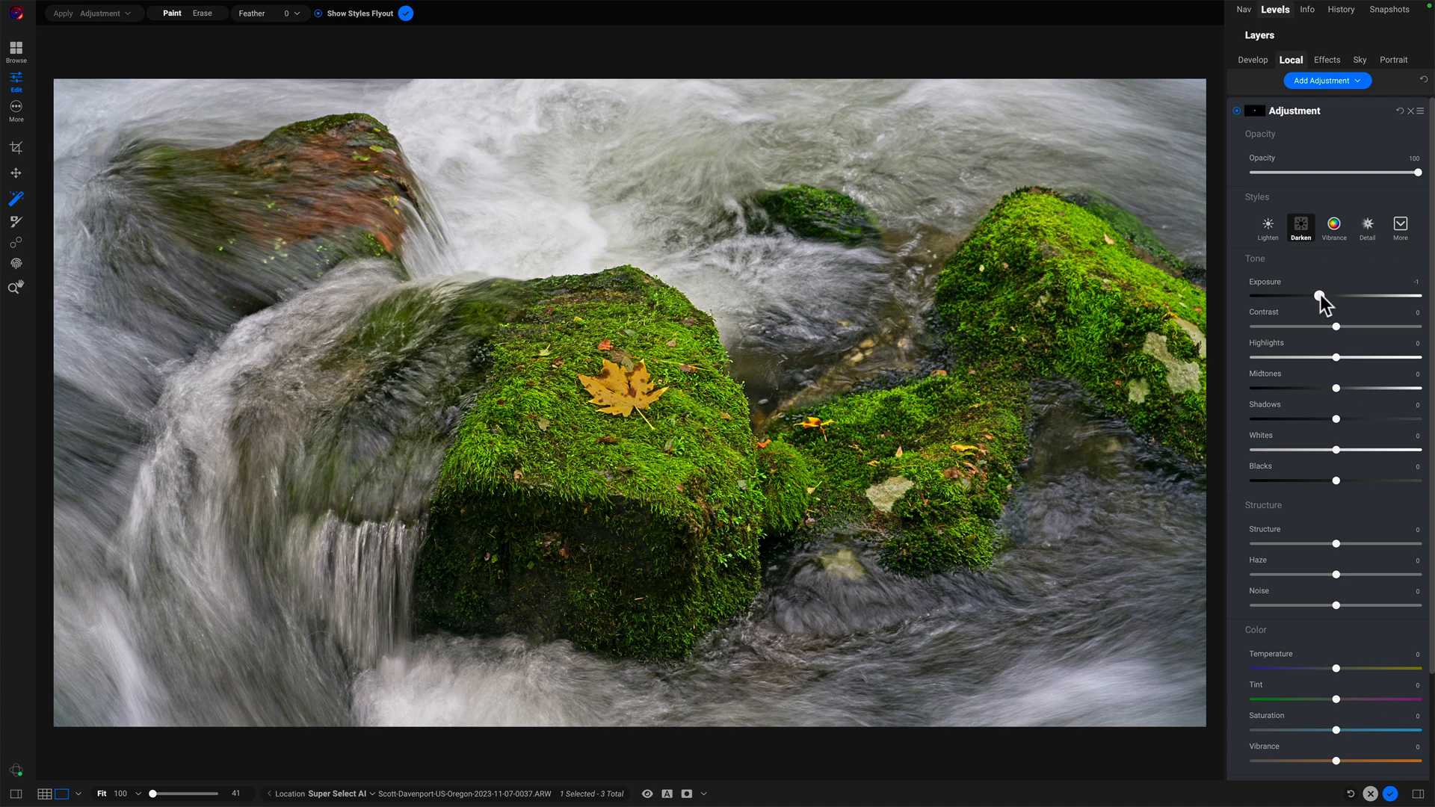
drag(1317, 299, 1326, 299)
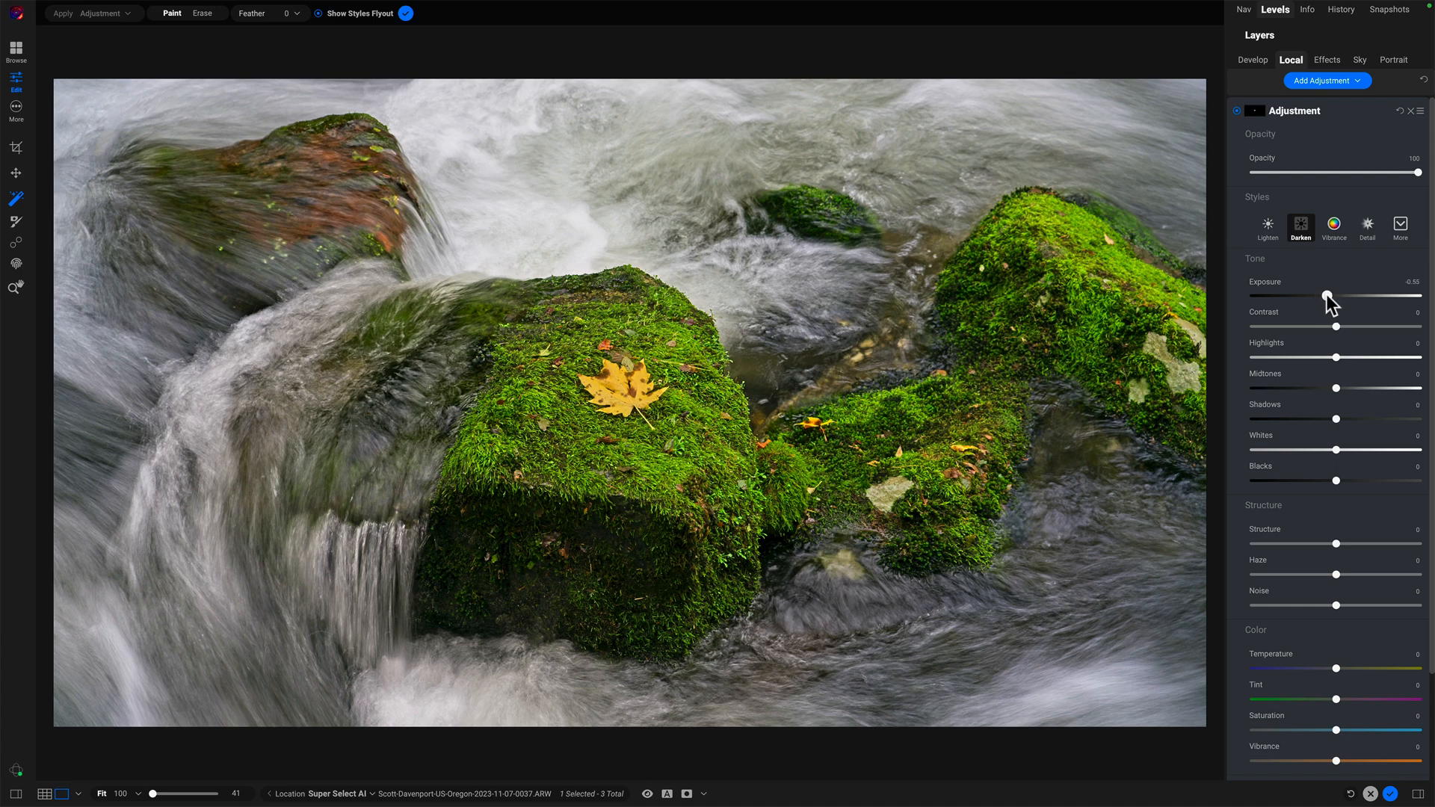
drag(1326, 298, 1328, 299)
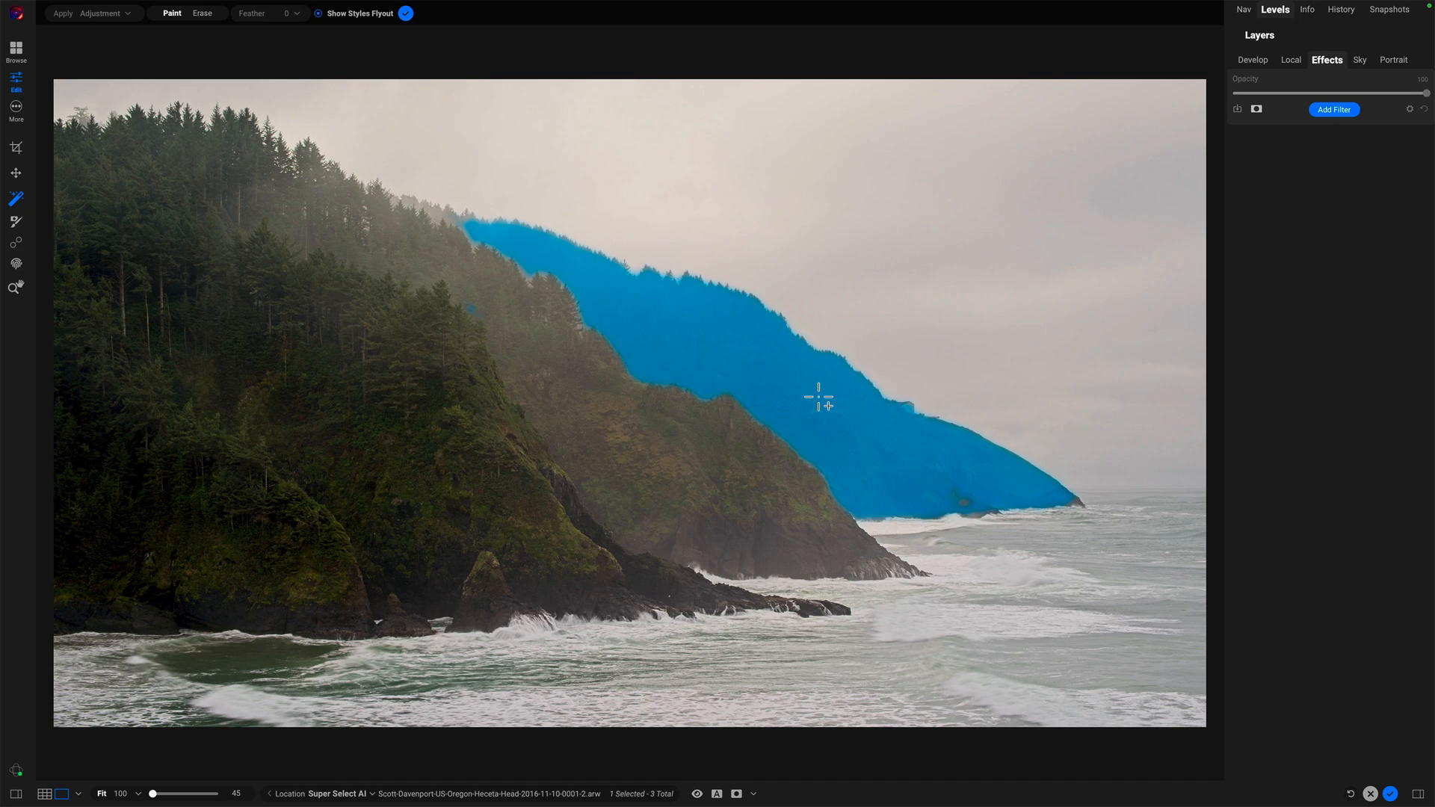
Add a Foghorn Weather filter to the distant ridge at about 16% opacity
click(1334, 109)
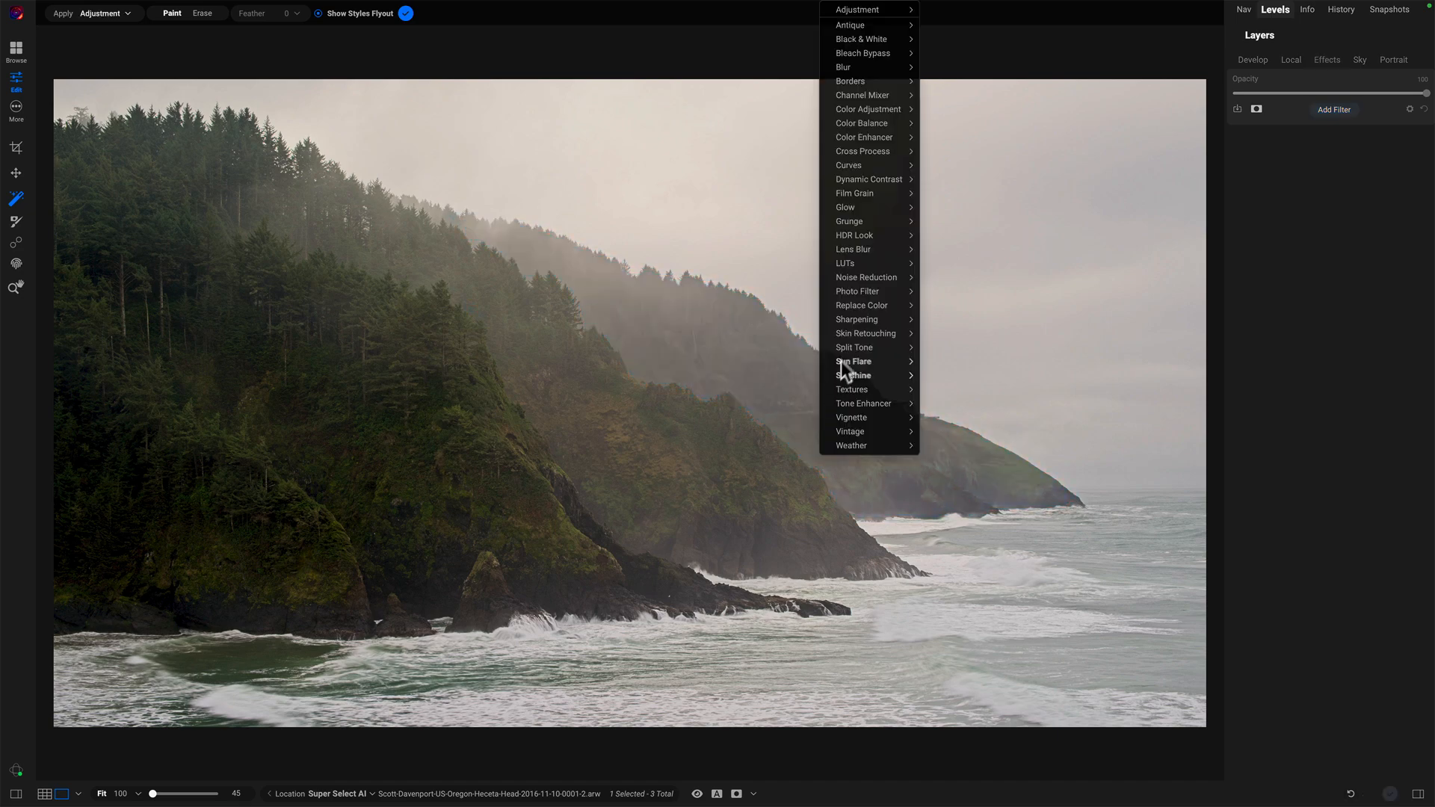
click(851, 446)
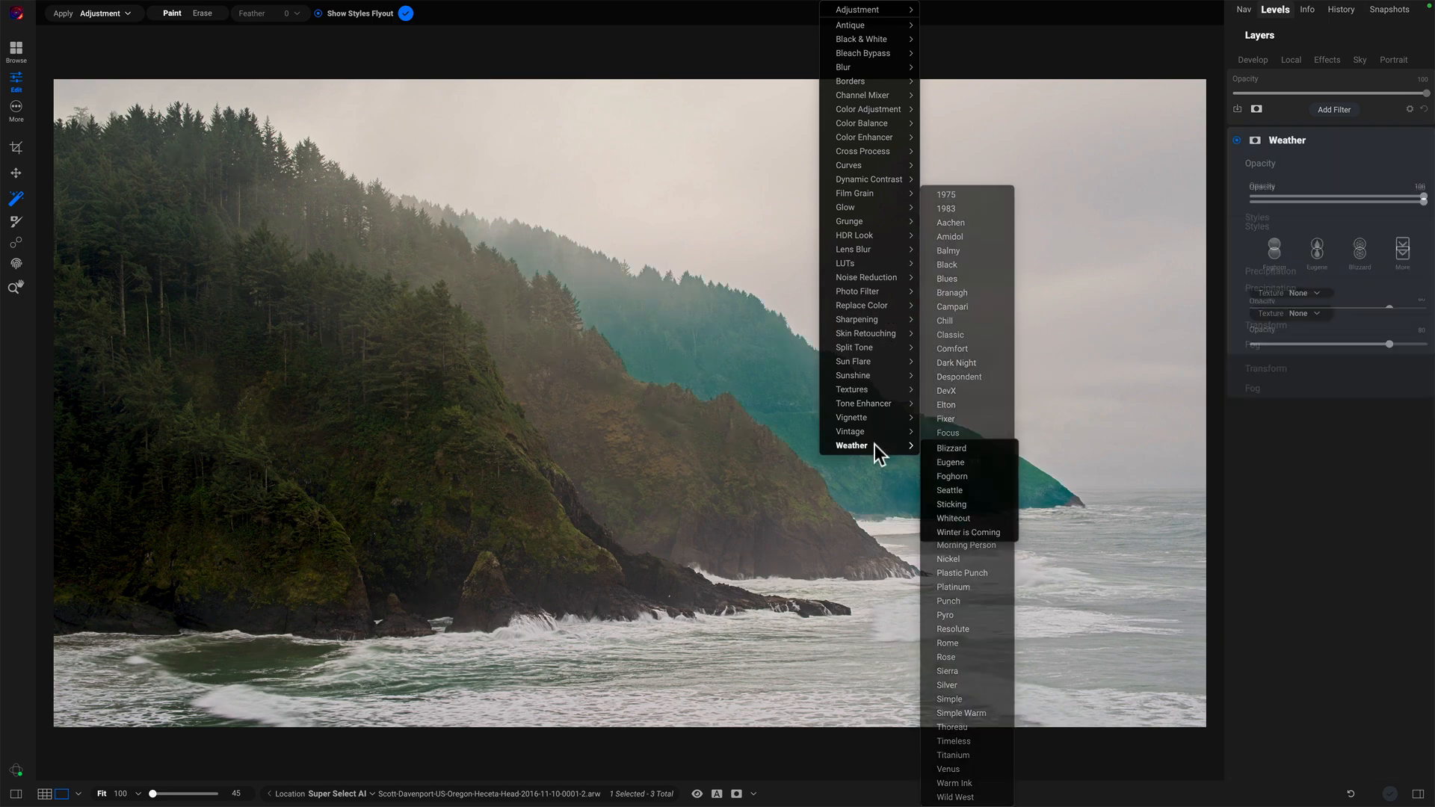
click(952, 476)
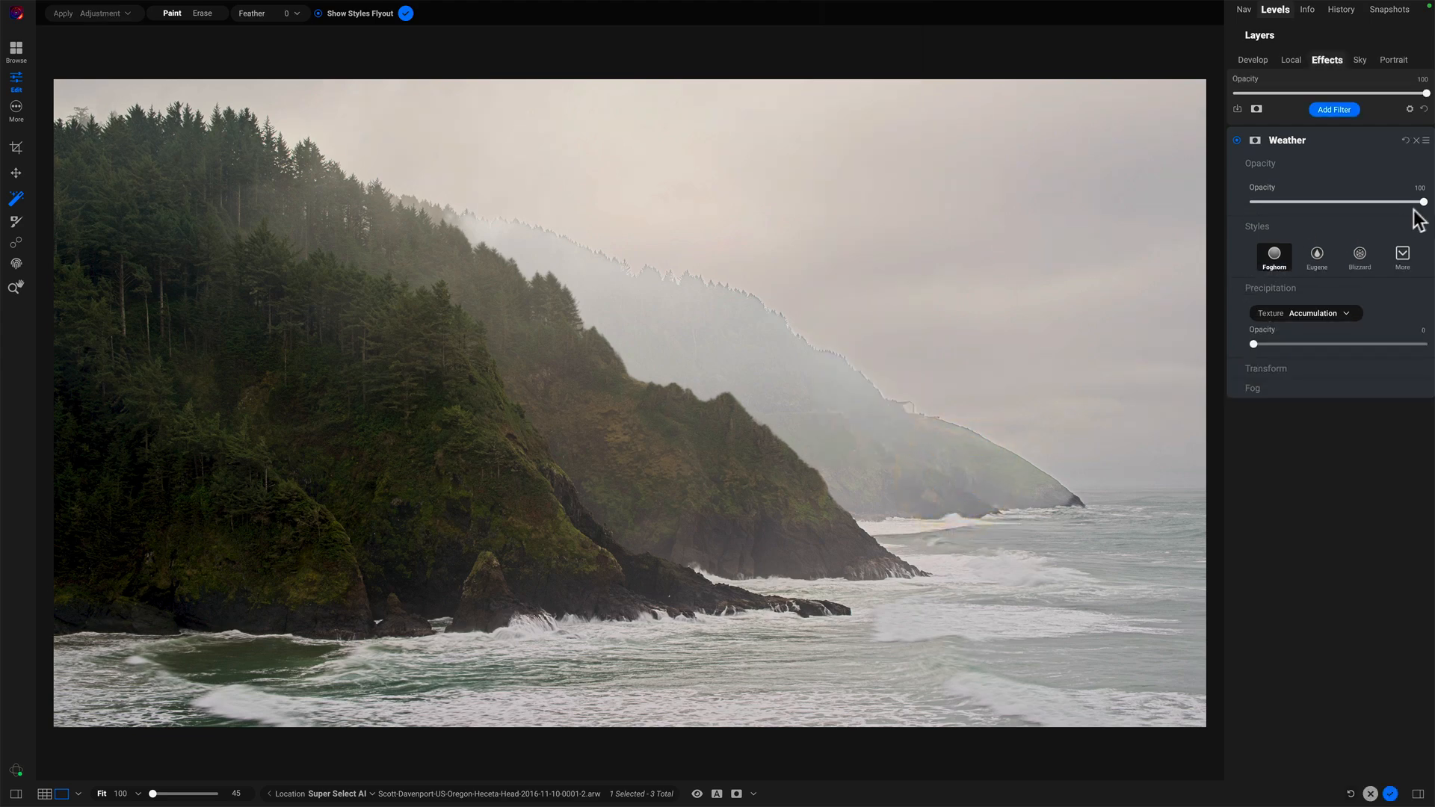
drag(1424, 201, 1281, 201)
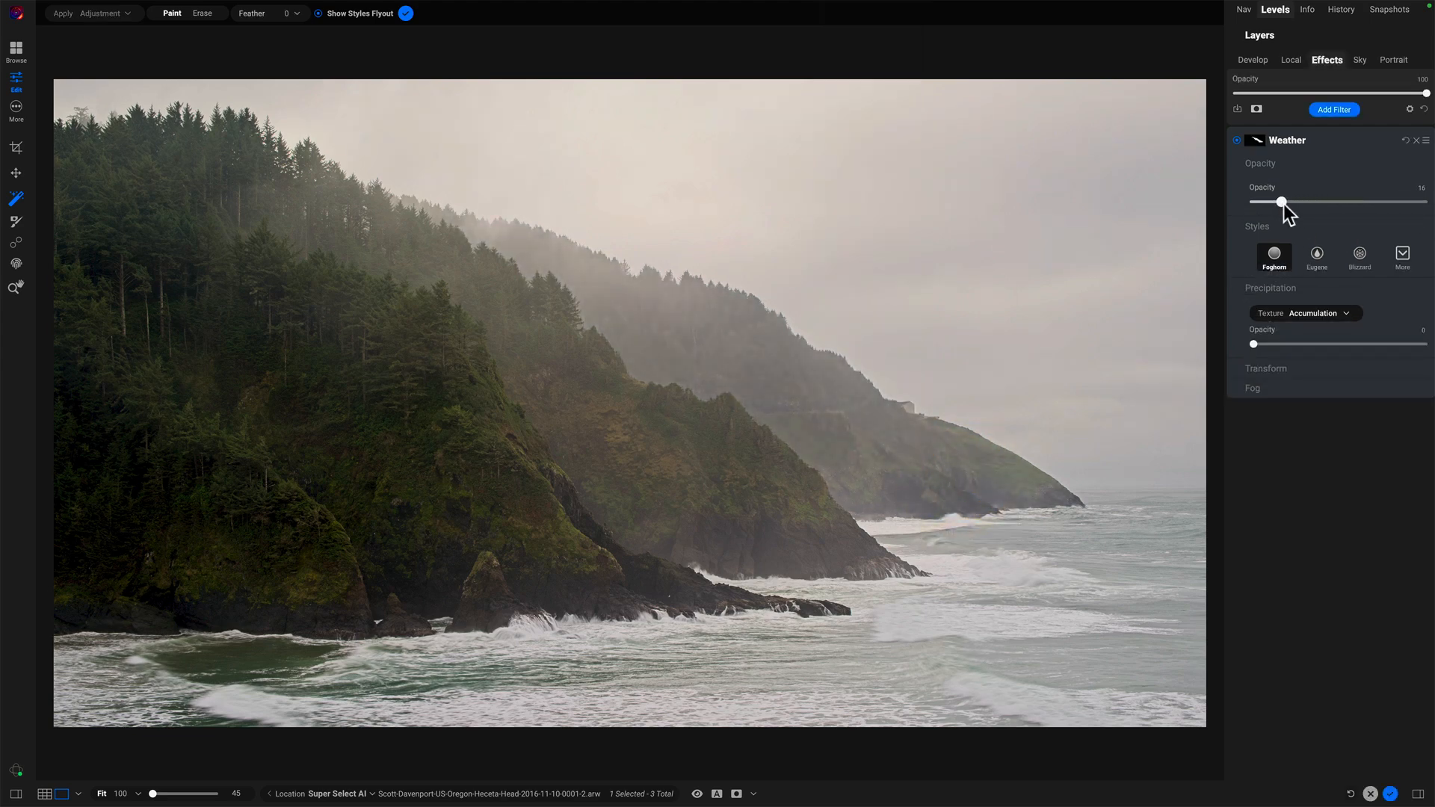
drag(1283, 203, 1281, 203)
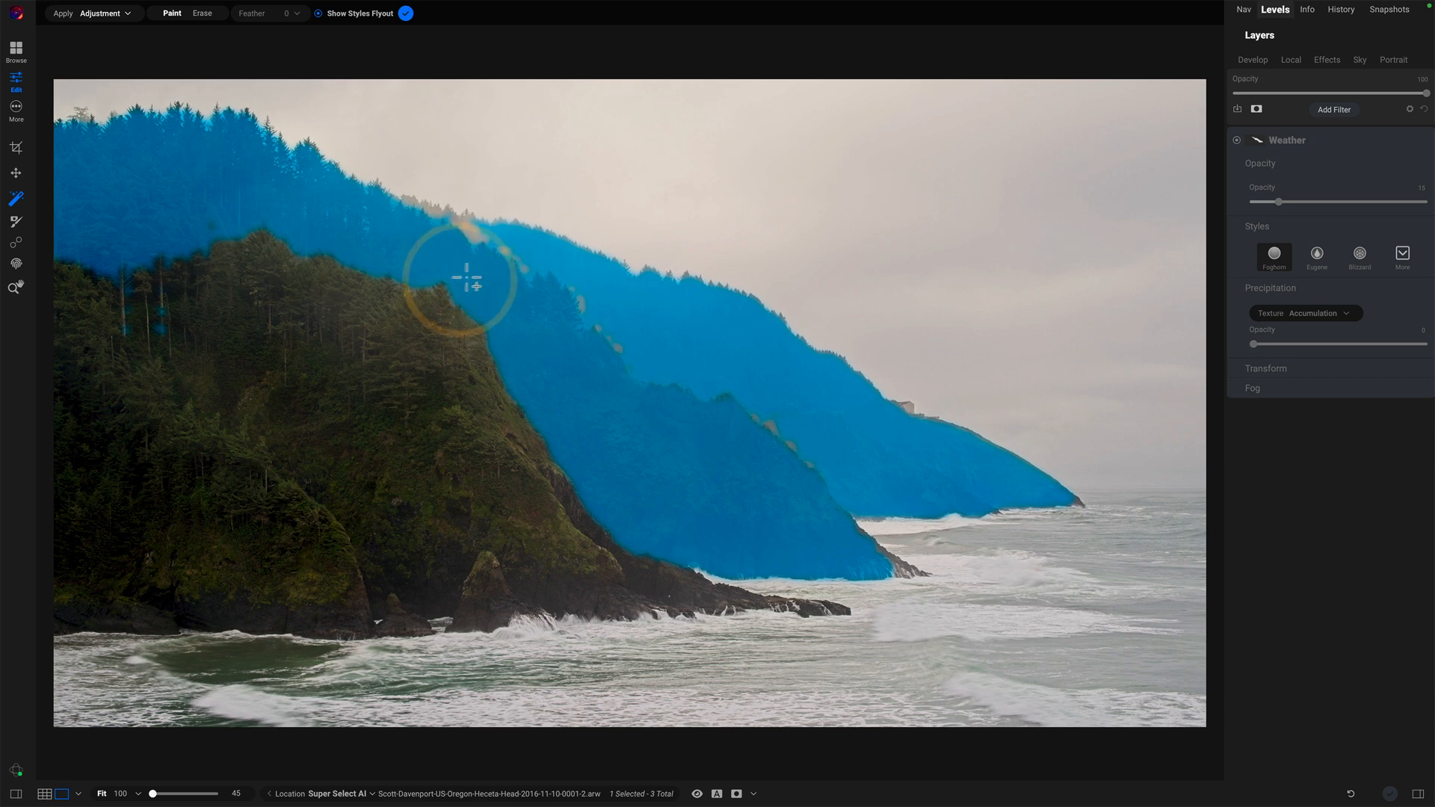
Add the middle ridge behind the near headland to the fog's mask
drag(466, 279, 632, 296)
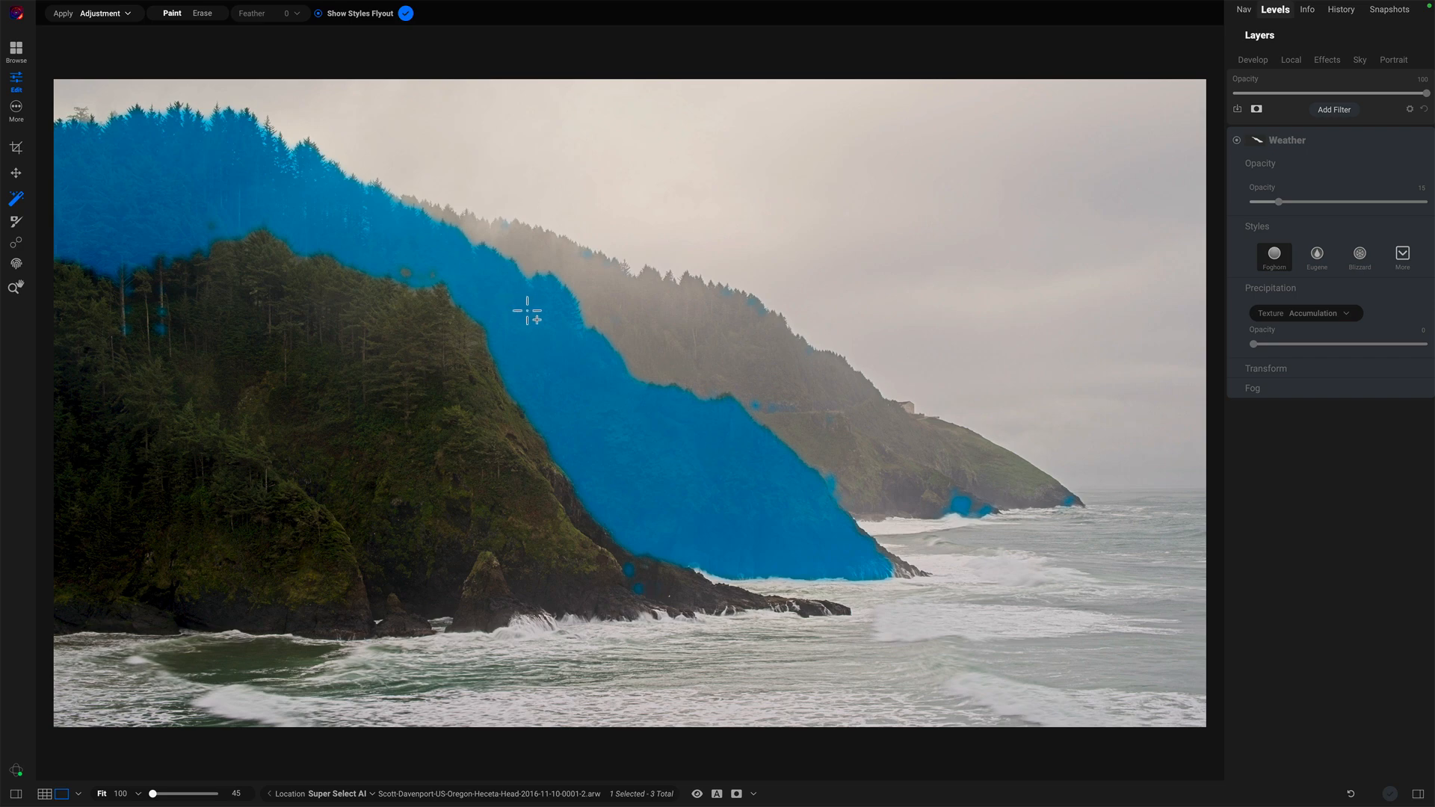
mouse_move(574, 381)
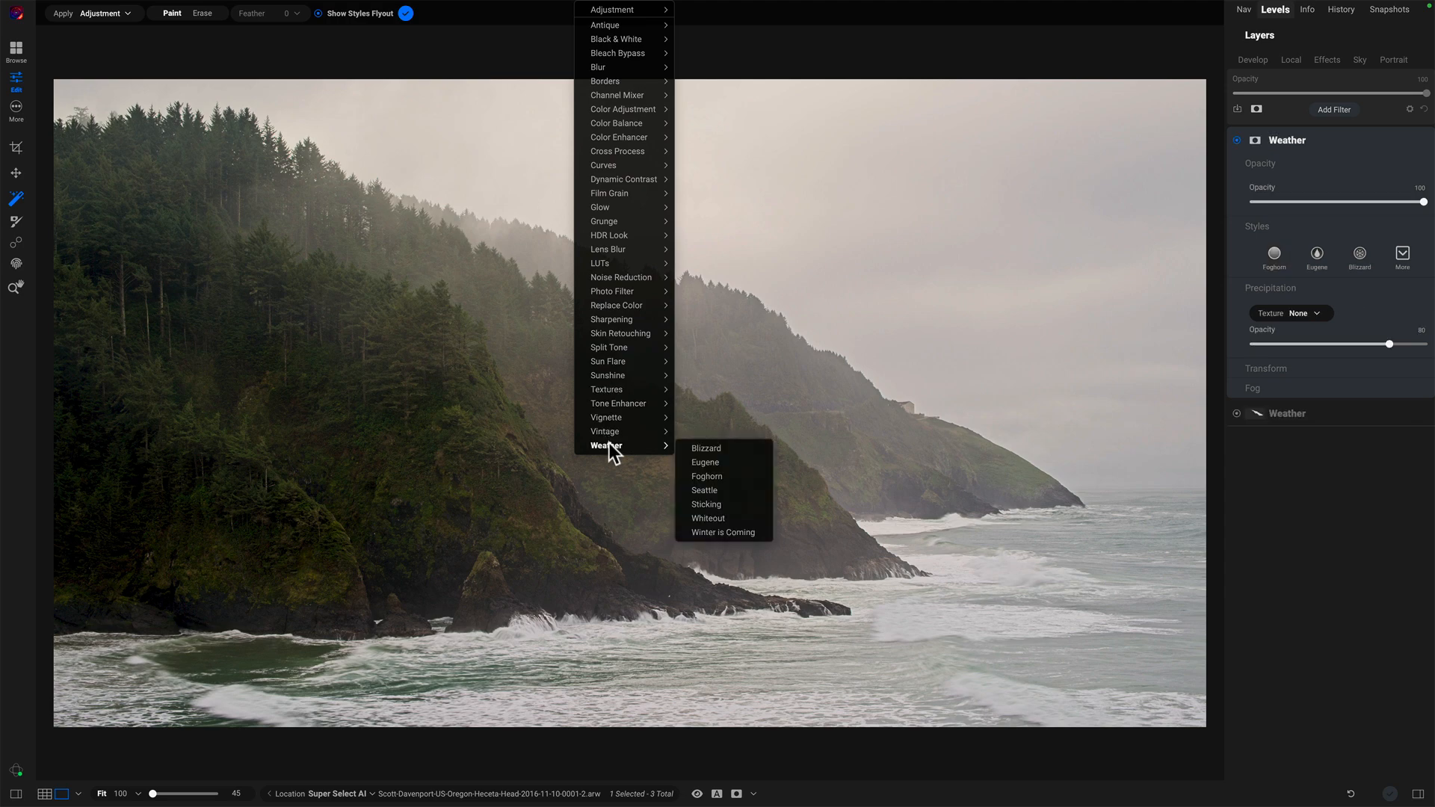
Apply Foghorn to the new Weather layer with fog near 5 and layer opacity 100
click(706, 476)
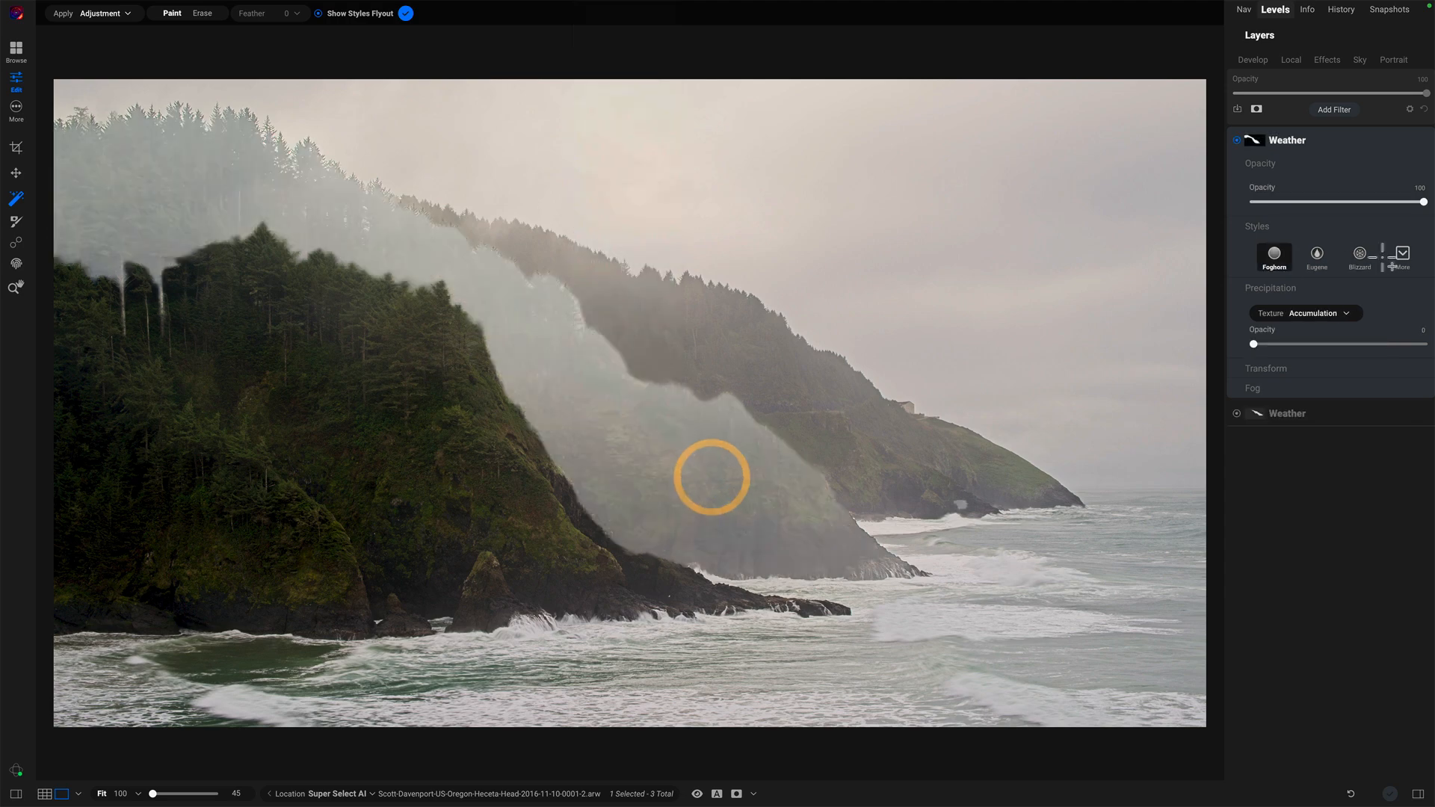
drag(1424, 201, 1261, 201)
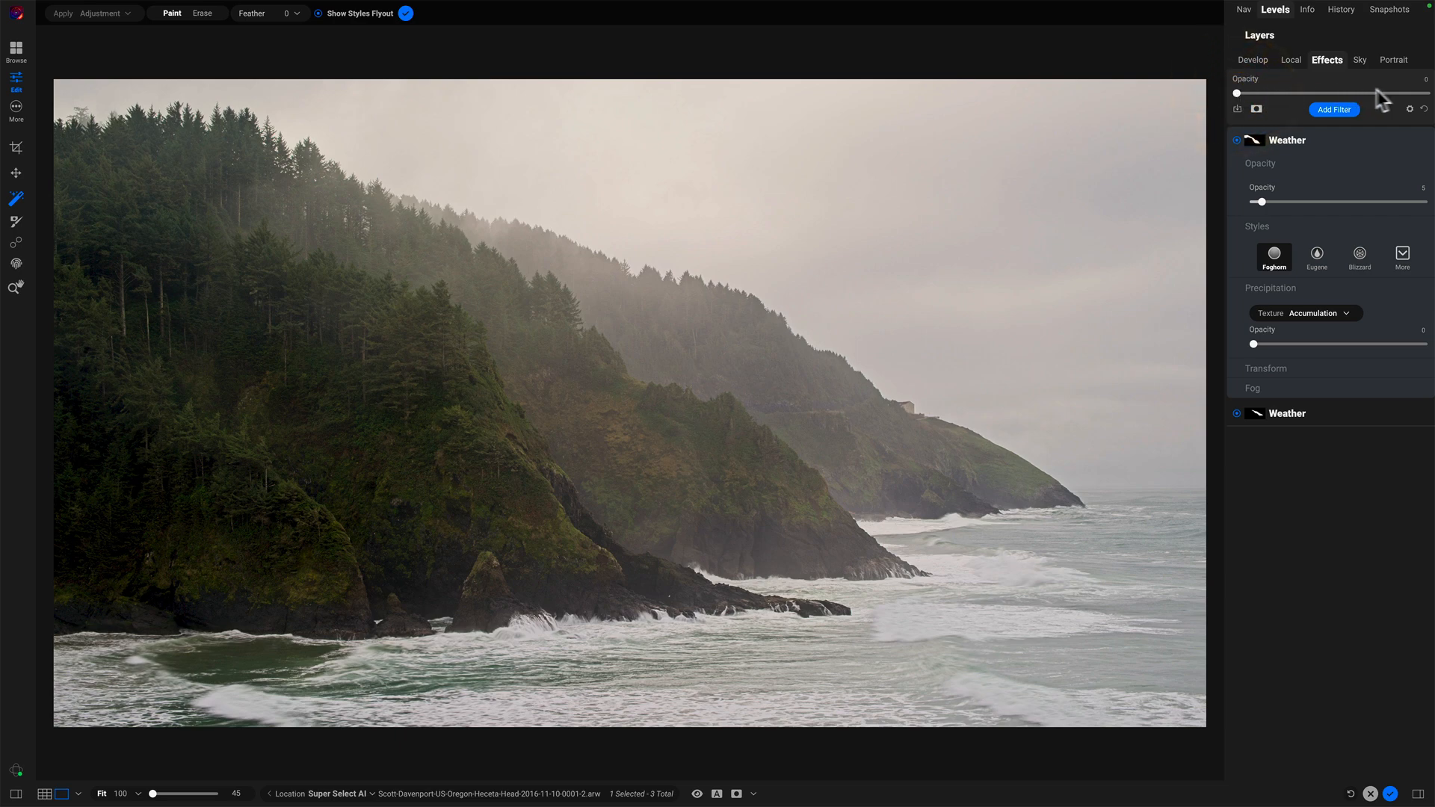
drag(1237, 94, 1424, 93)
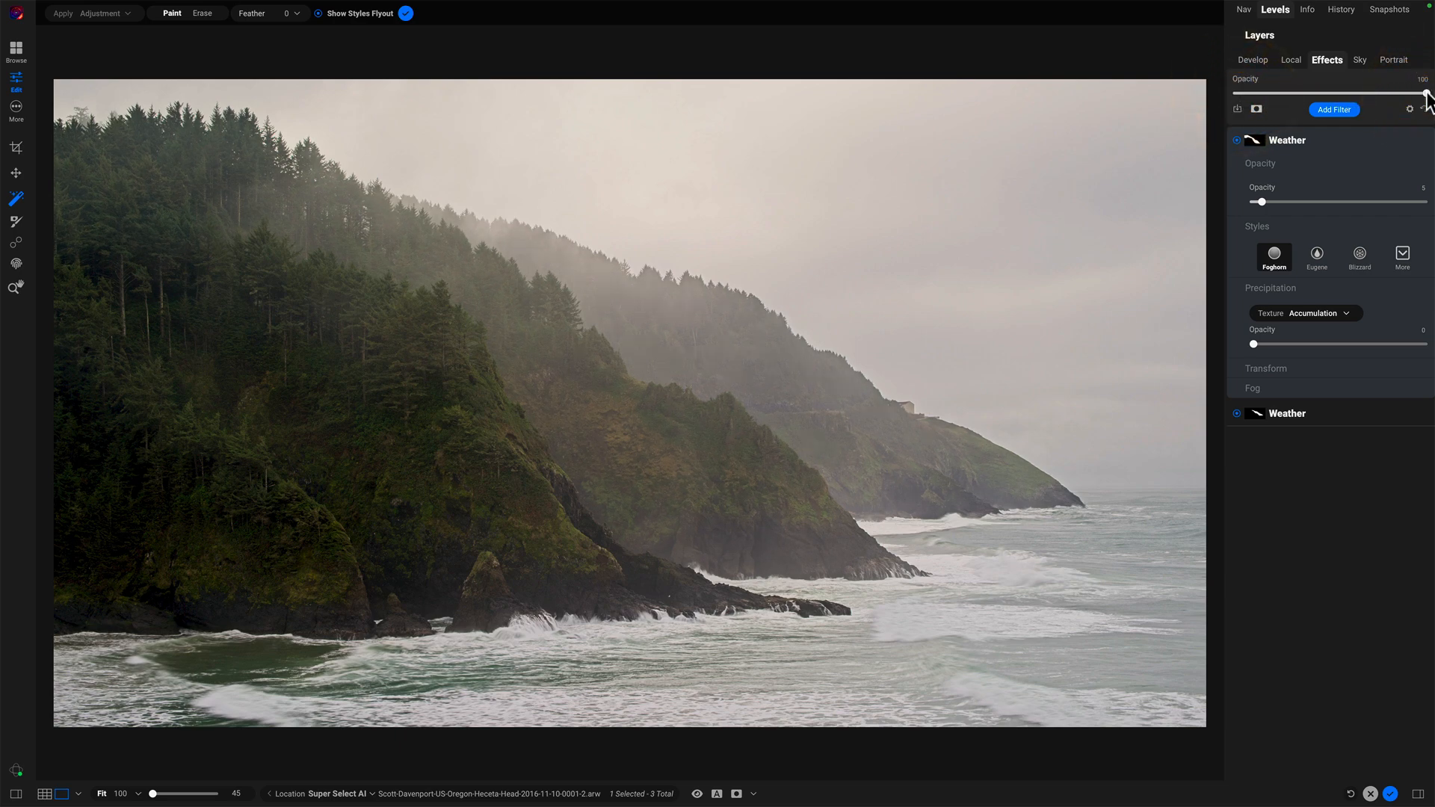
click(326, 371)
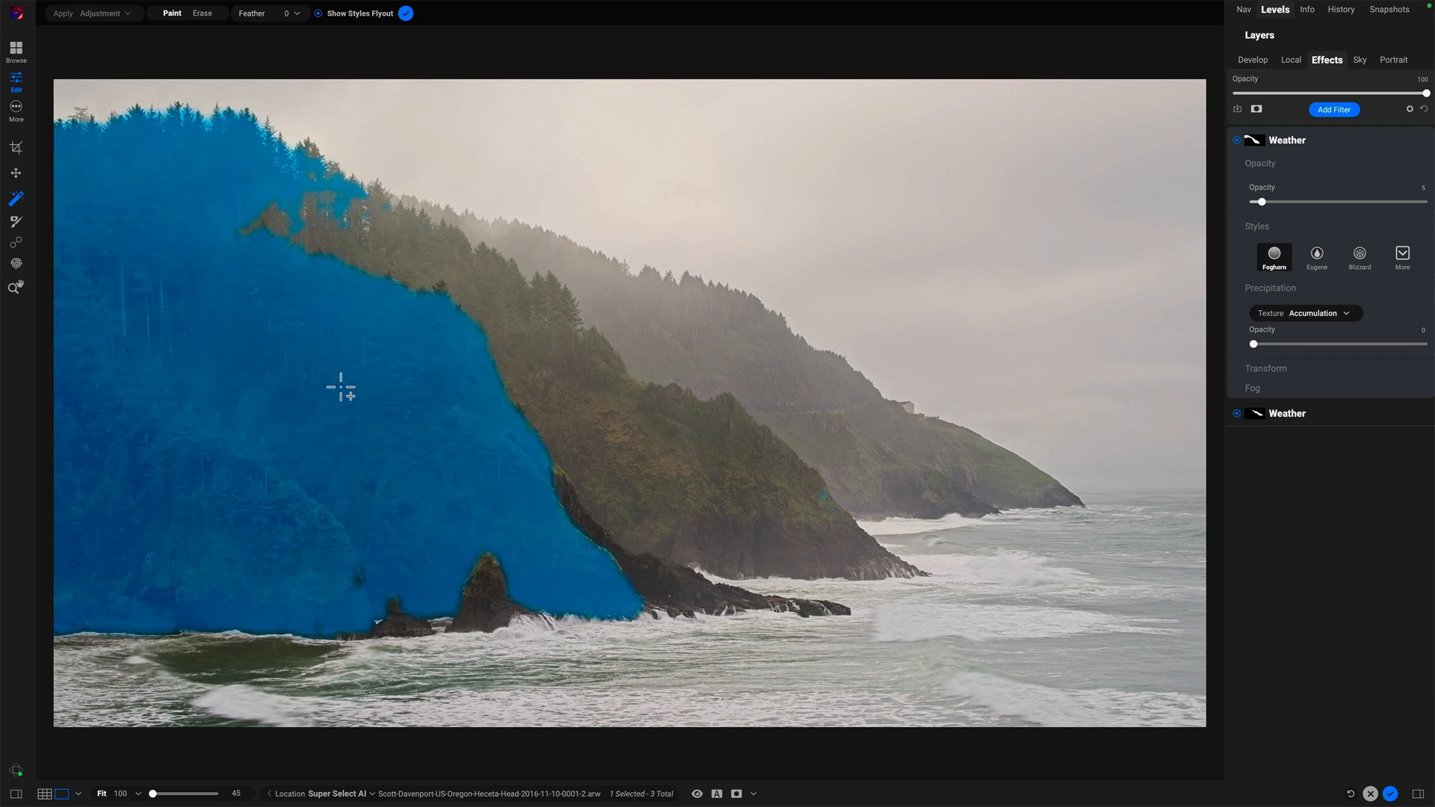
Apply Natural Dynamic Contrast to the selected front forested ridge
click(101, 13)
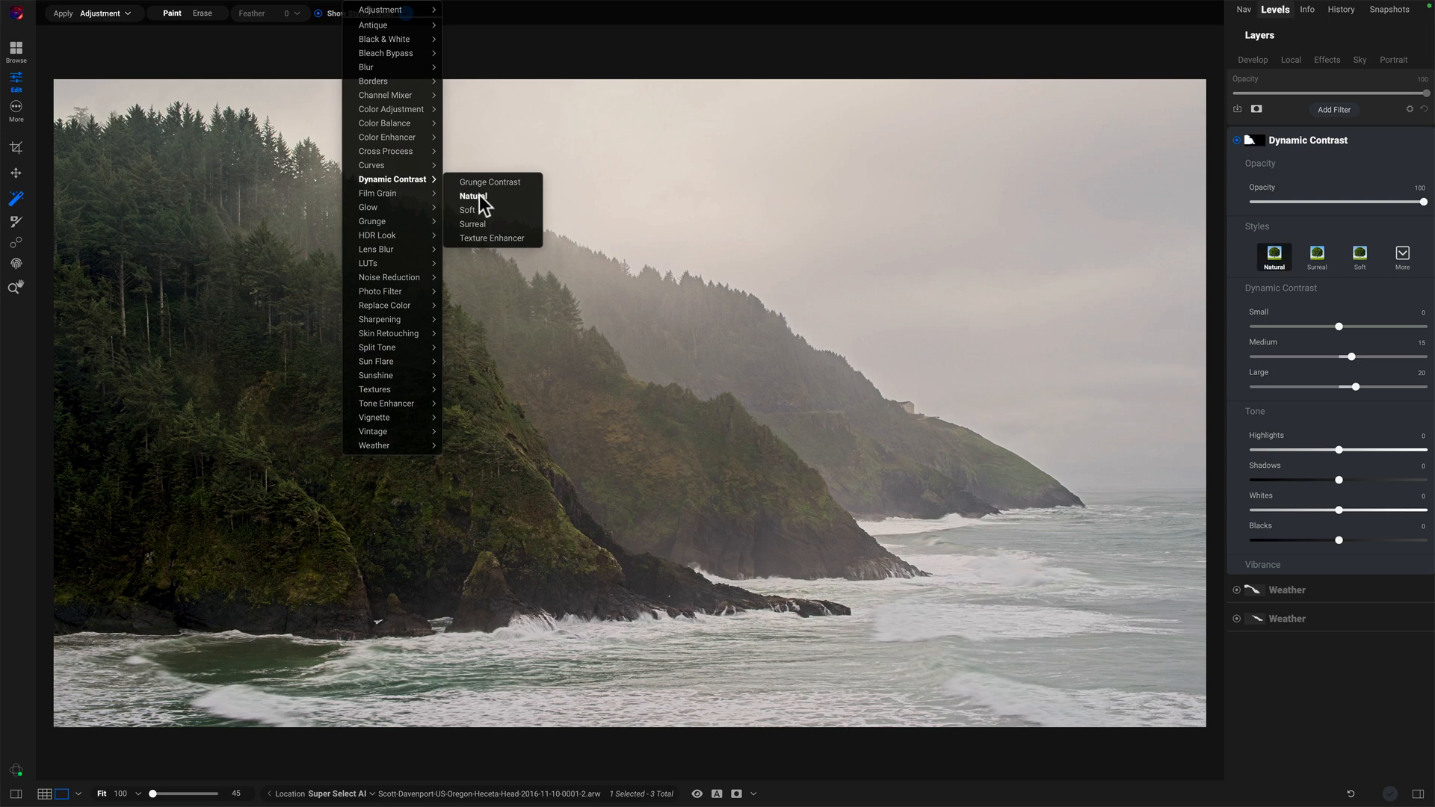
click(473, 196)
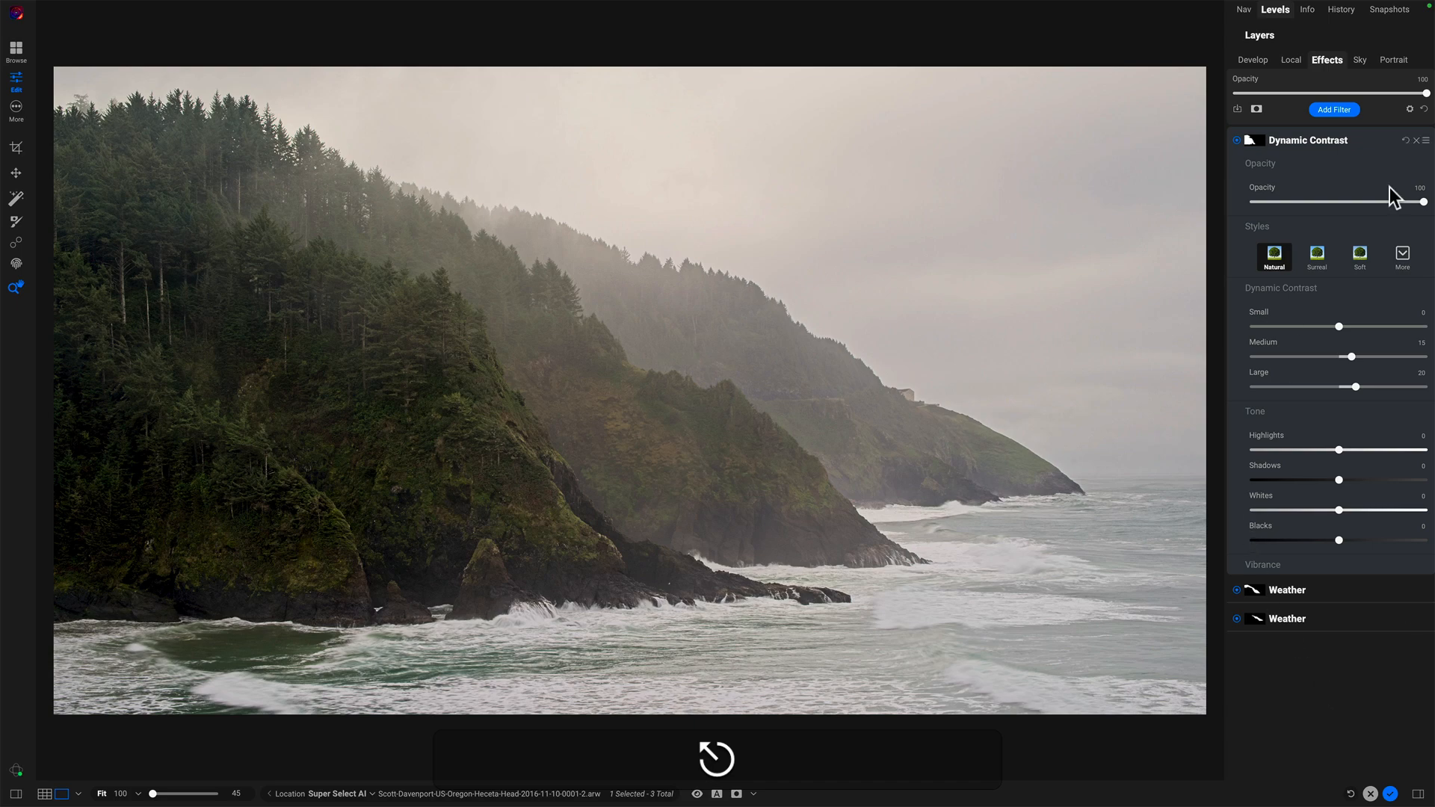
Add a Natural-style Dynamic Contrast layer and toggle its visibility off and on to compare
click(1333, 110)
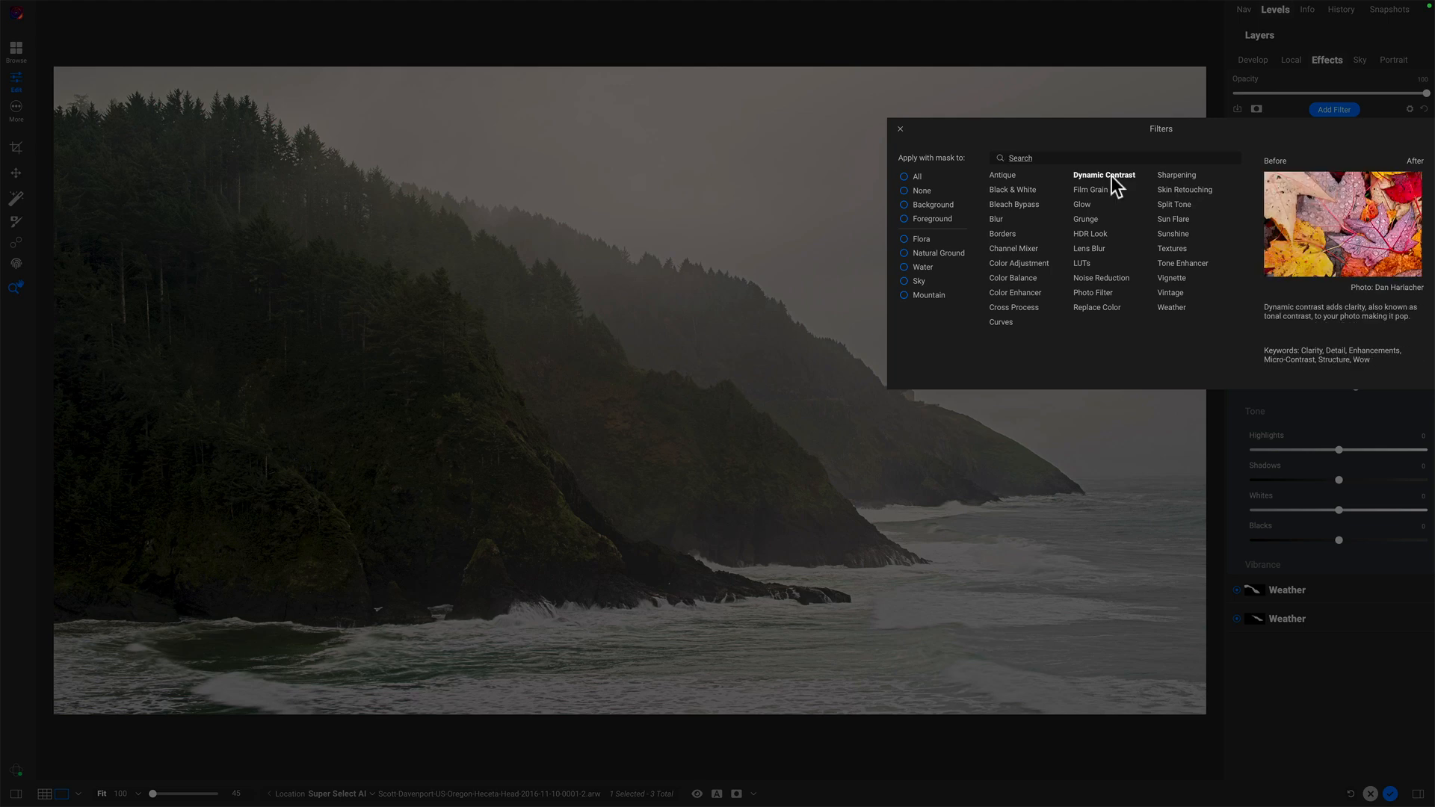
mouse_move(1121, 182)
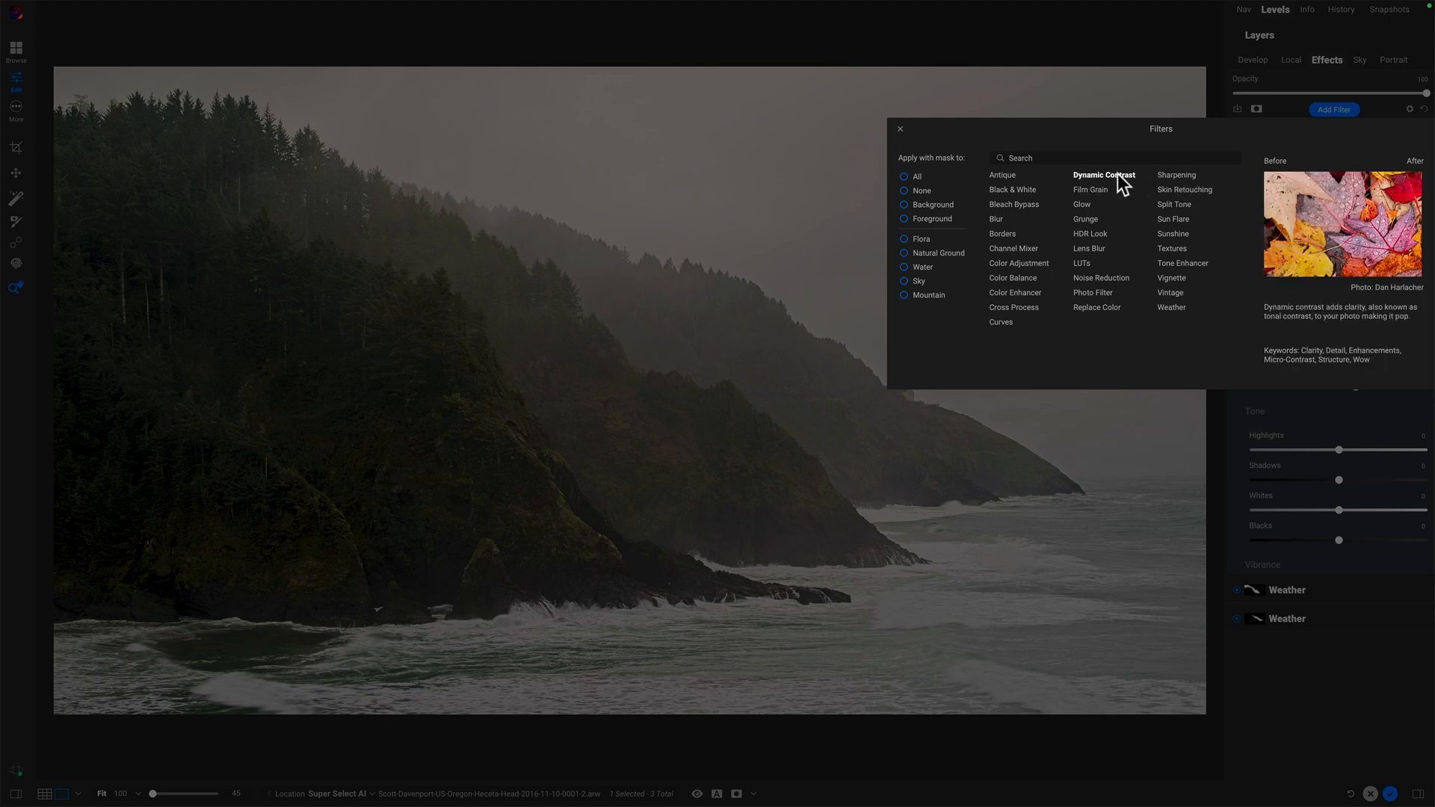
click(1105, 175)
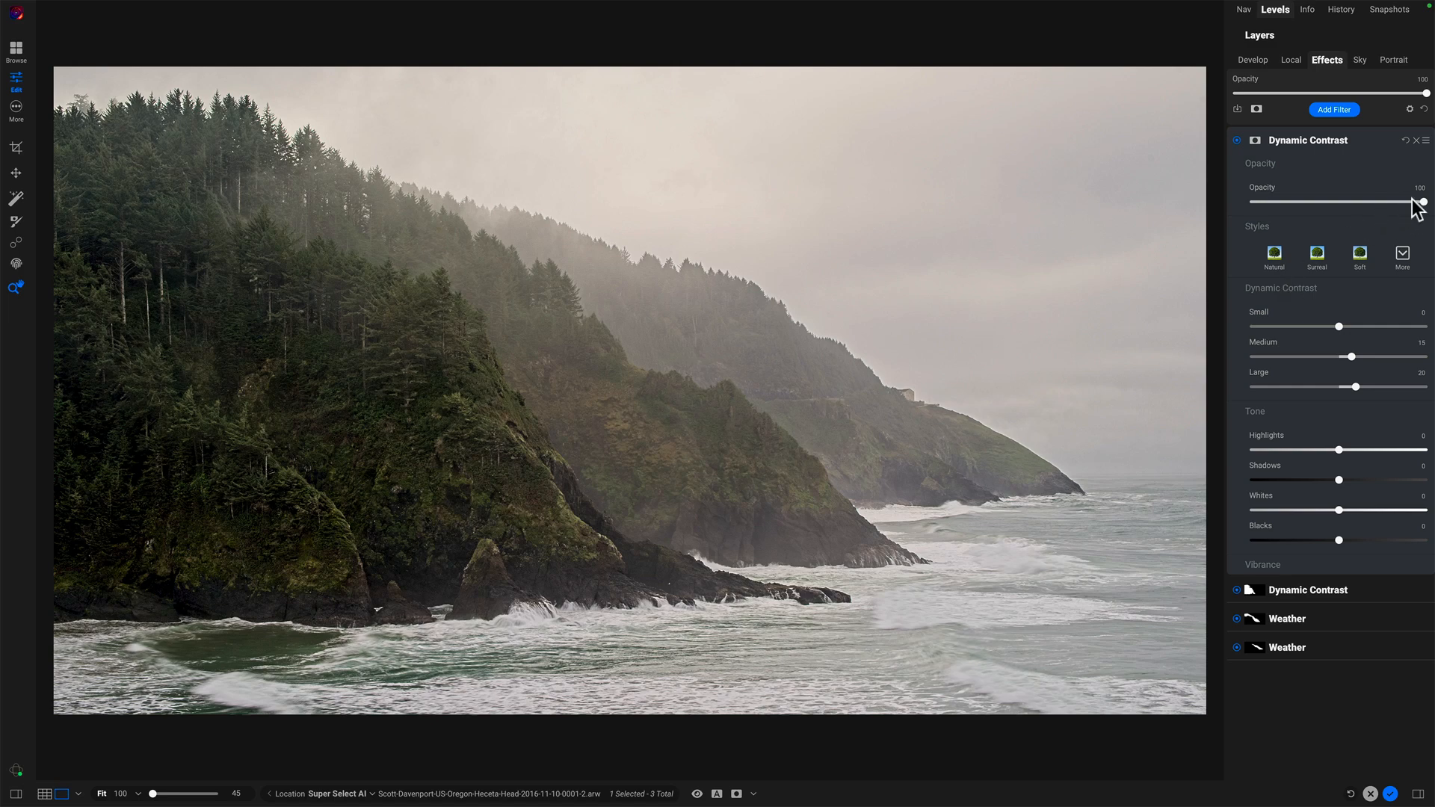
click(1273, 257)
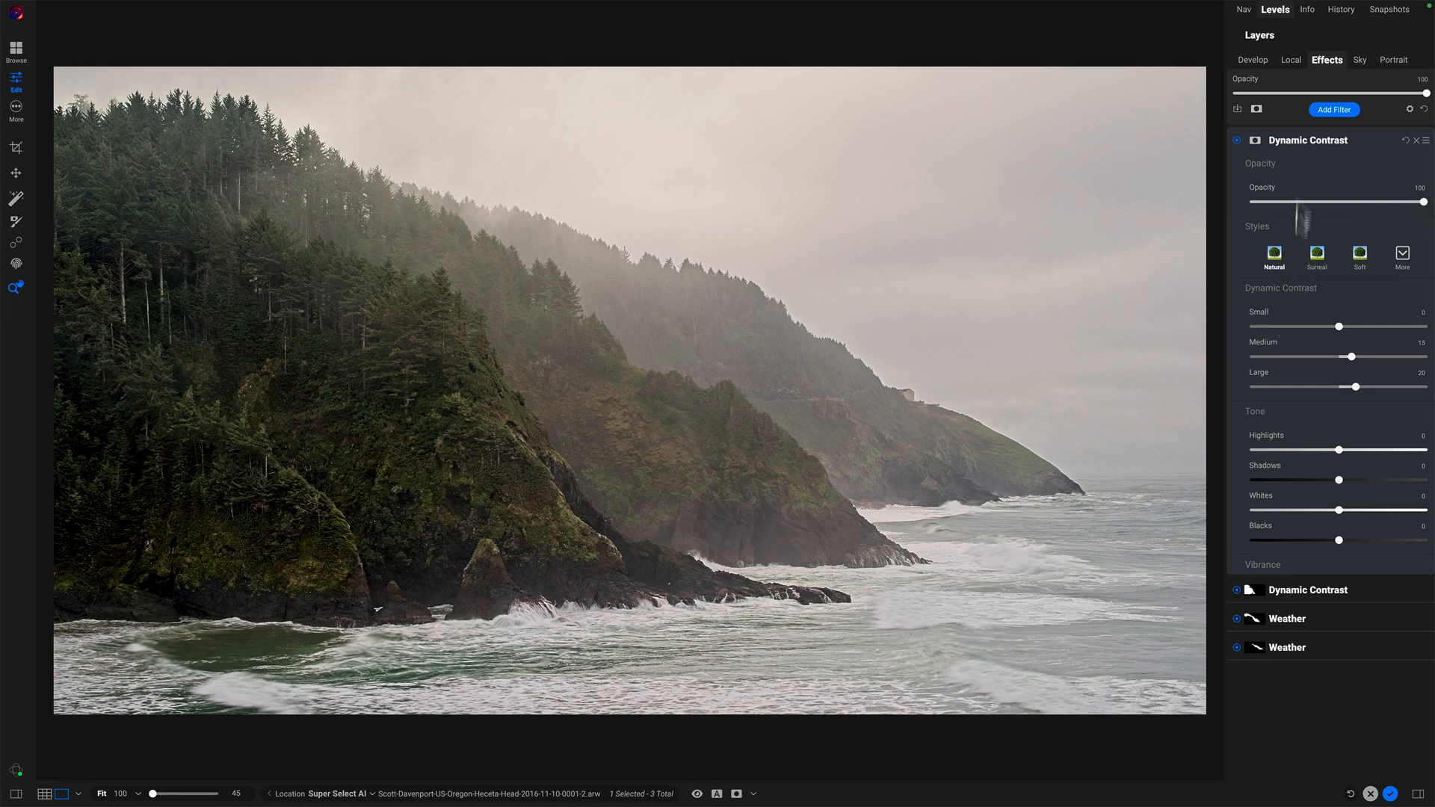
click(1239, 140)
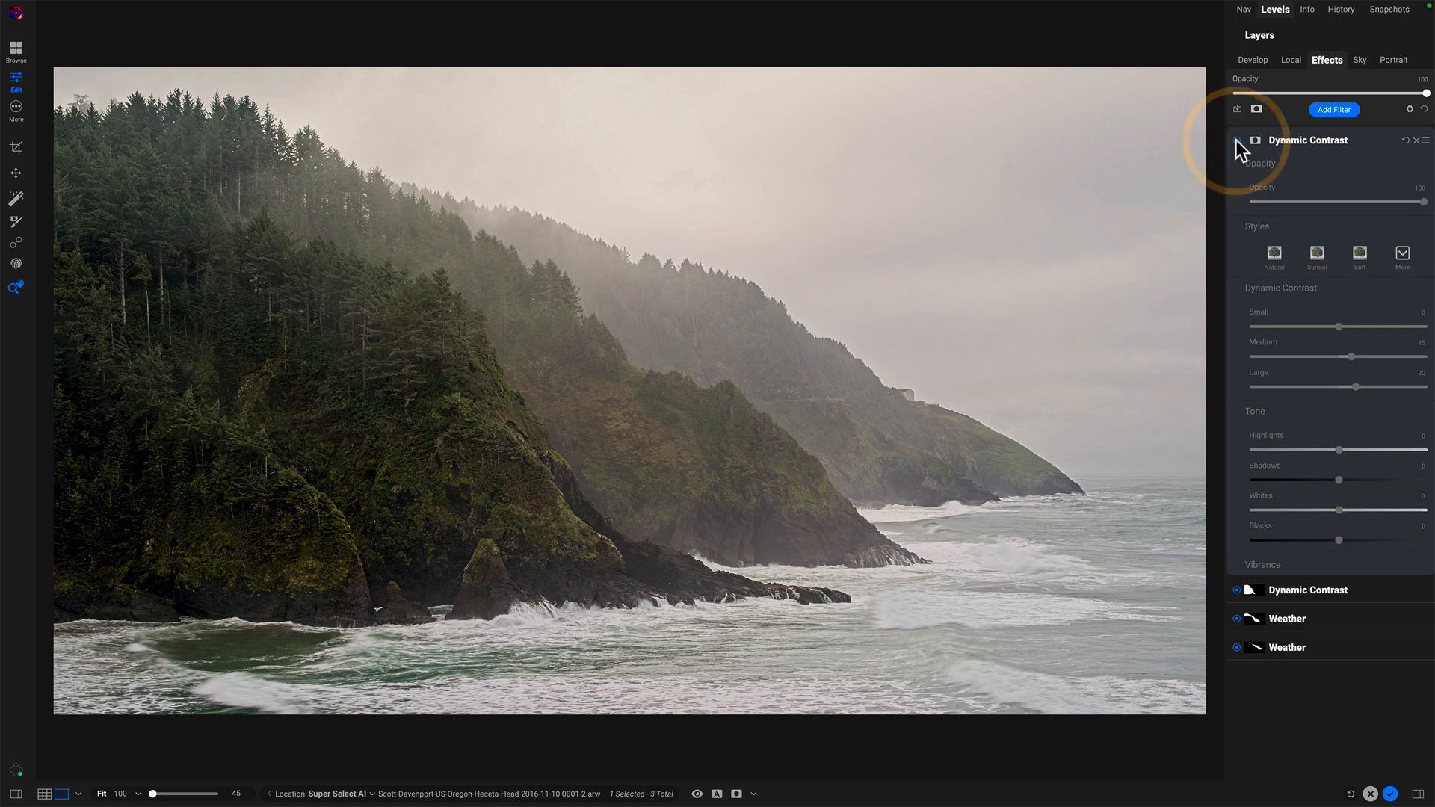
click(1238, 140)
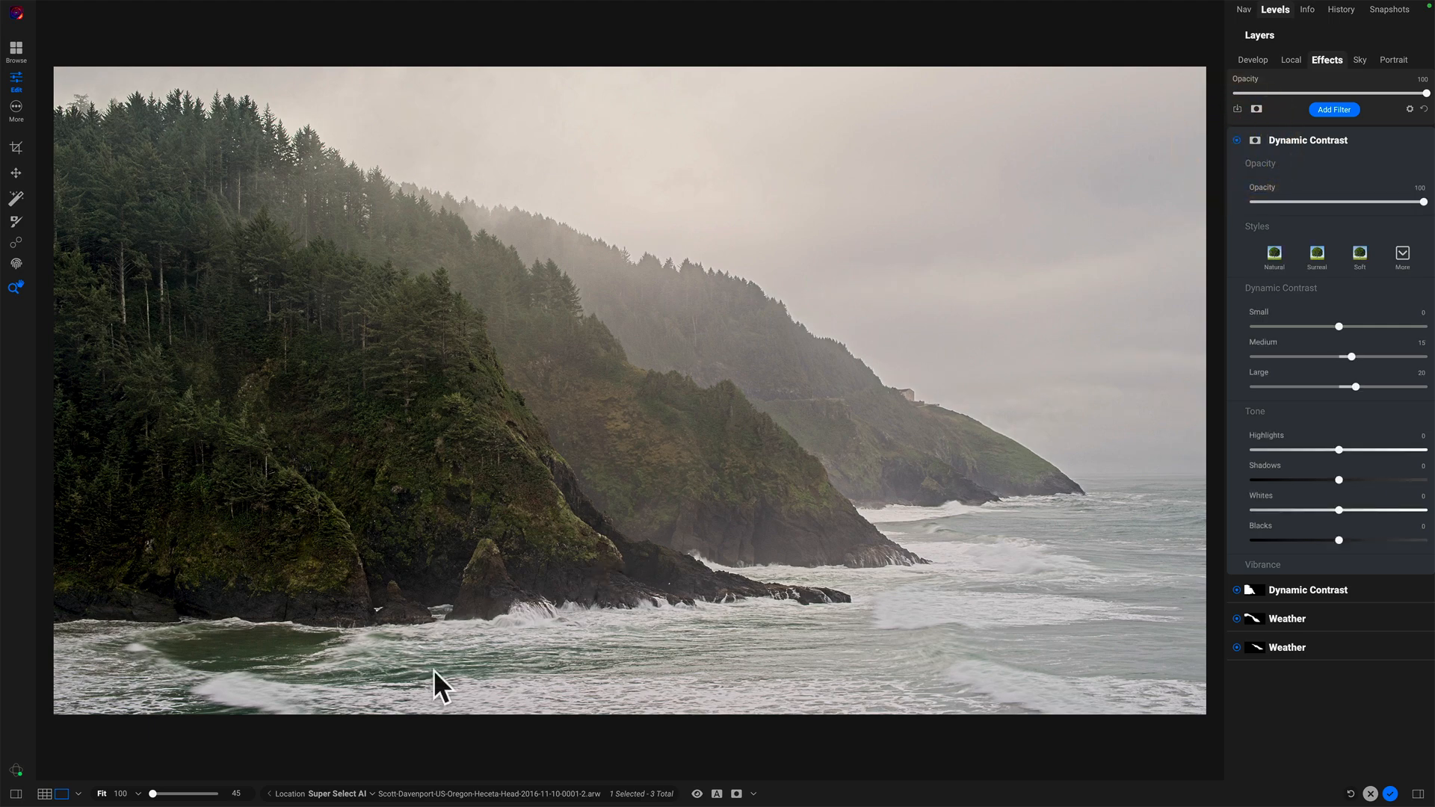
mouse_move(1273, 158)
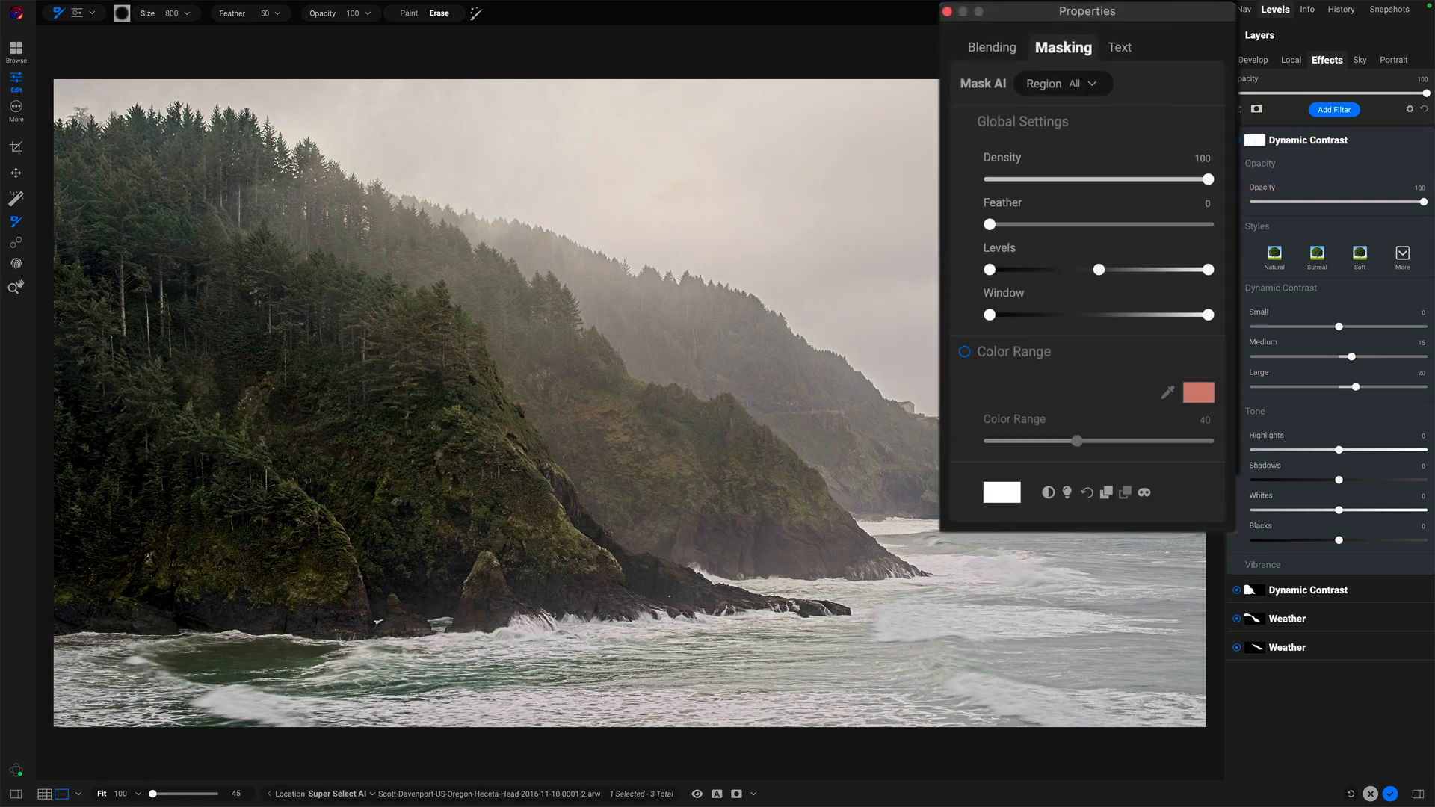
click(1061, 83)
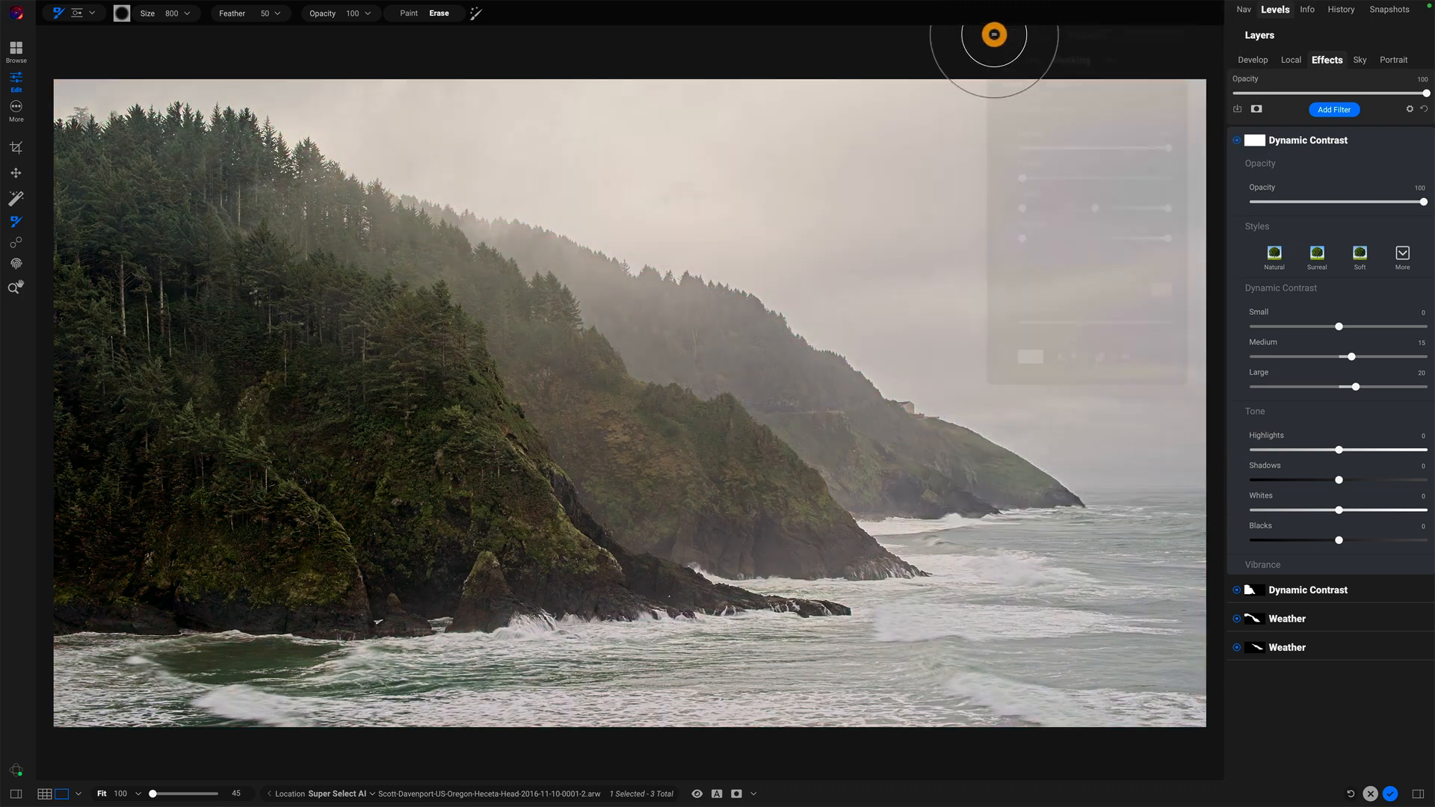
Use the Quick Mask AI brush to erase contrast from the sea and distant headlands
click(91, 13)
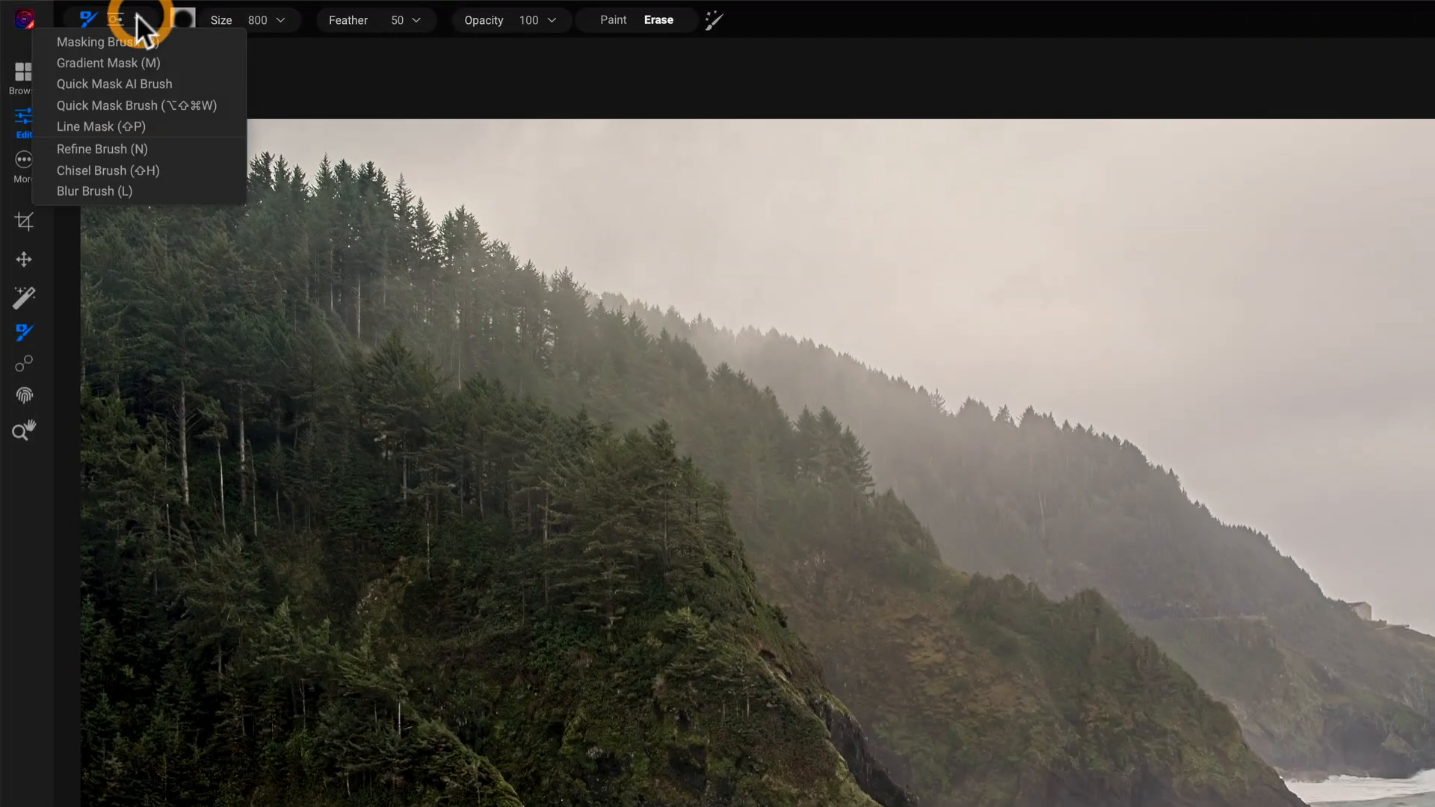
mouse_move(101, 83)
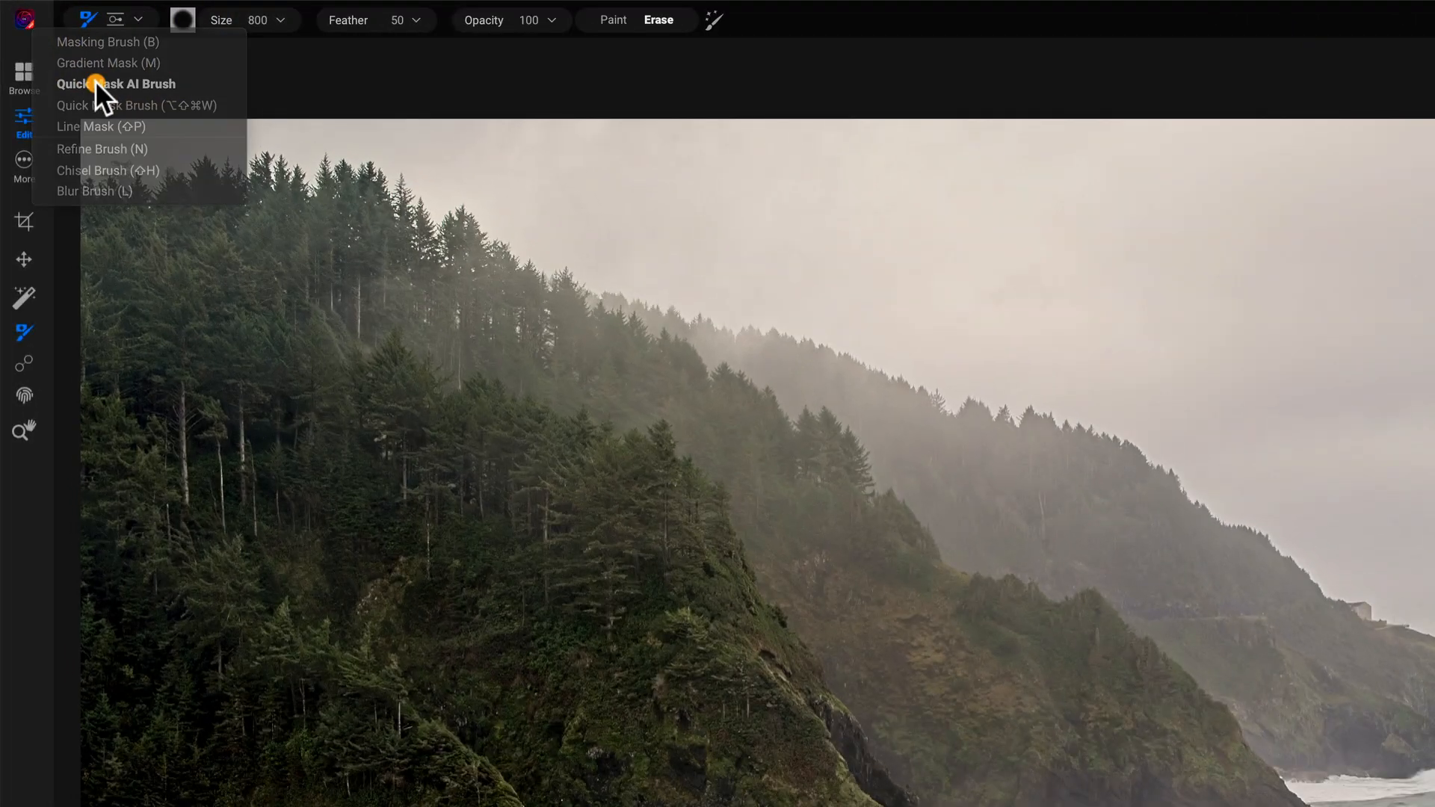
click(115, 83)
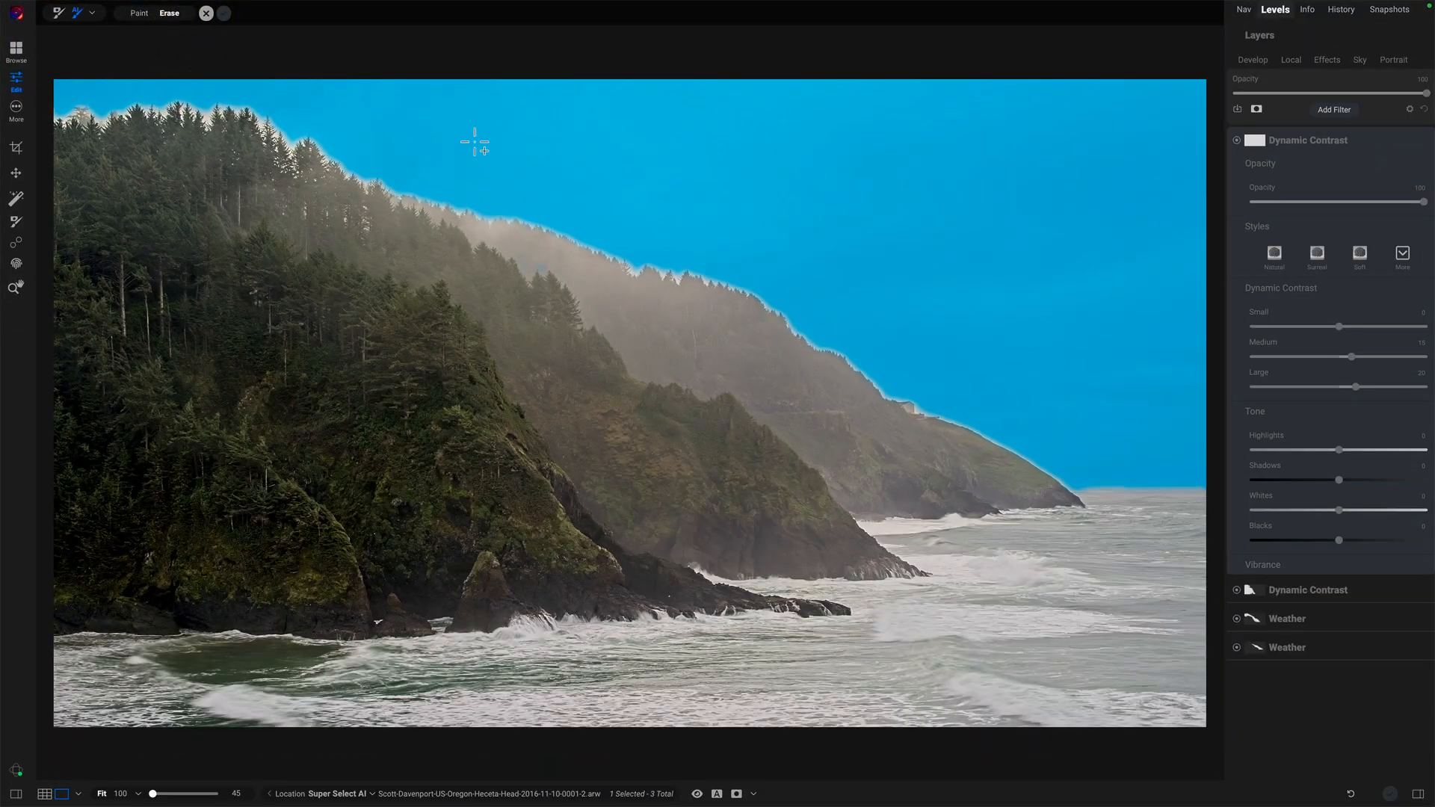
drag(472, 142, 1007, 572)
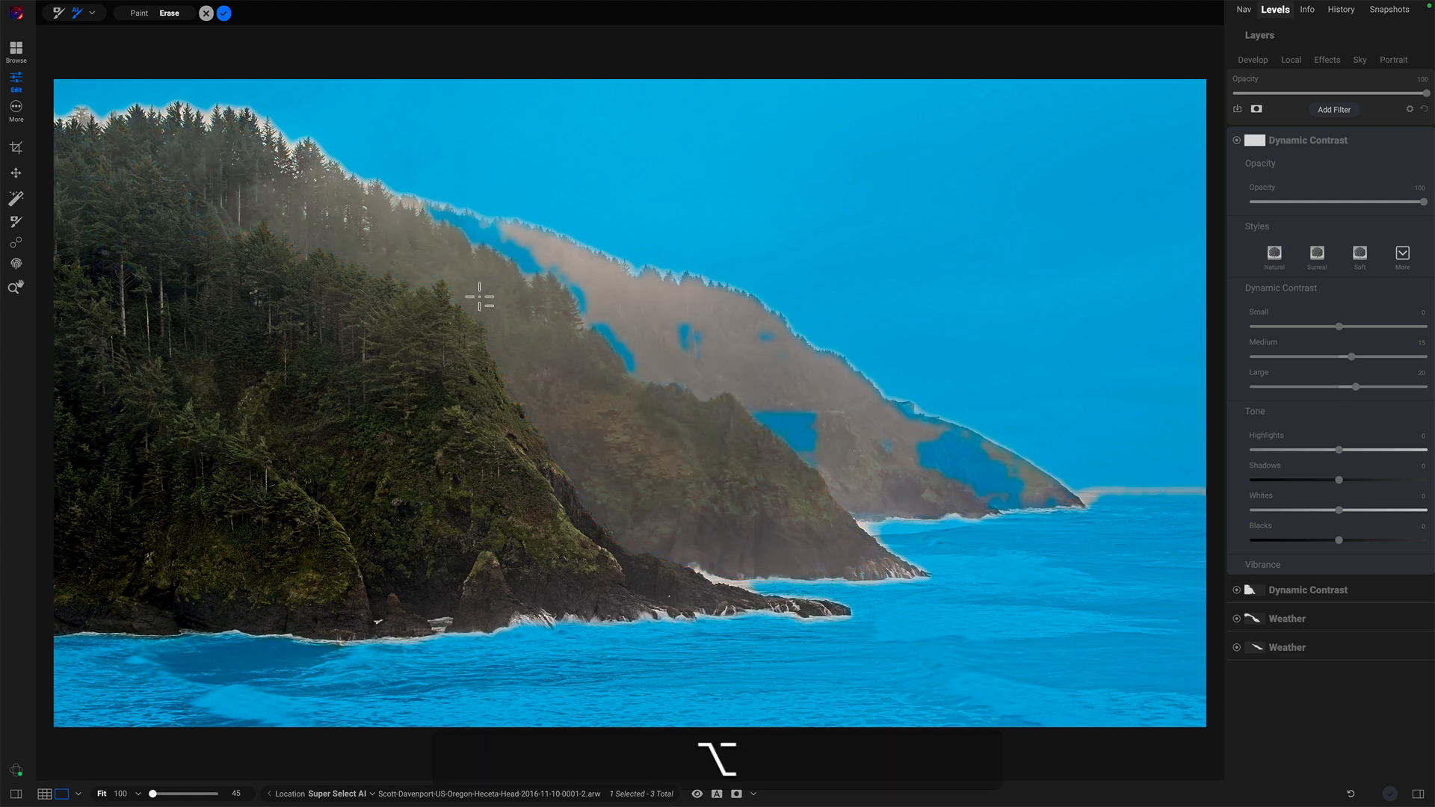
drag(481, 298, 655, 252)
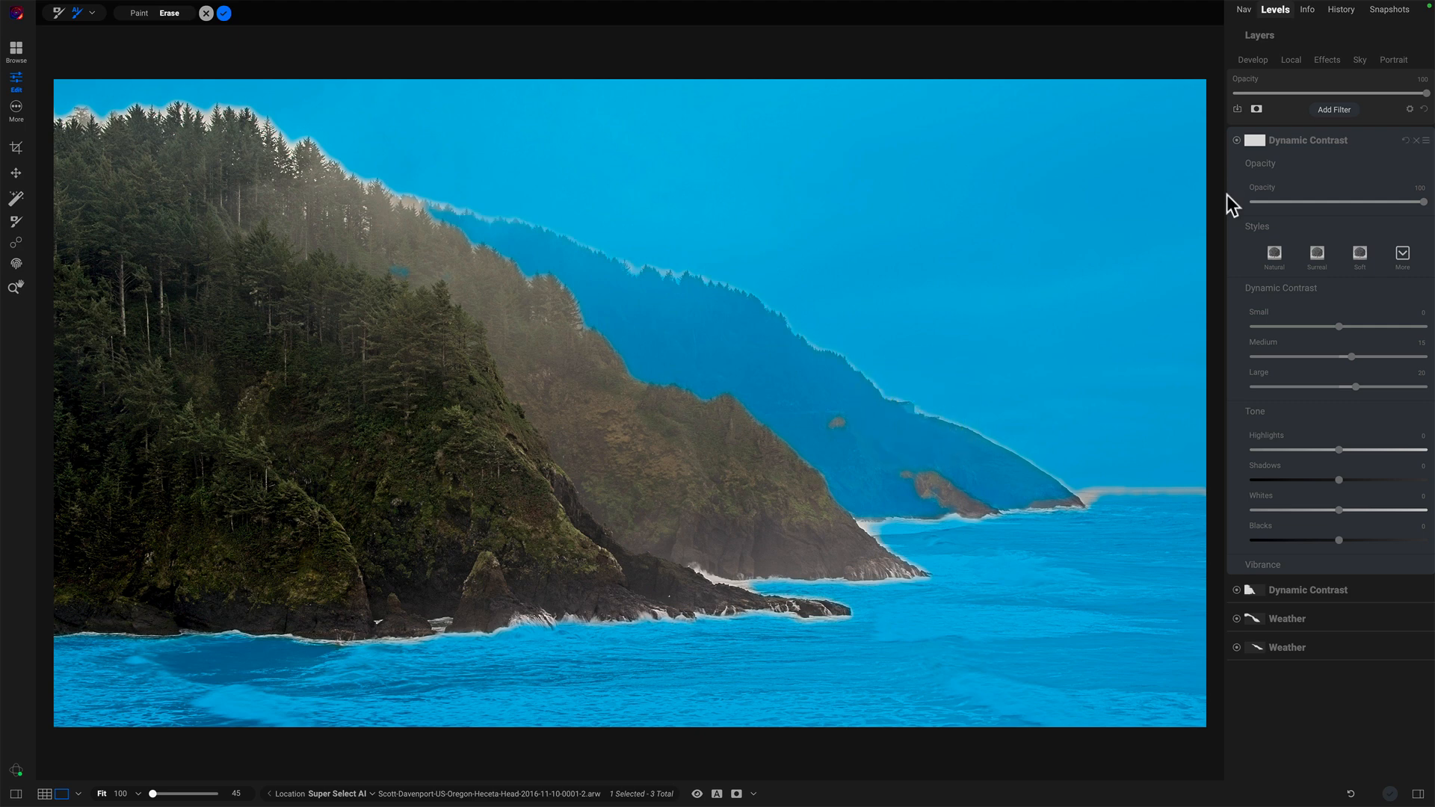
mouse_move(1255, 186)
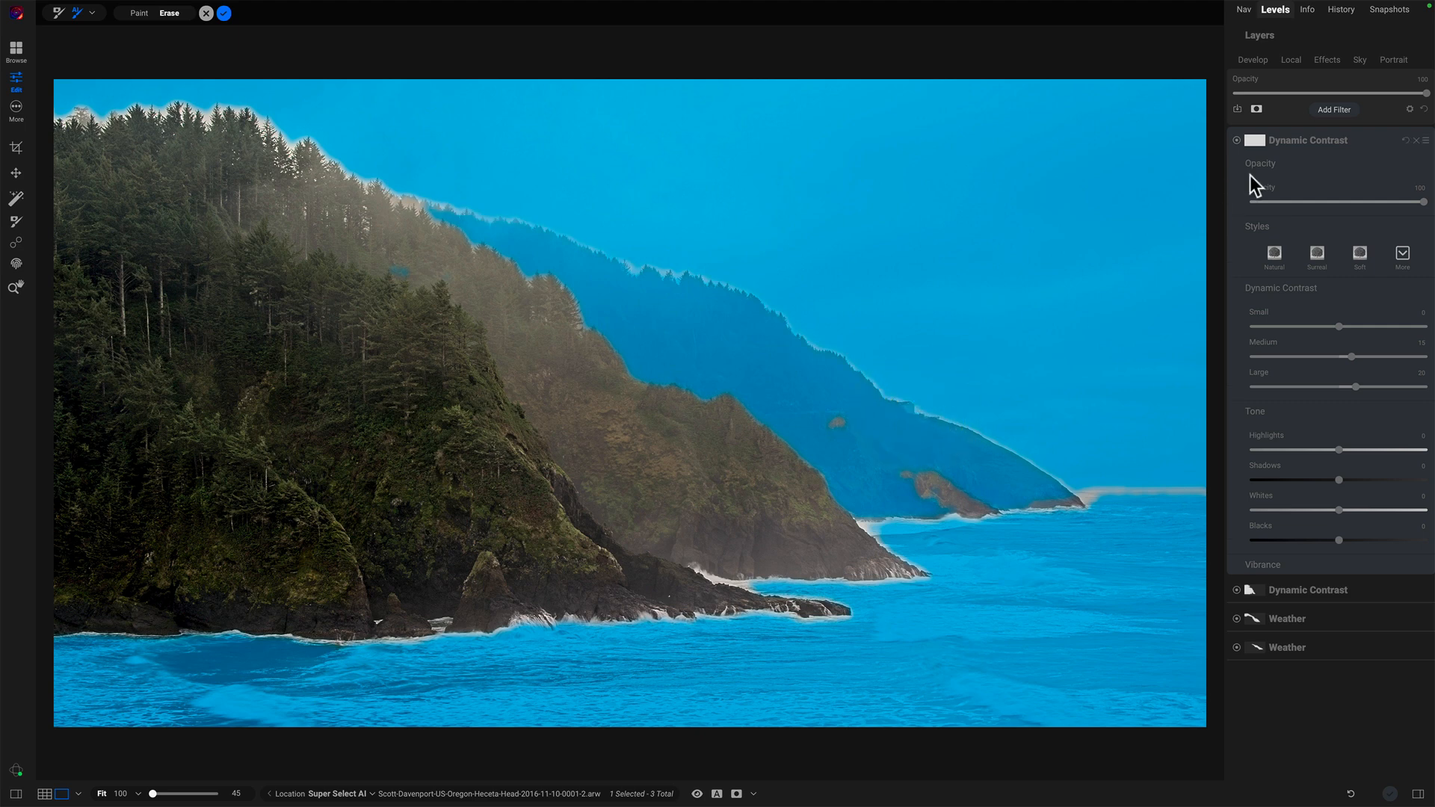
Apply the quick mask and toggle the masked contrast layer off and on to compare
click(223, 12)
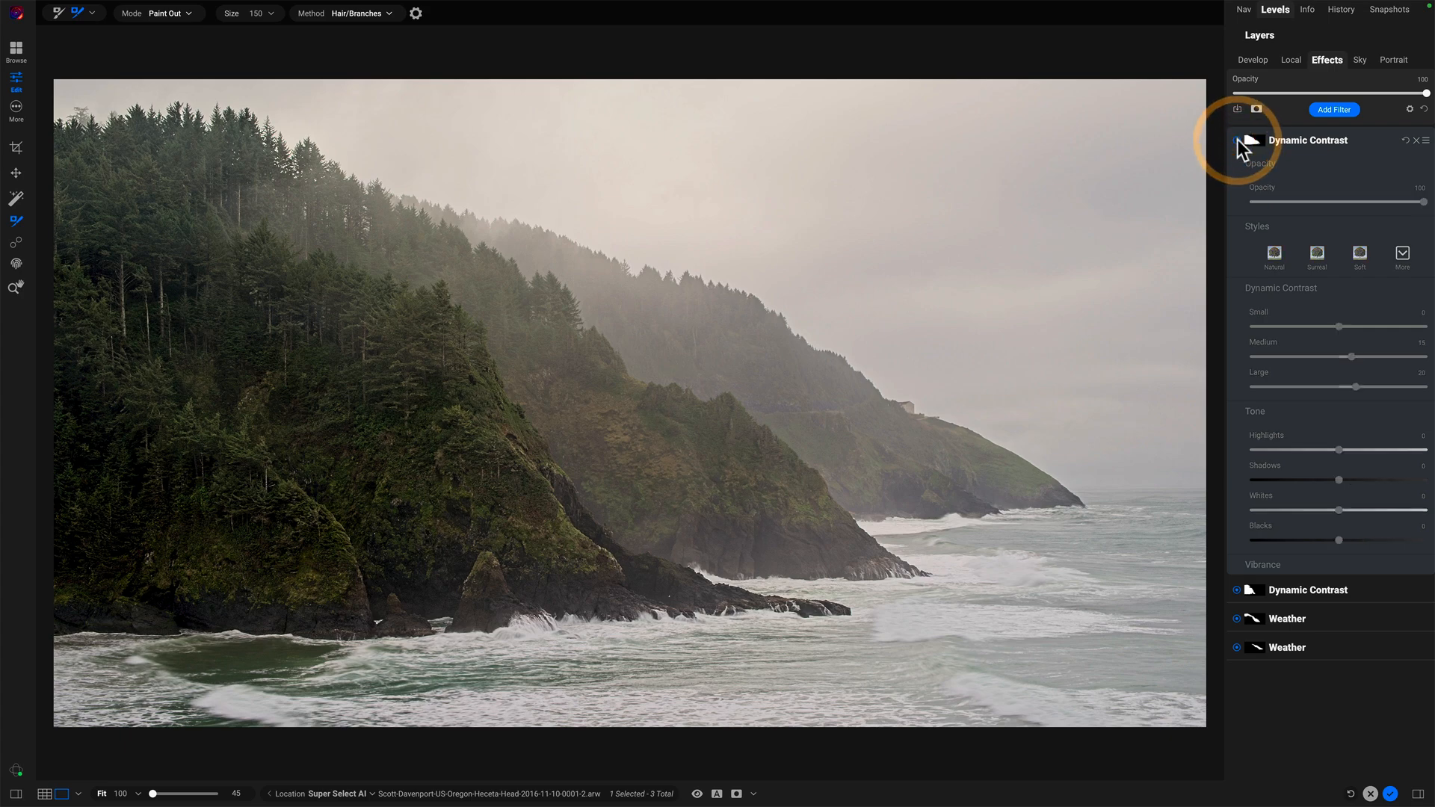
click(1242, 144)
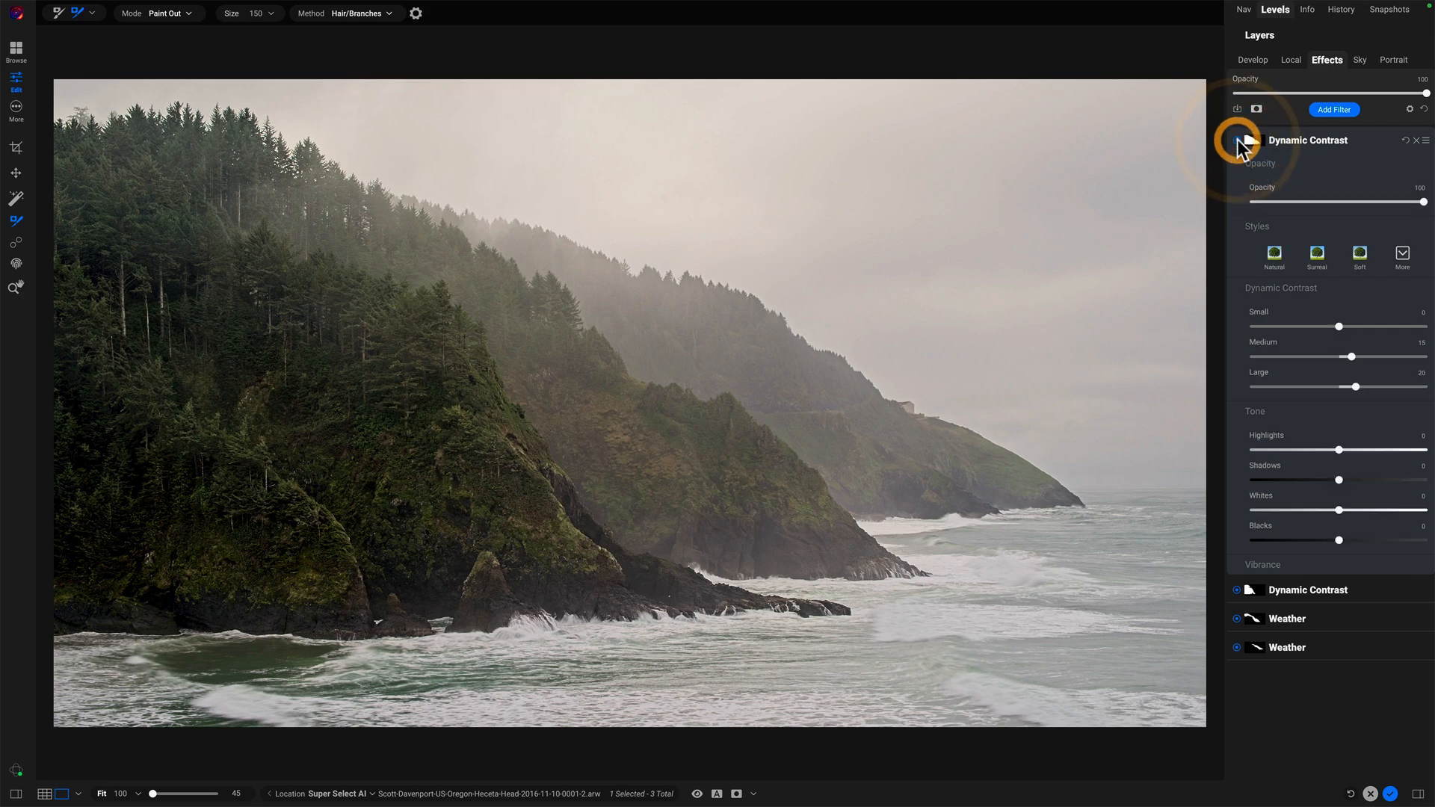
click(1237, 140)
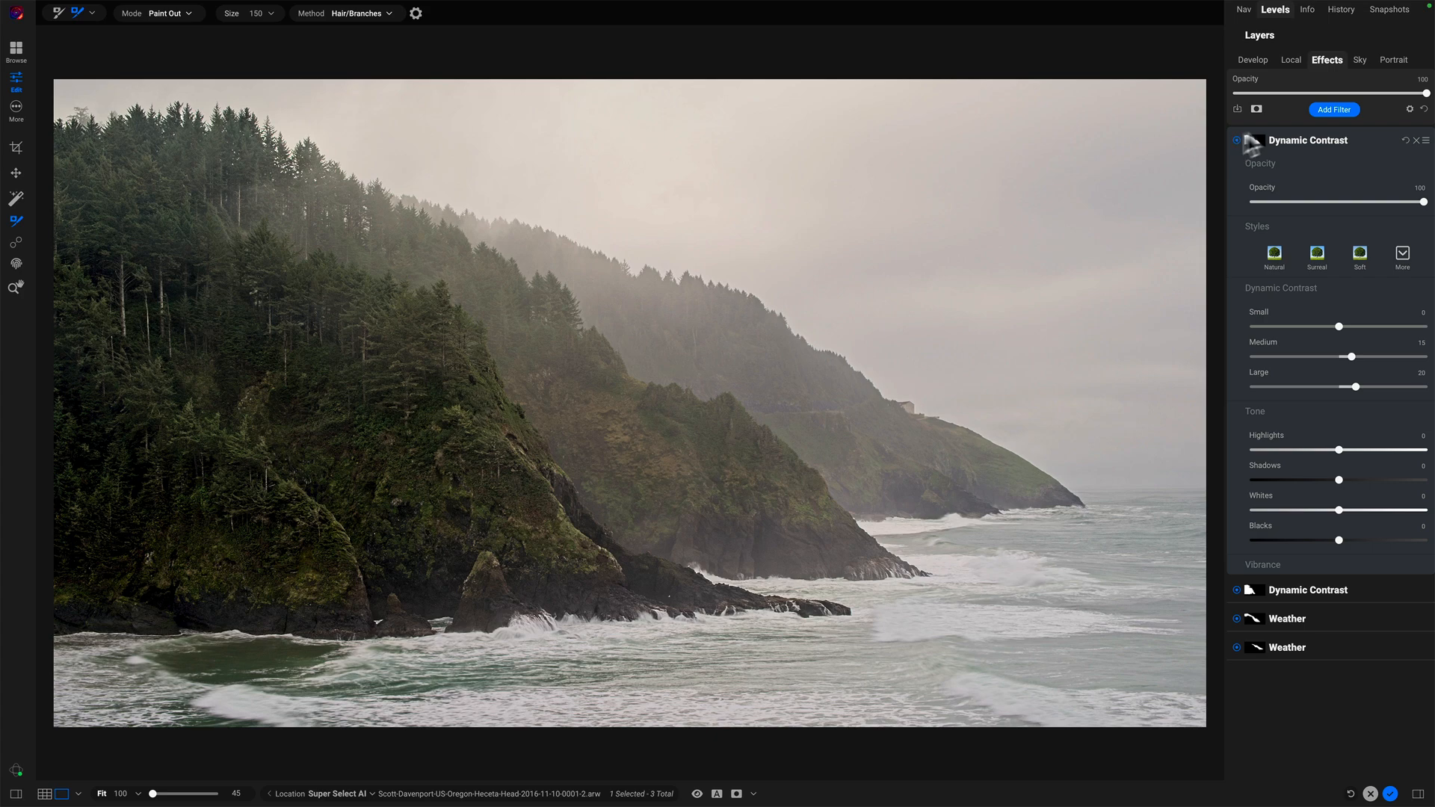
click(1334, 110)
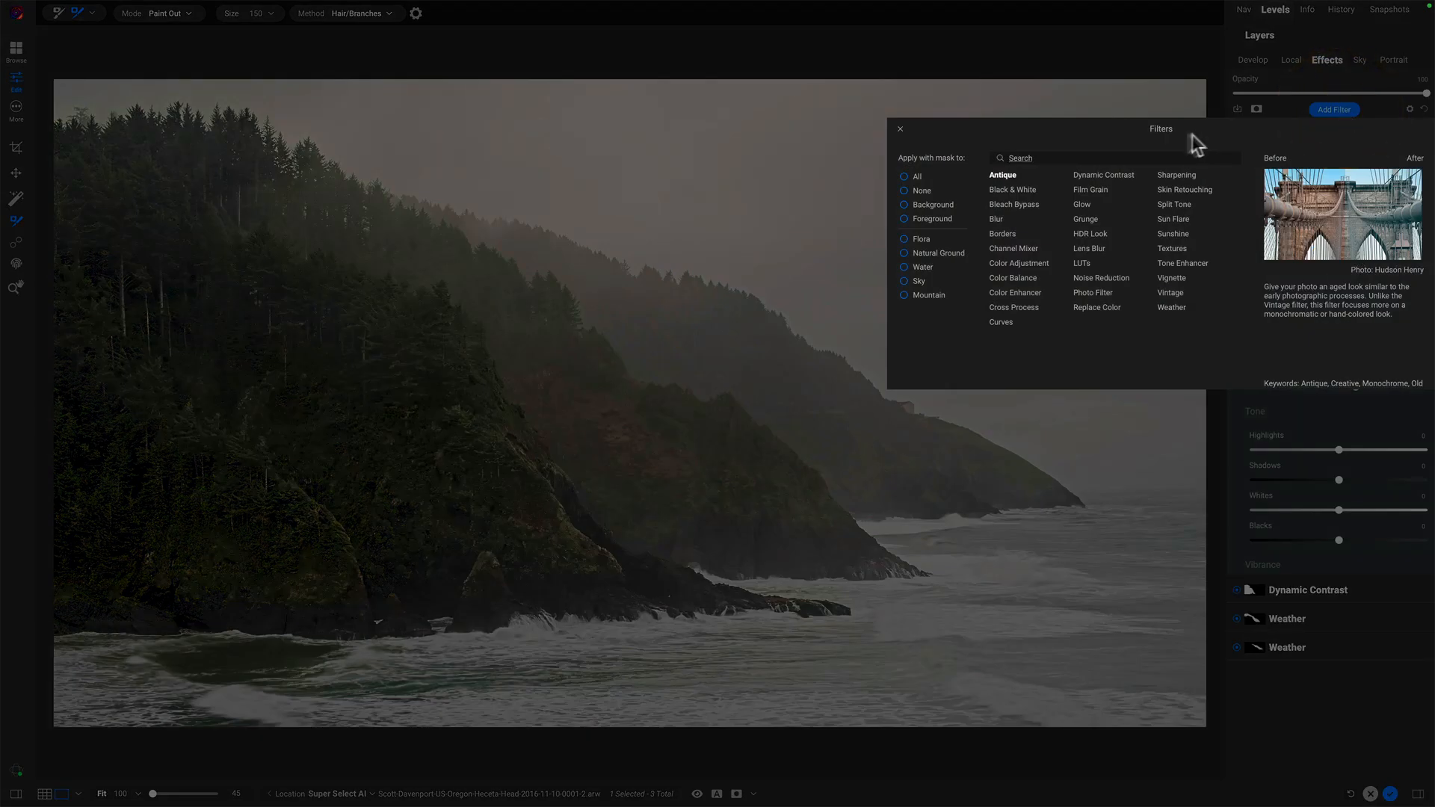
Add a Bleach Bypass layer with Amount 100, Contrast 10 and opacity around 24
click(1014, 204)
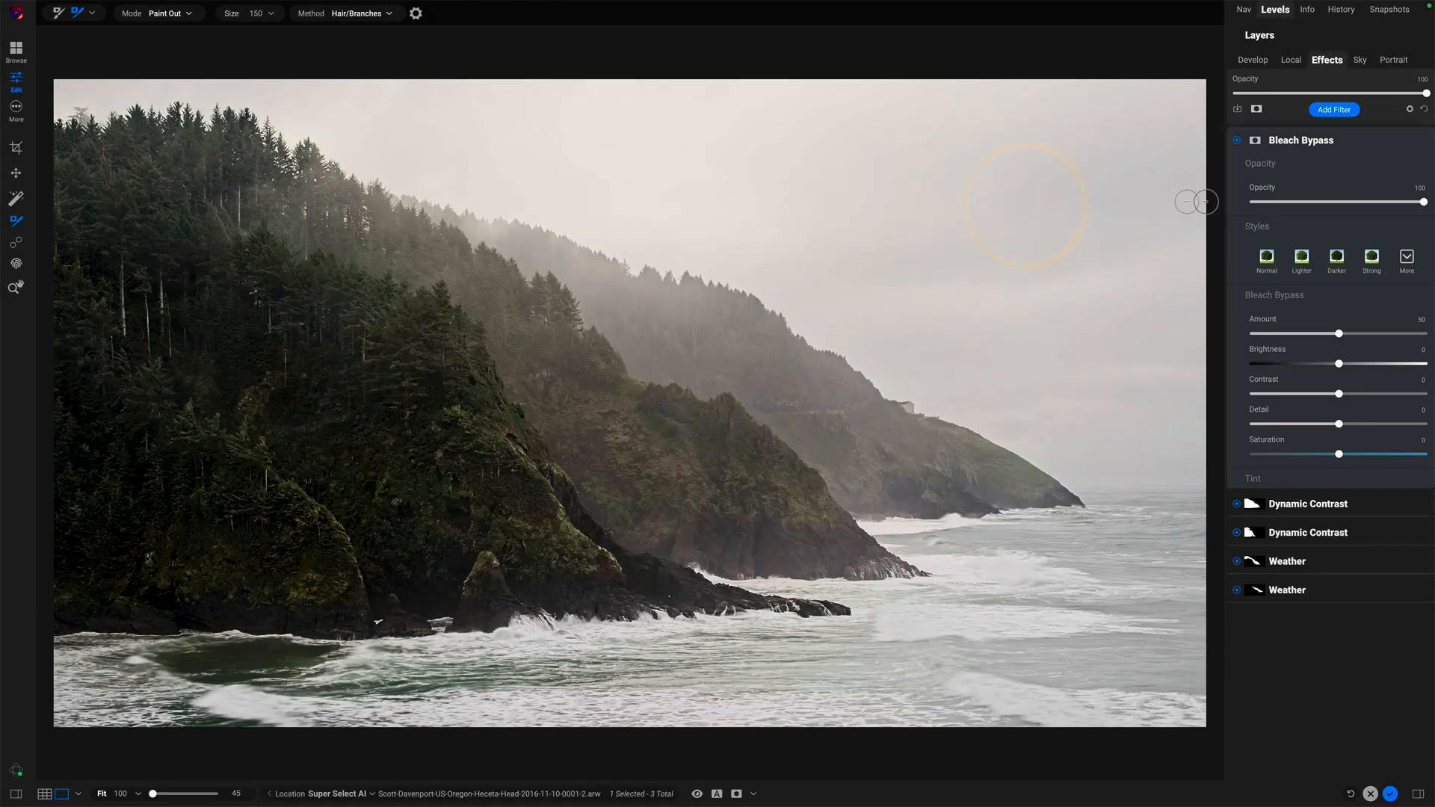
click(1407, 257)
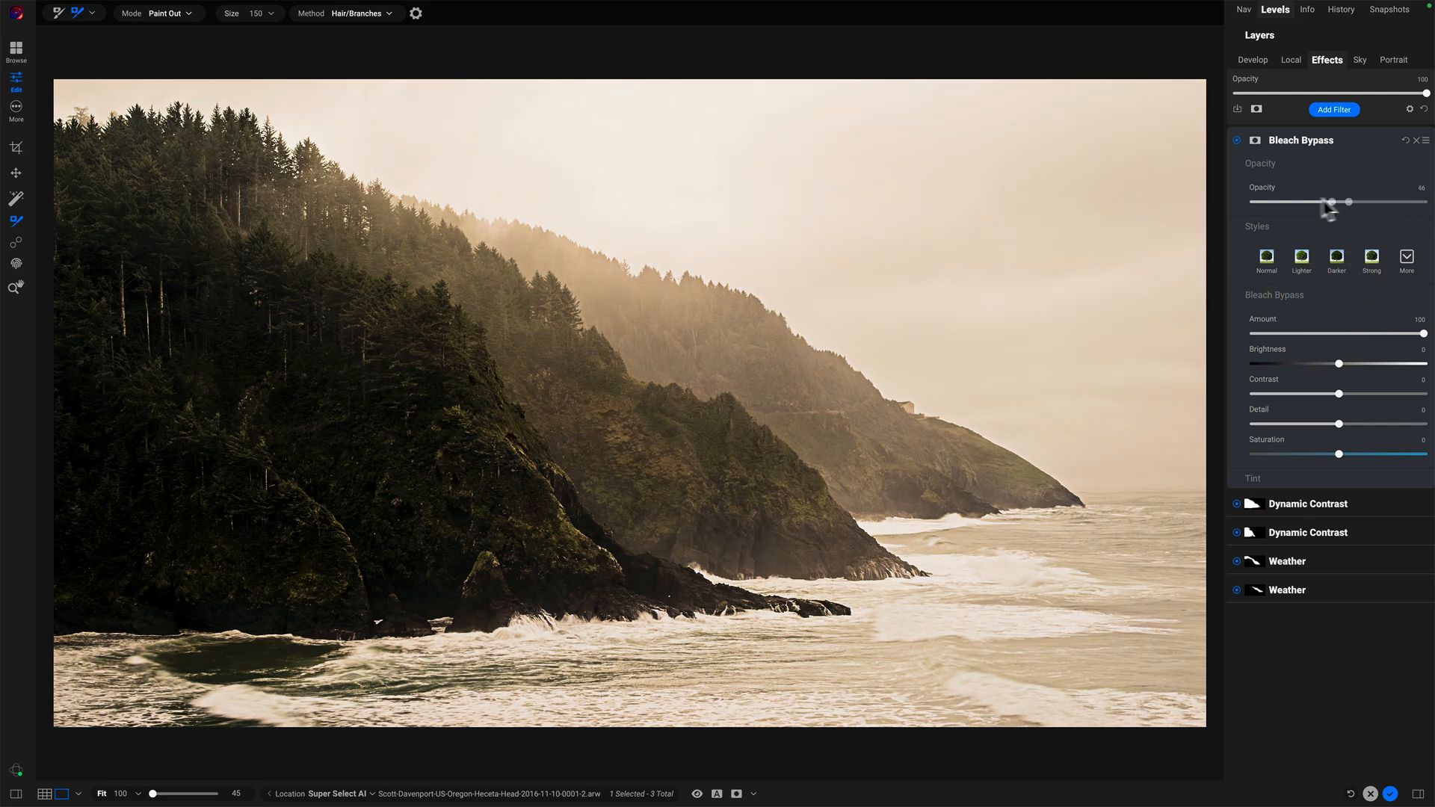
drag(1329, 201, 1286, 201)
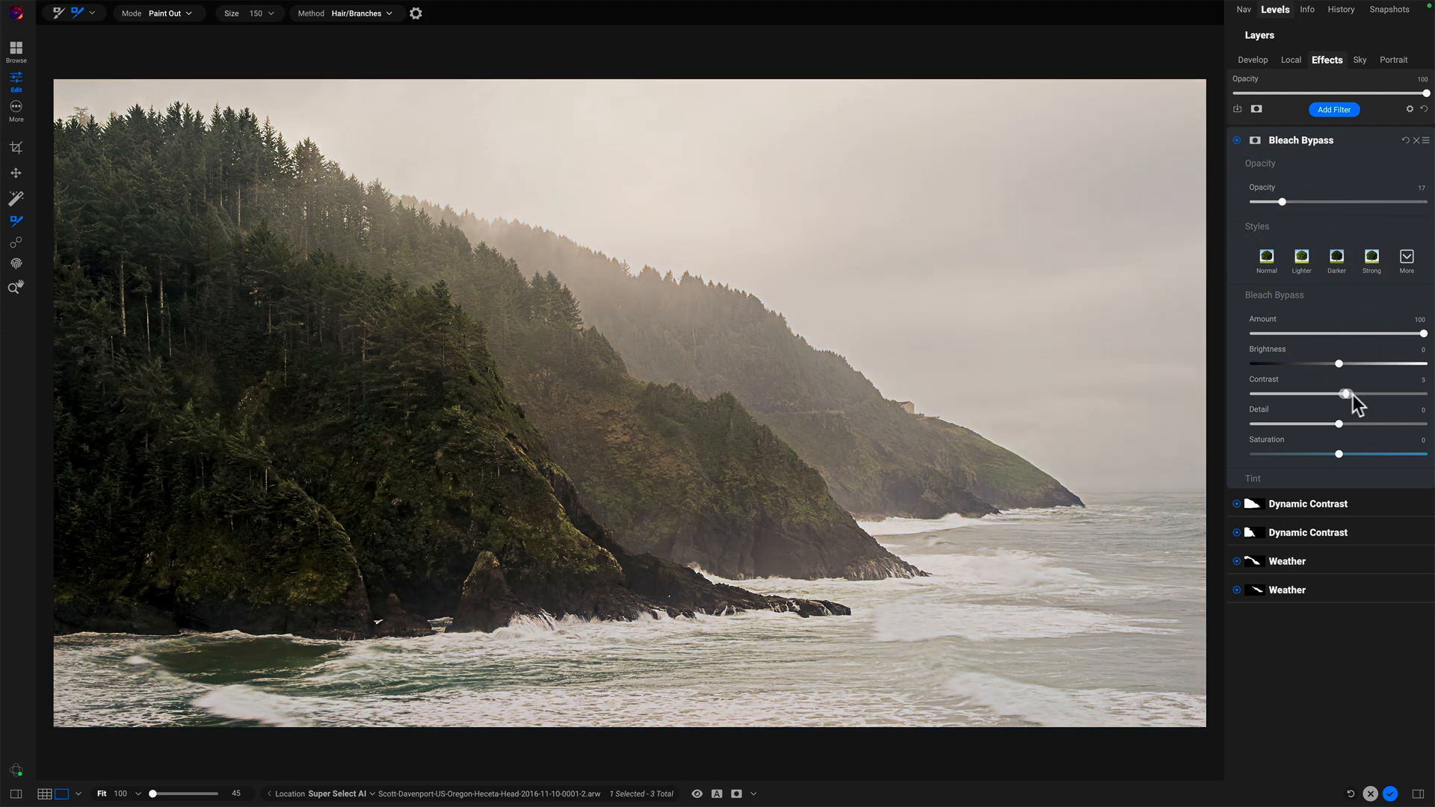
drag(1286, 201, 1292, 202)
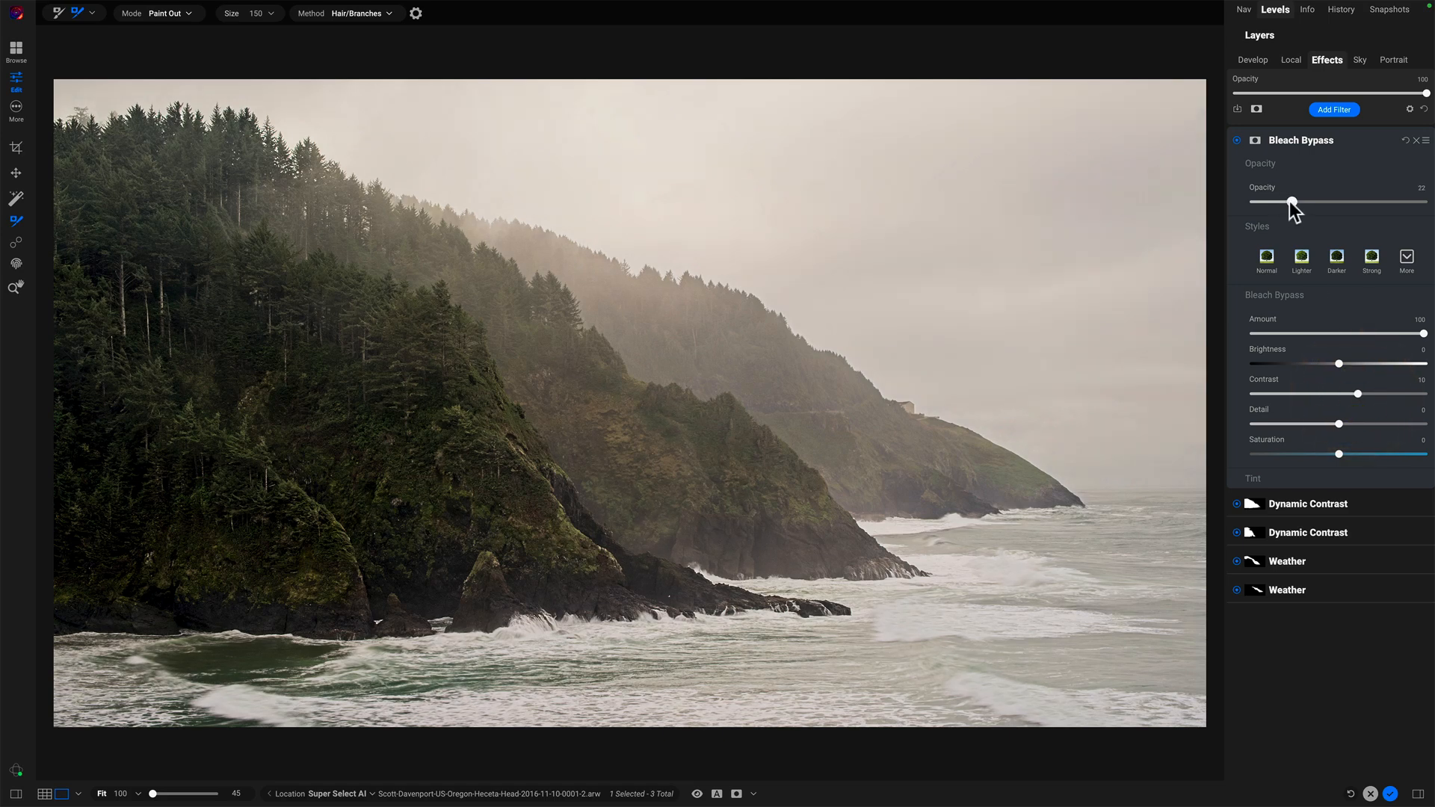
drag(1291, 201, 1297, 201)
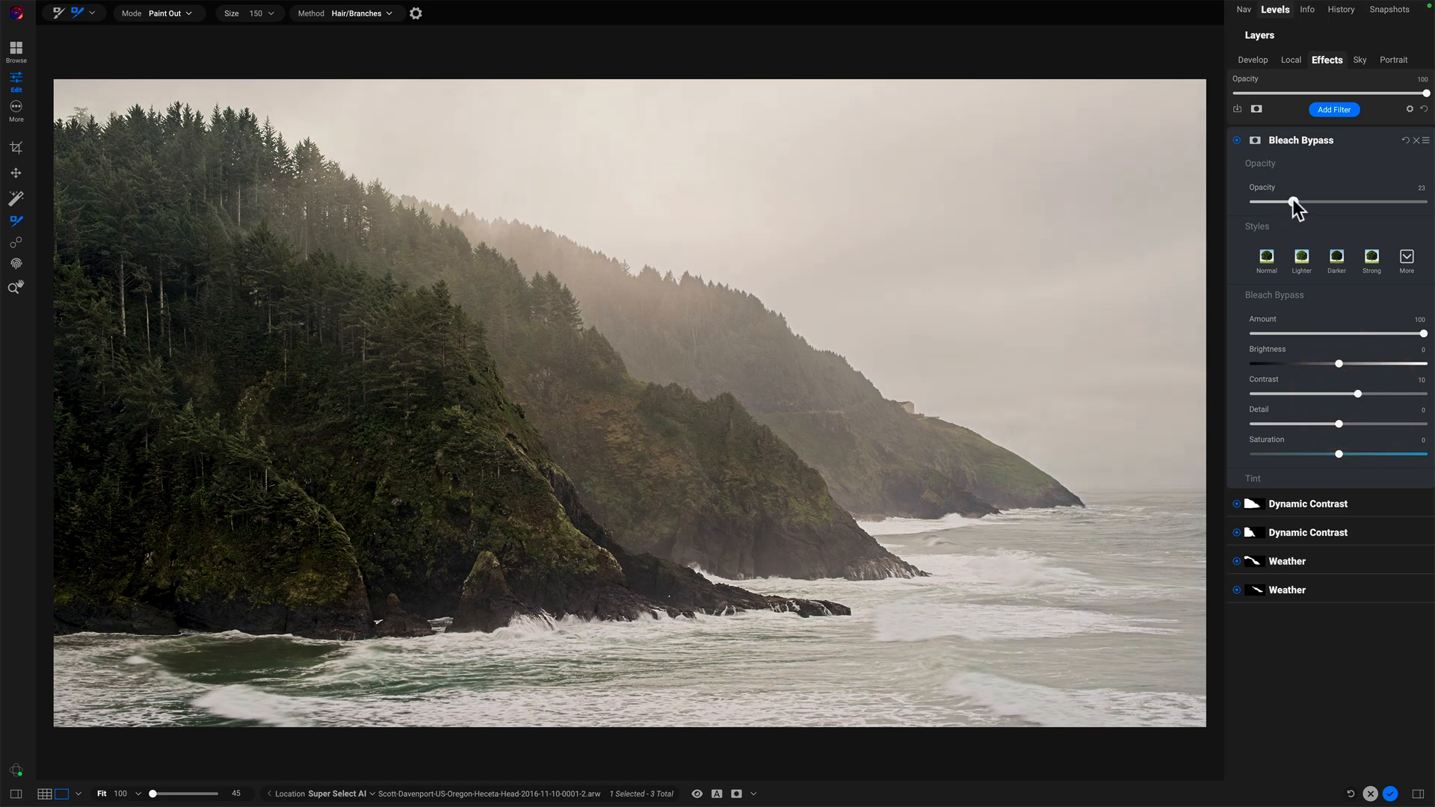
drag(1294, 202, 1298, 203)
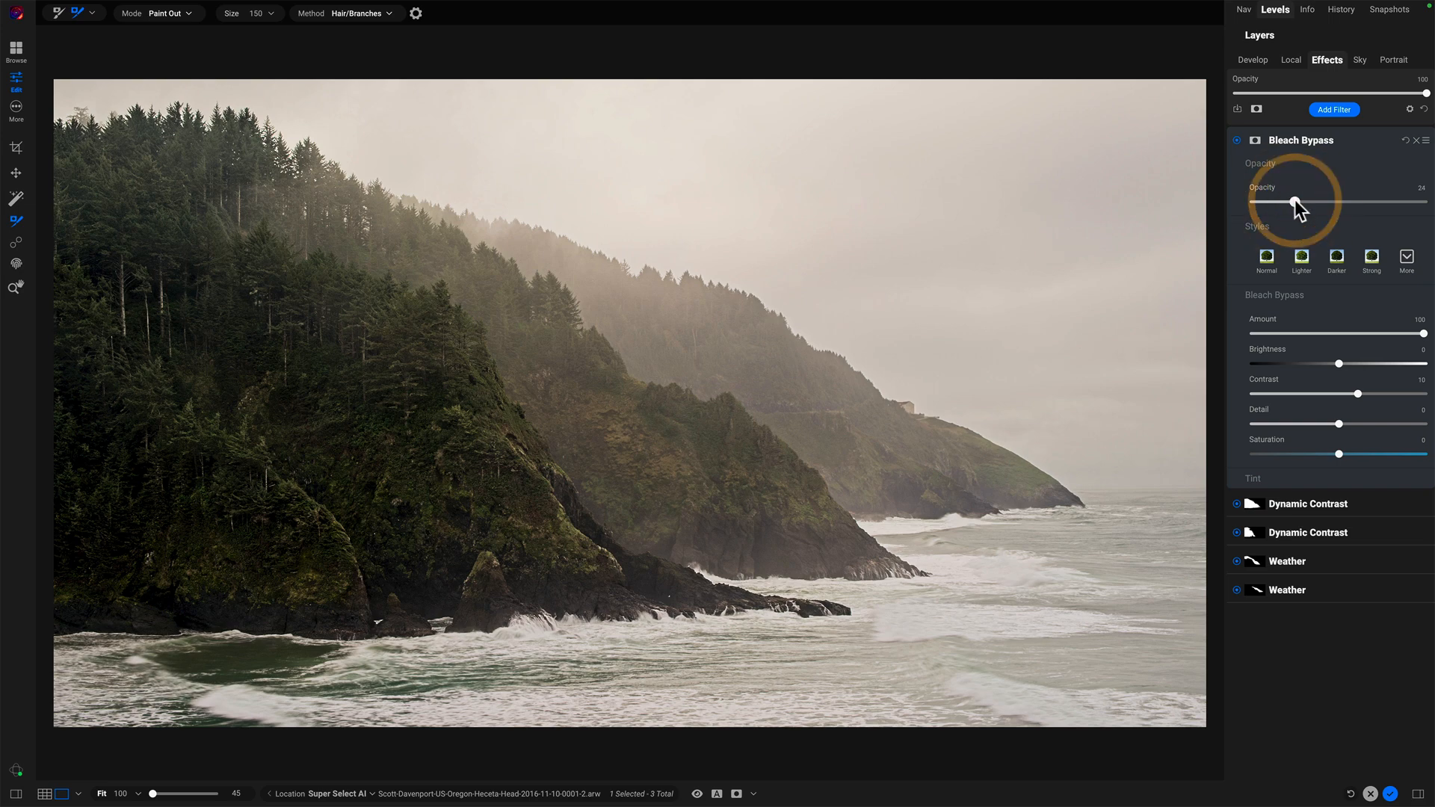